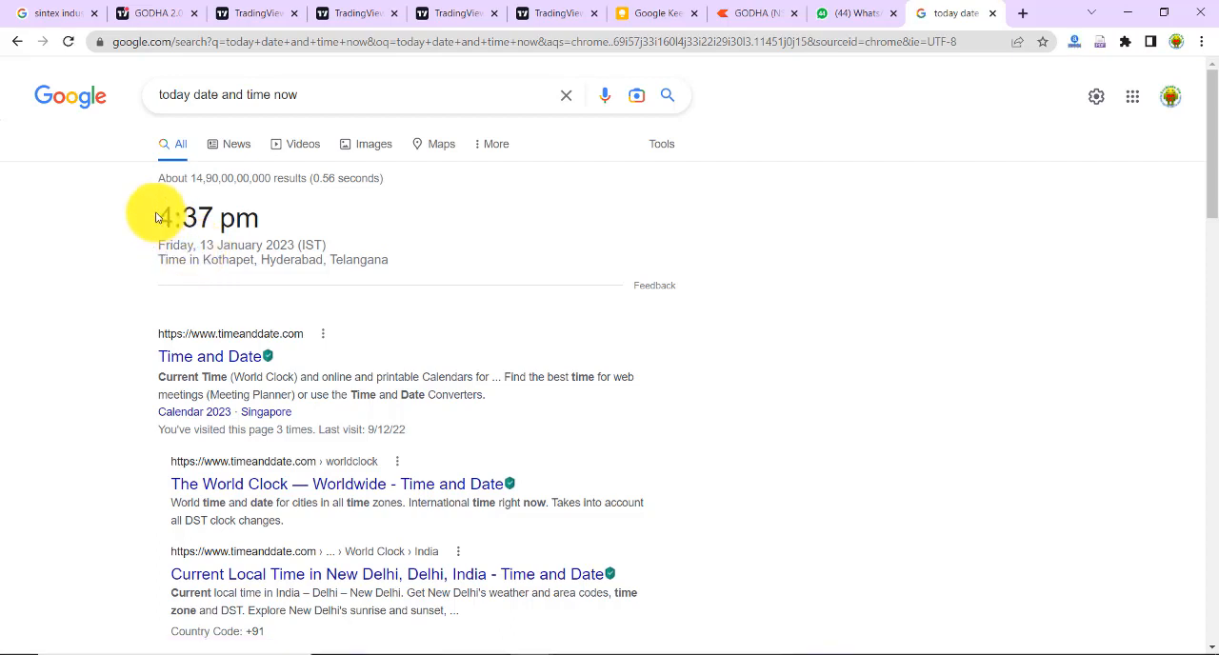
# - Return to WhatsApp and select the 'Godha no buyers' and 'fall to 1.80' messages
pyautogui.click(847, 14)
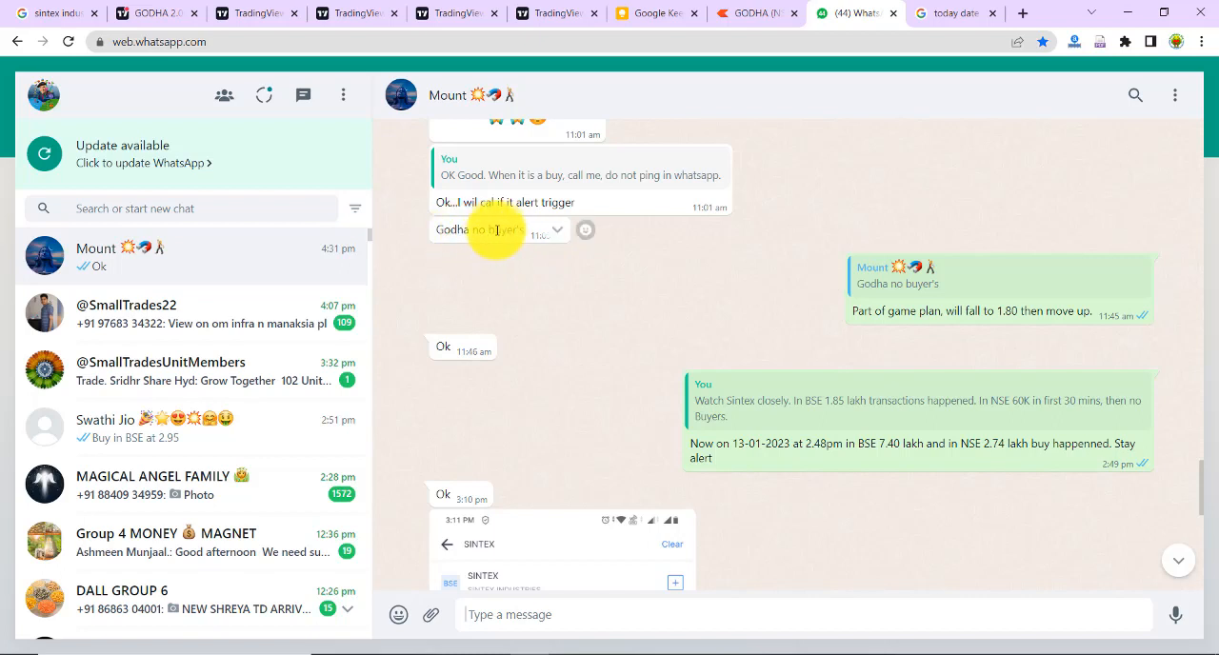
pyautogui.doubleClick(476, 228)
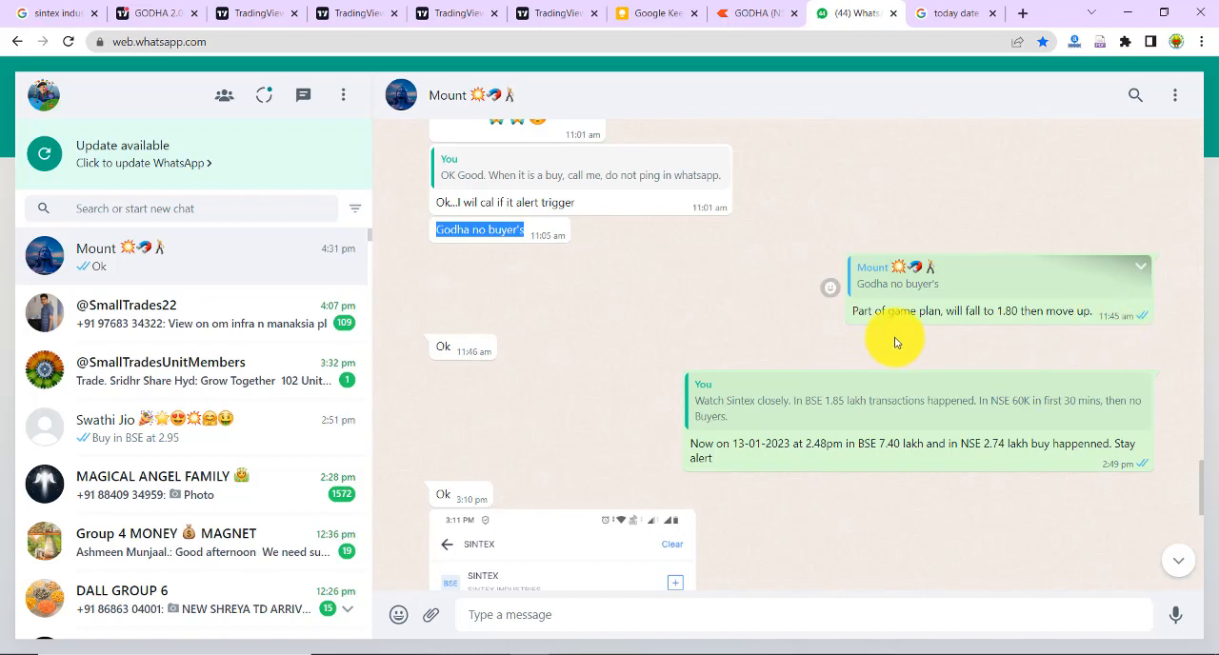
pyautogui.doubleClick(886, 312)
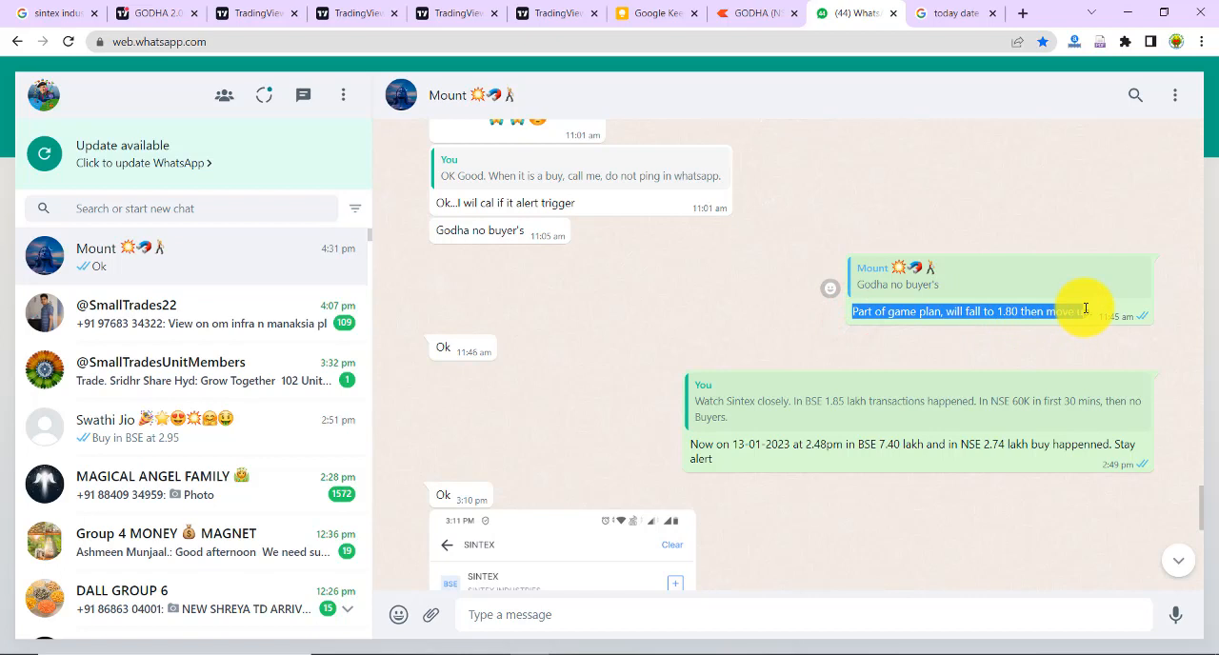
pyautogui.moveTo(1021, 332)
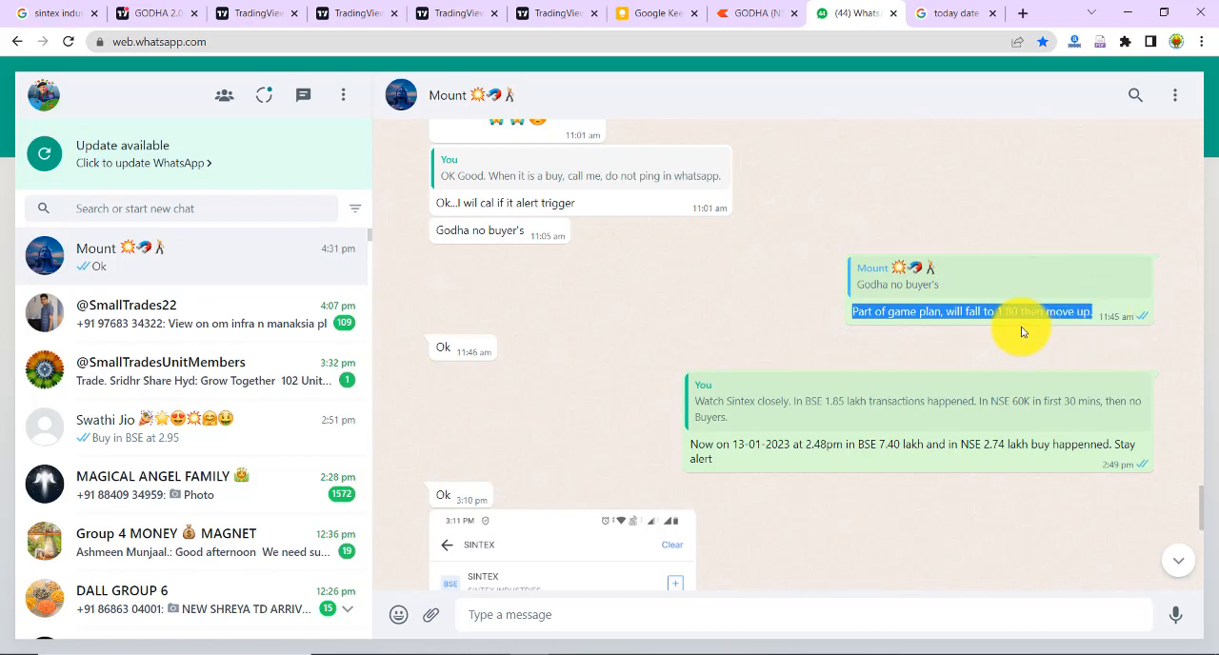
pyautogui.moveTo(815, 84)
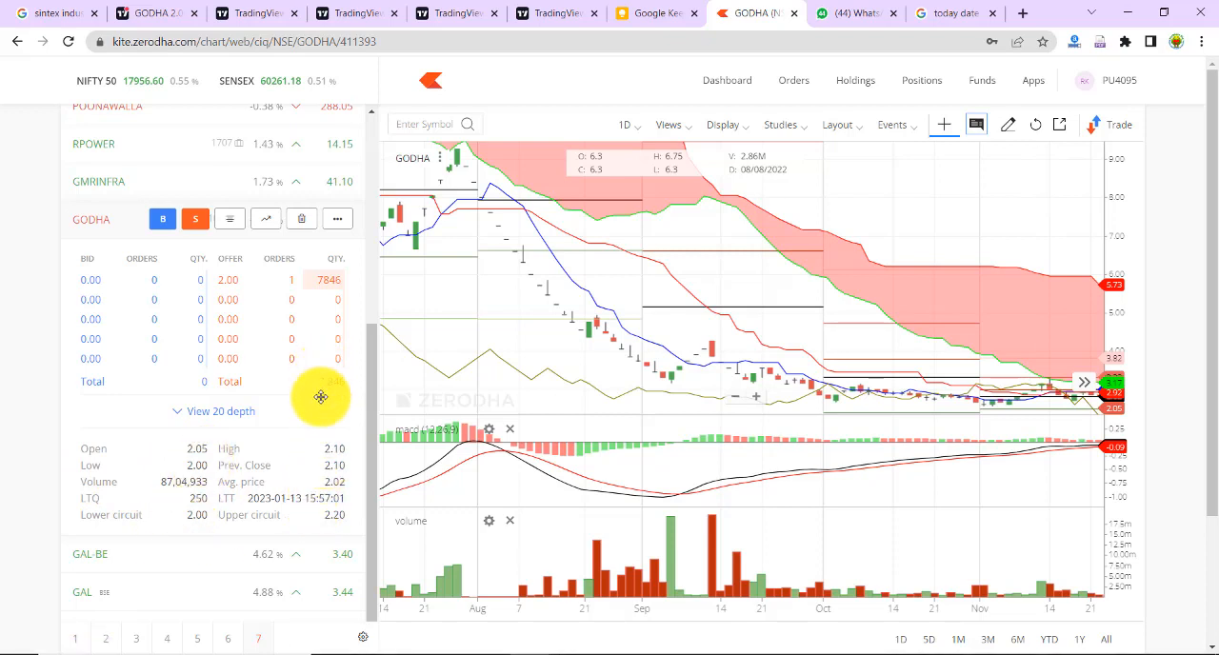
pyautogui.moveTo(495, 309)
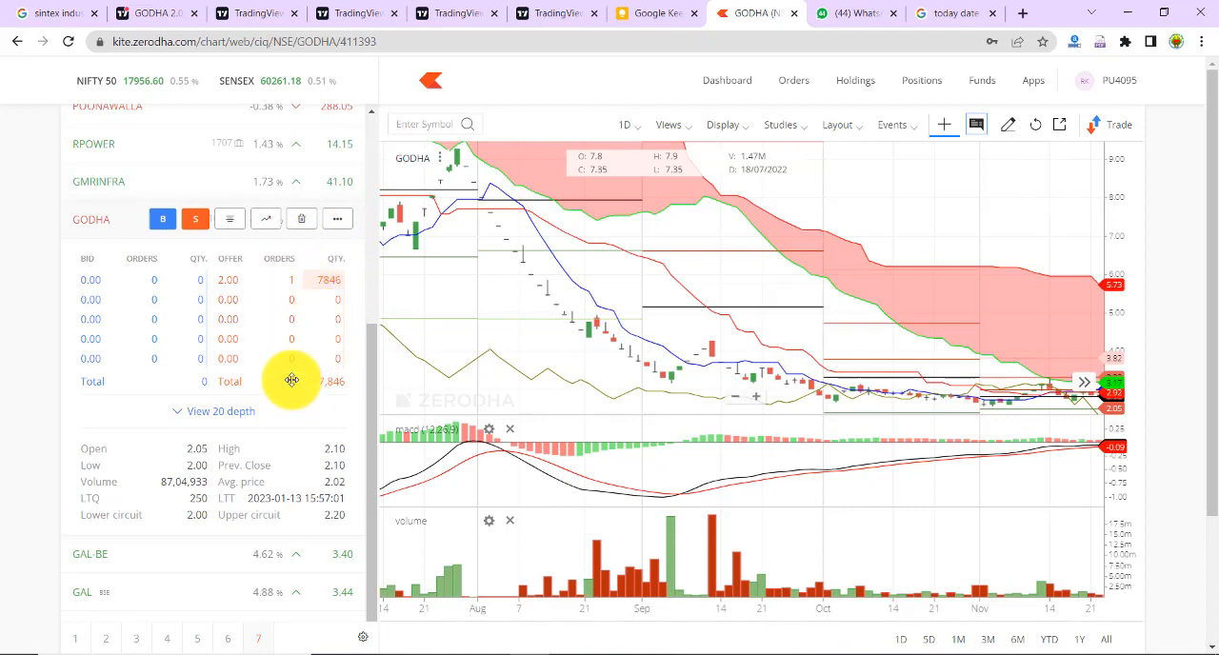
pyautogui.moveTo(103, 499)
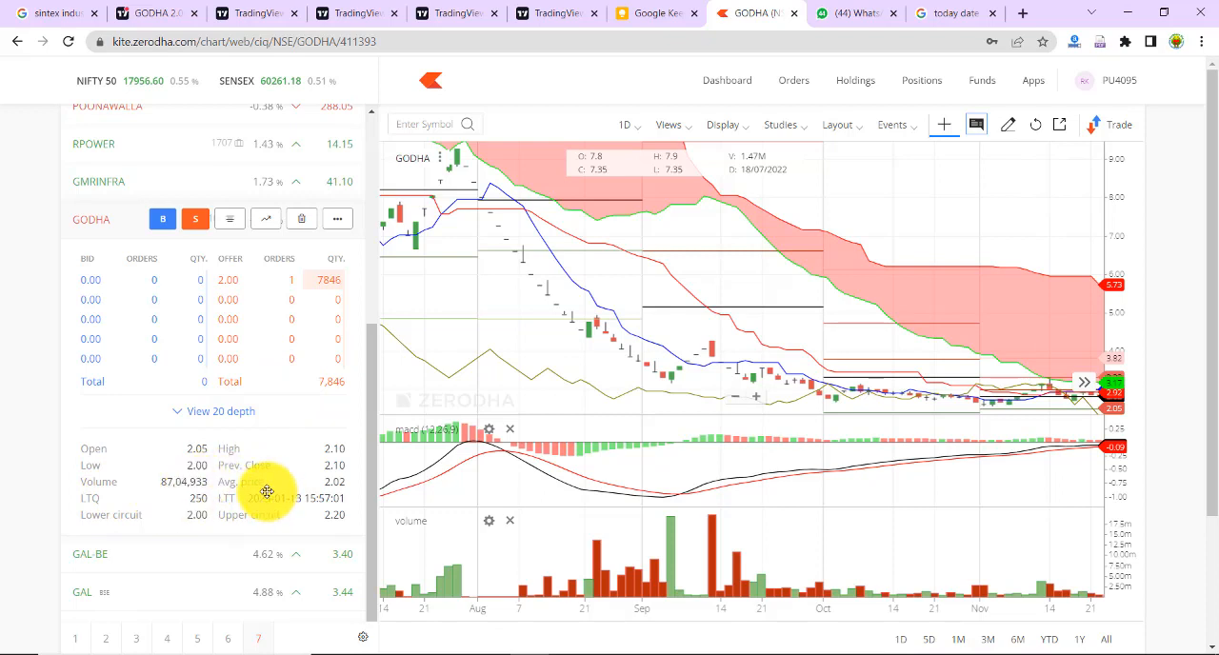
pyautogui.moveTo(265, 474)
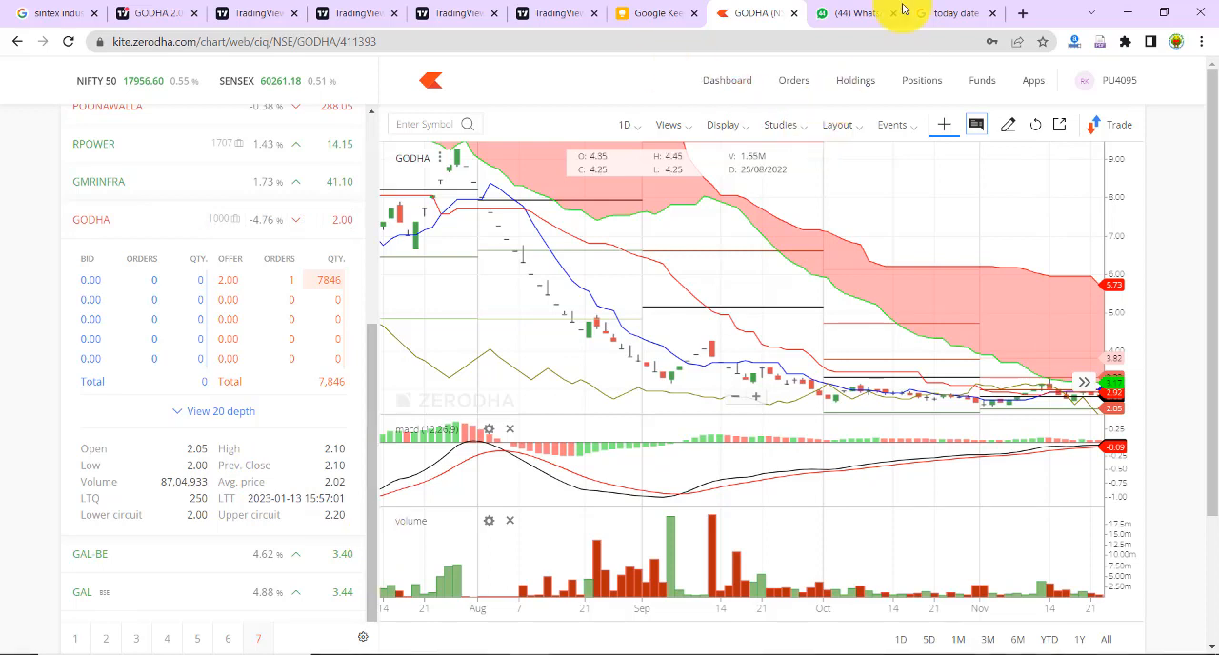
# - Open the group chat with the GODHA posts and scroll to the shared photos
pyautogui.click(846, 11)
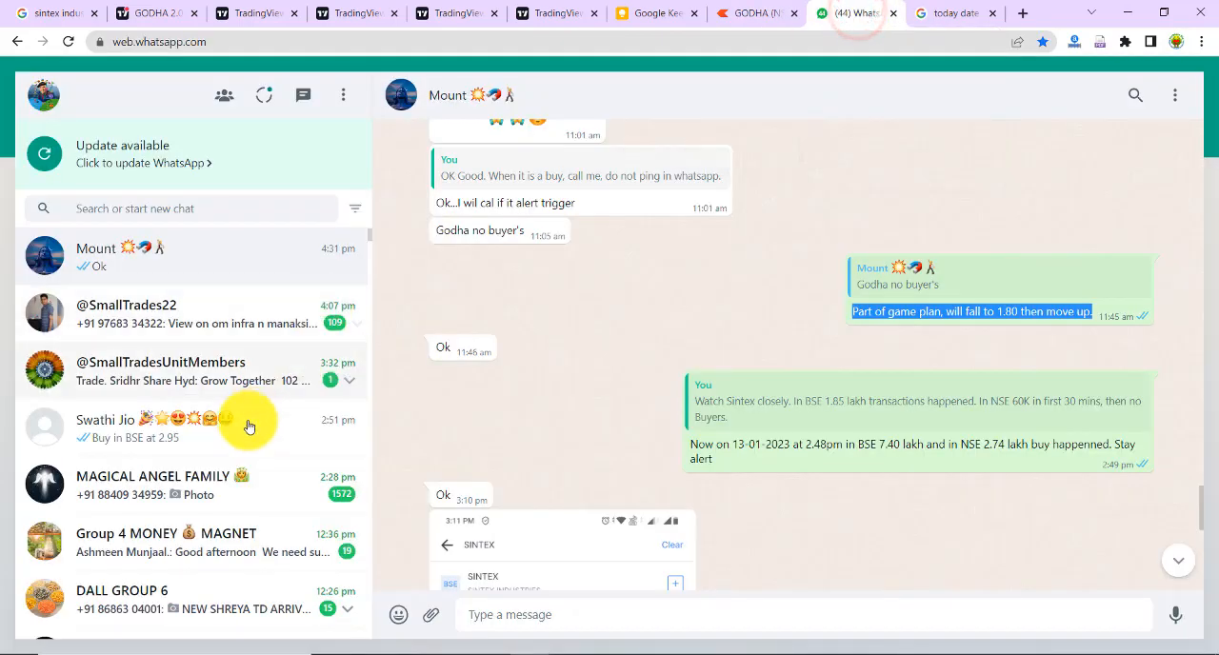
pyautogui.scroll(-3)
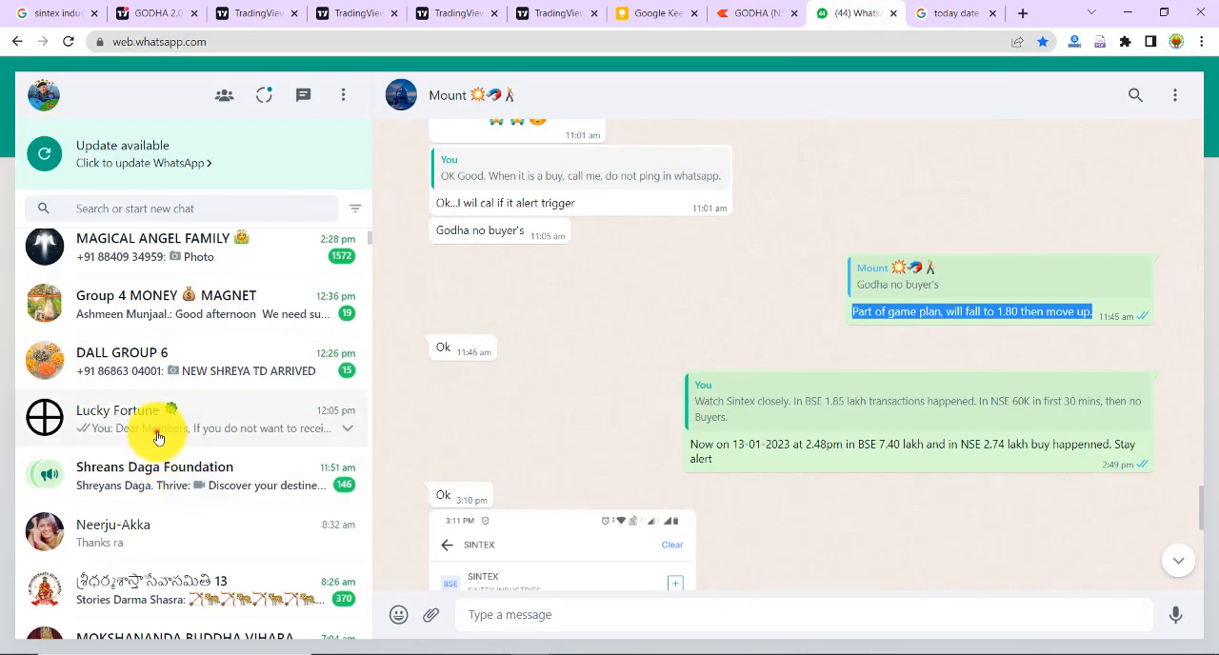
pyautogui.click(156, 419)
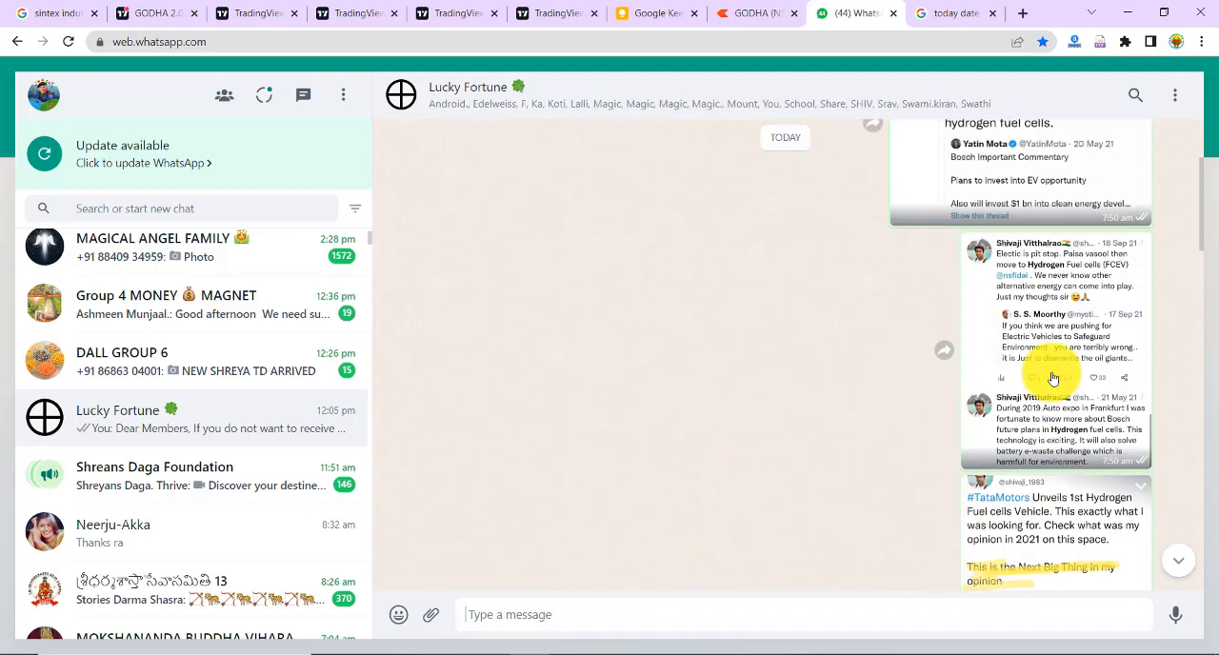
pyautogui.scroll(-3)
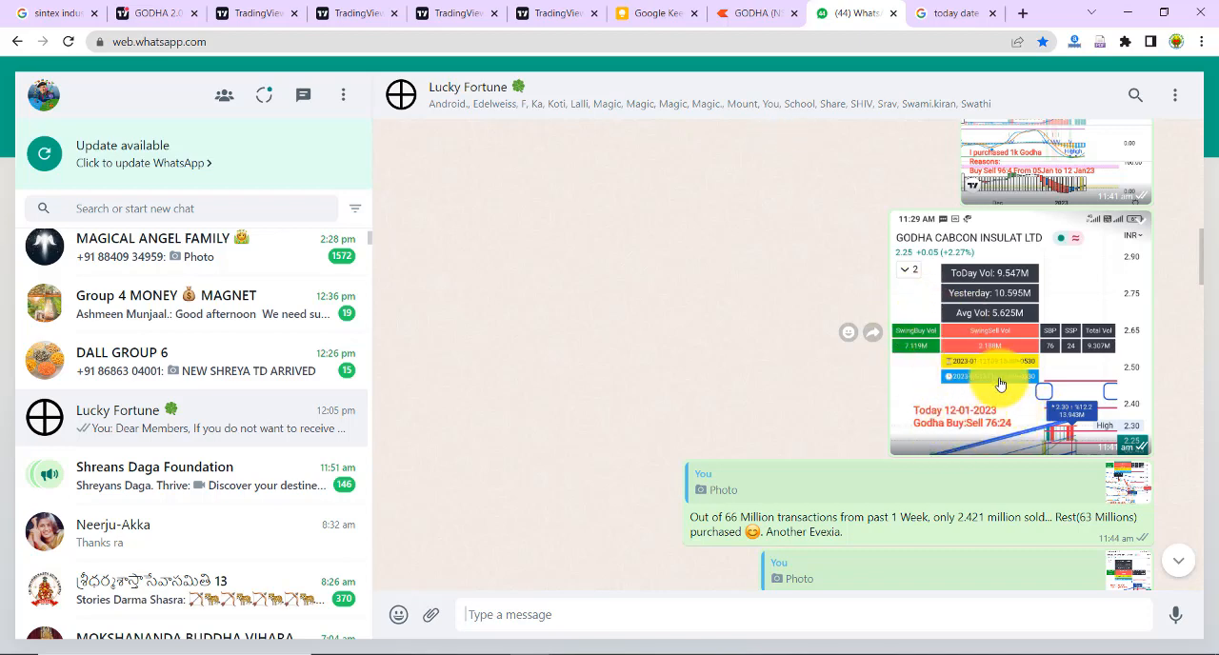
pyautogui.scroll(-3)
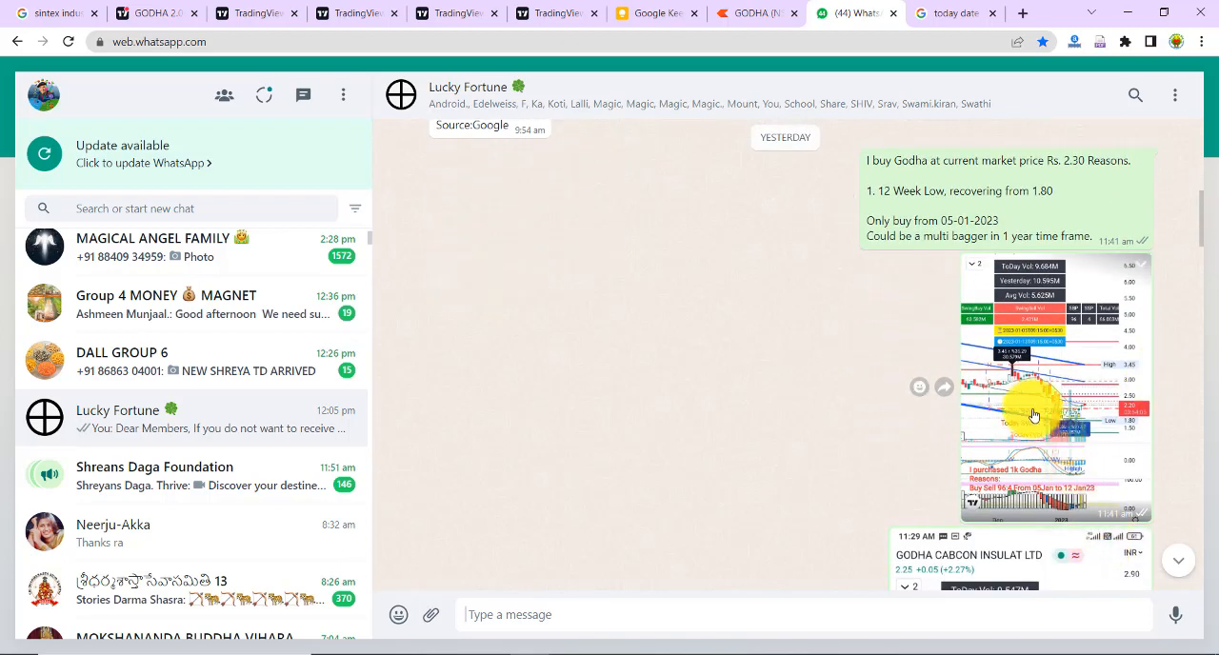
# - View the GODHA chart screenshot showing today's volume 9.684M at full size
pyautogui.click(1032, 416)
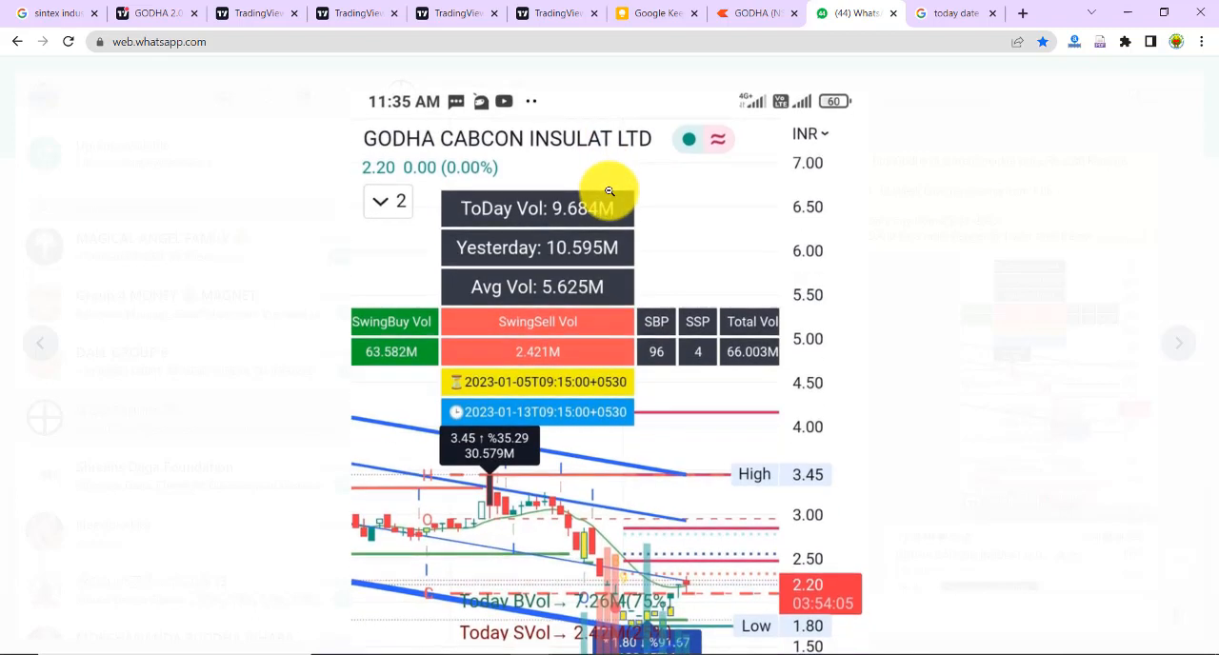
pyautogui.scroll(-3)
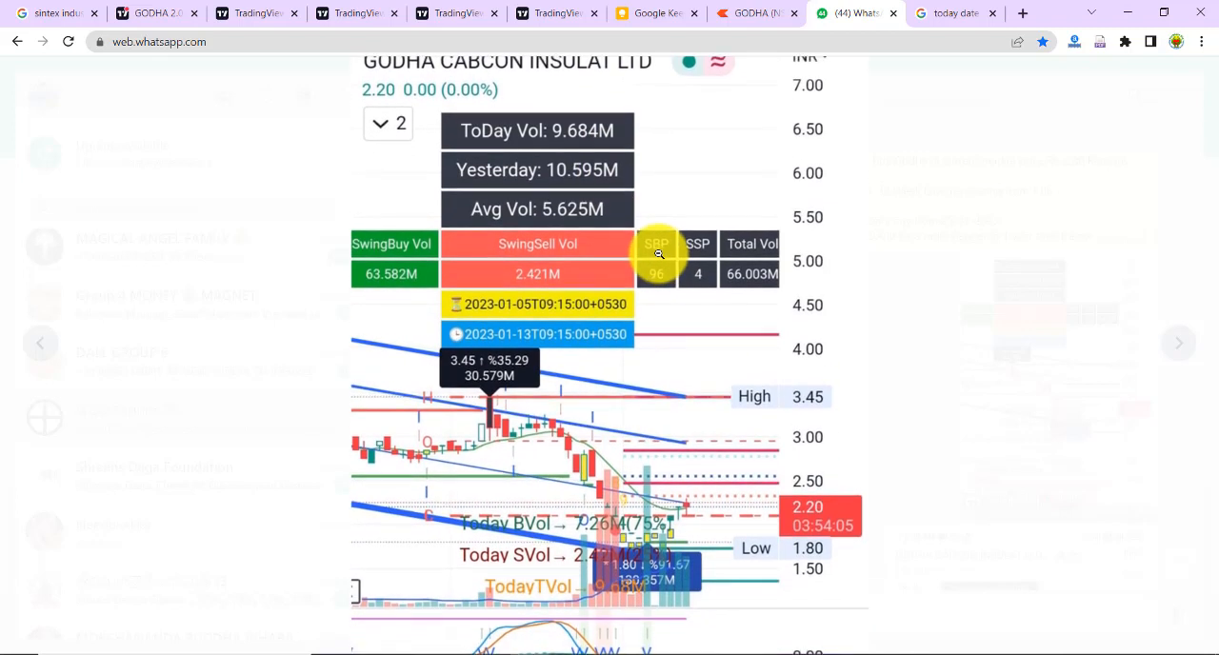
pyautogui.scroll(-3)
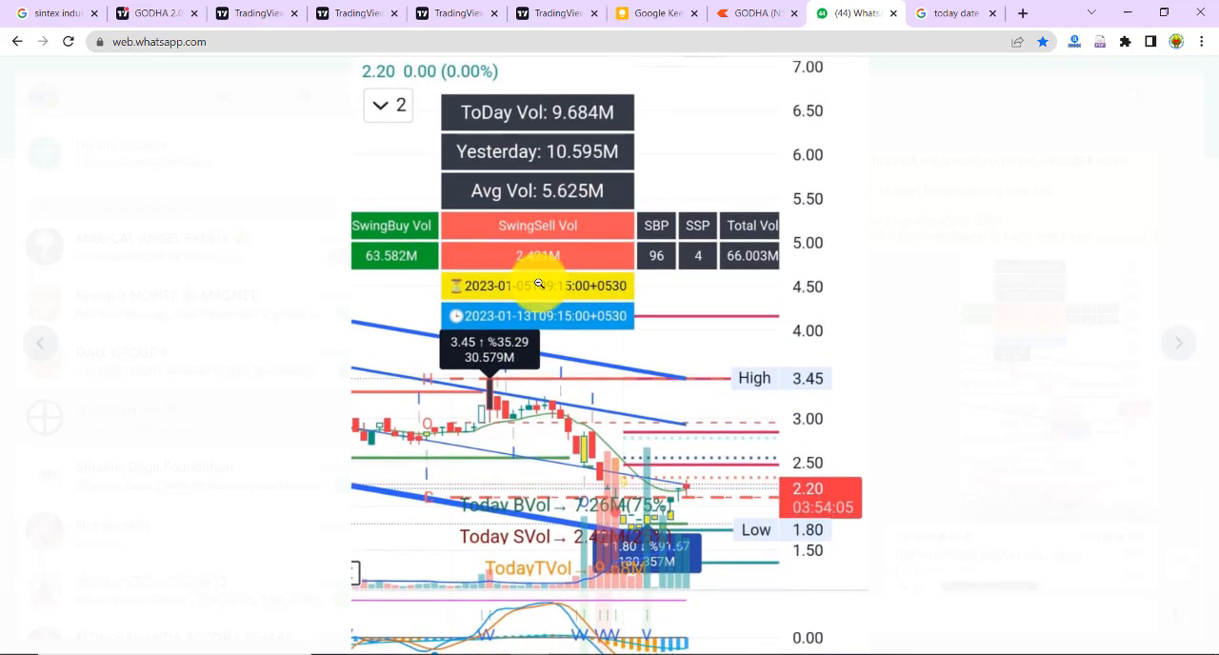
pyautogui.scroll(-3)
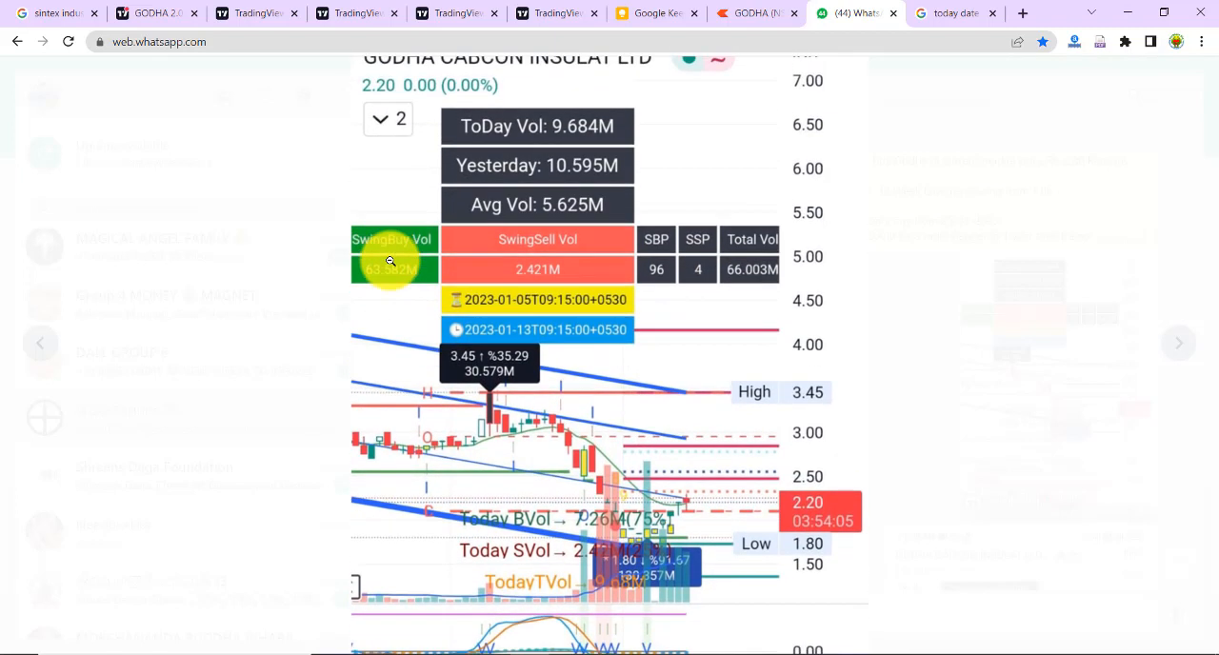
pyautogui.scroll(-3)
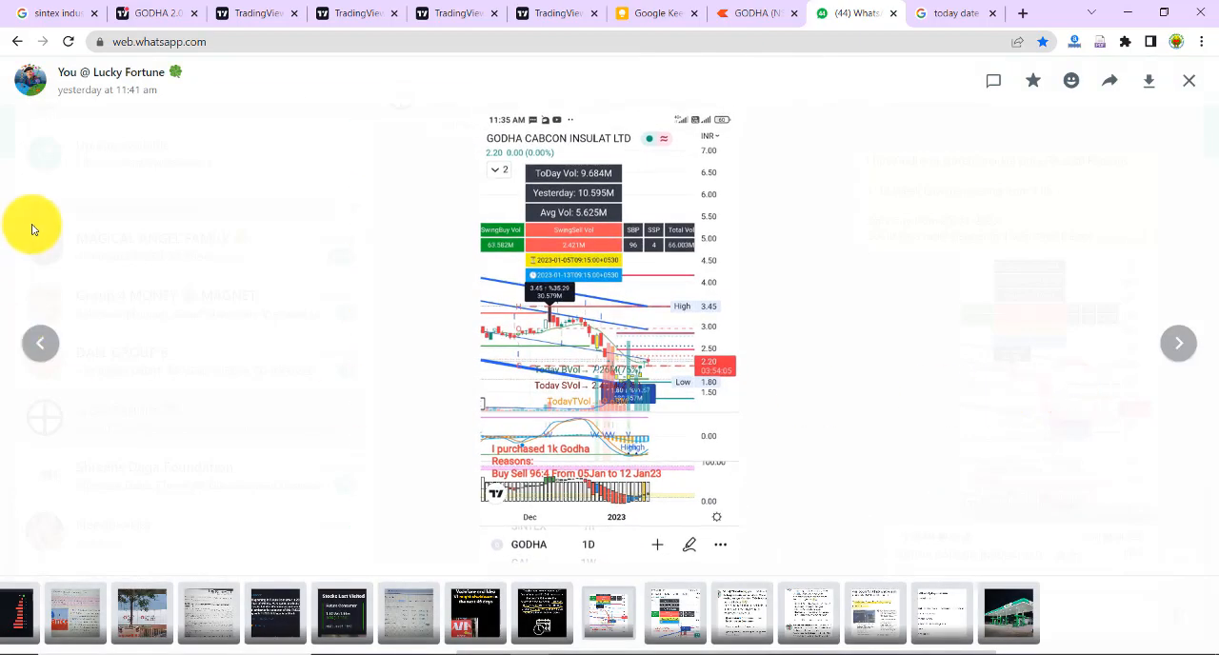
# - View the earlier Godha Buy:Sell 76:24 screenshot, then close it back to the chat
pyautogui.click(1189, 80)
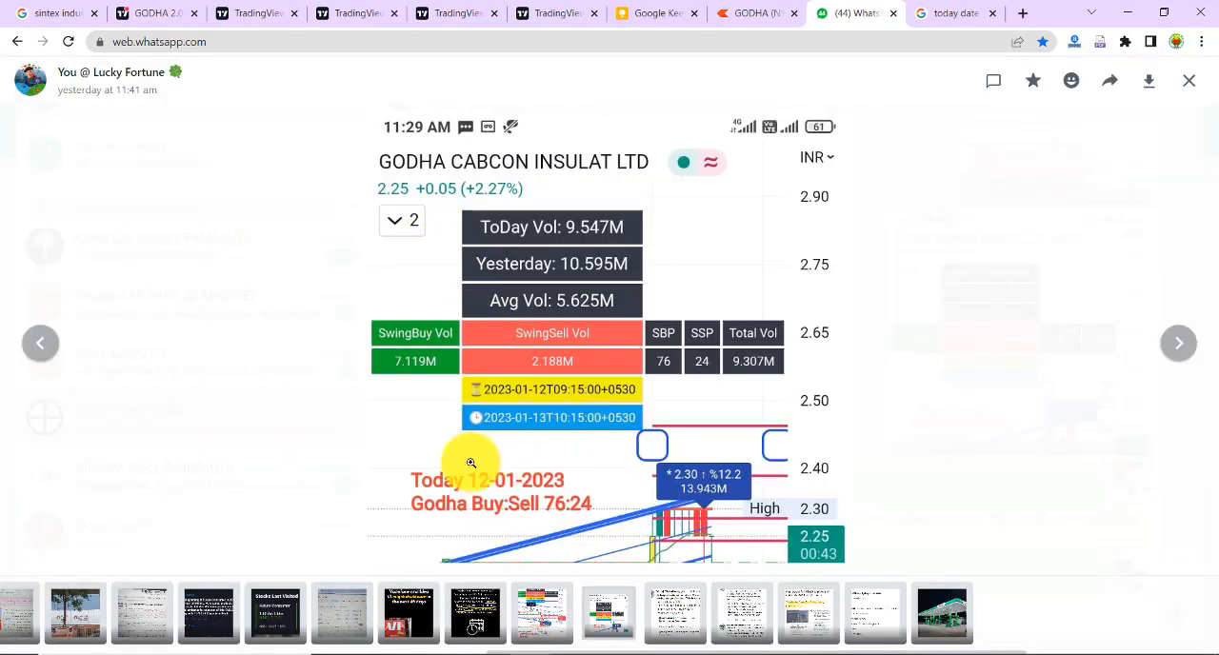
pyautogui.moveTo(581, 518)
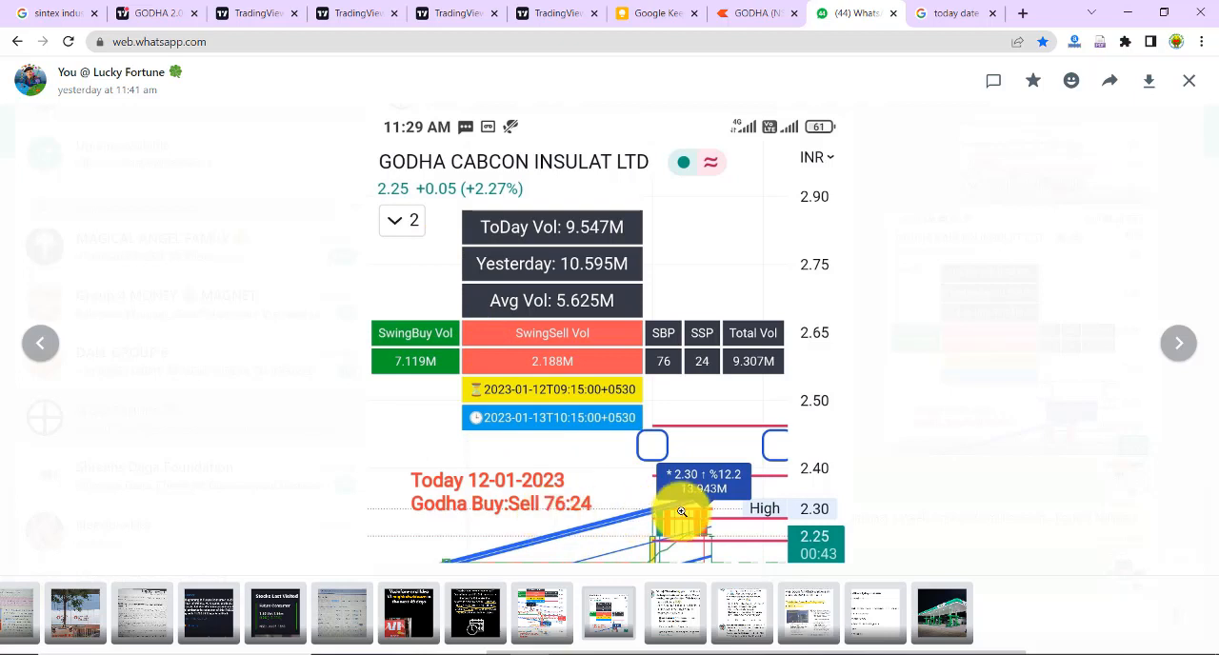
pyautogui.moveTo(819, 68)
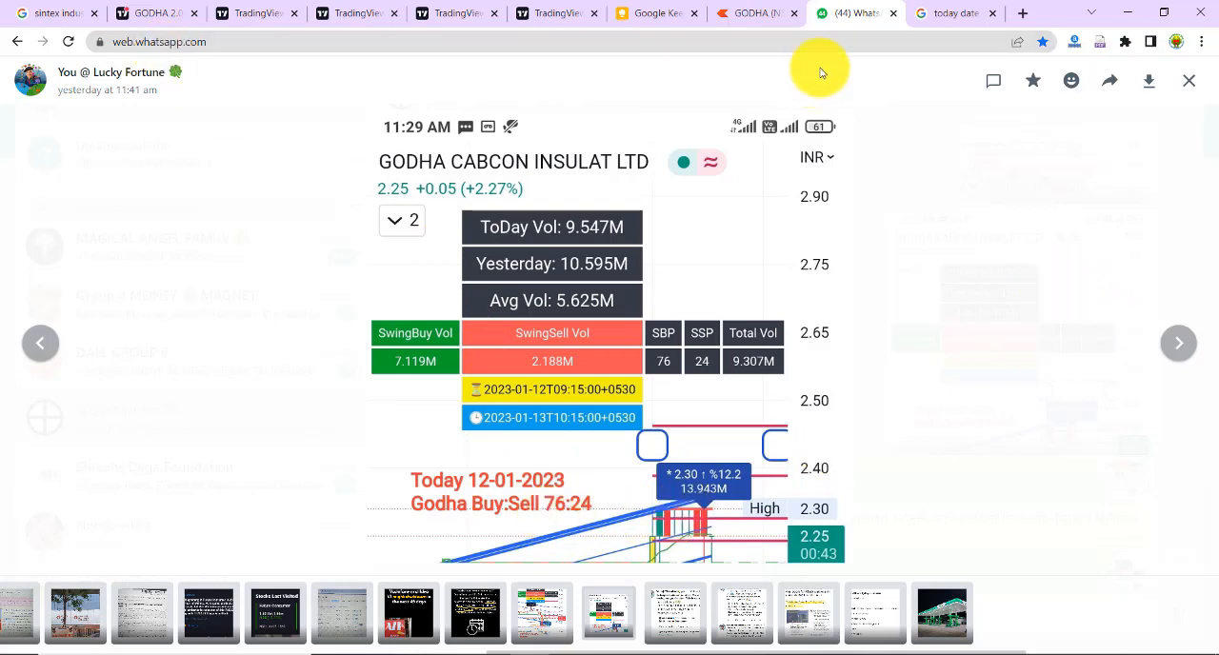
pyautogui.click(1189, 80)
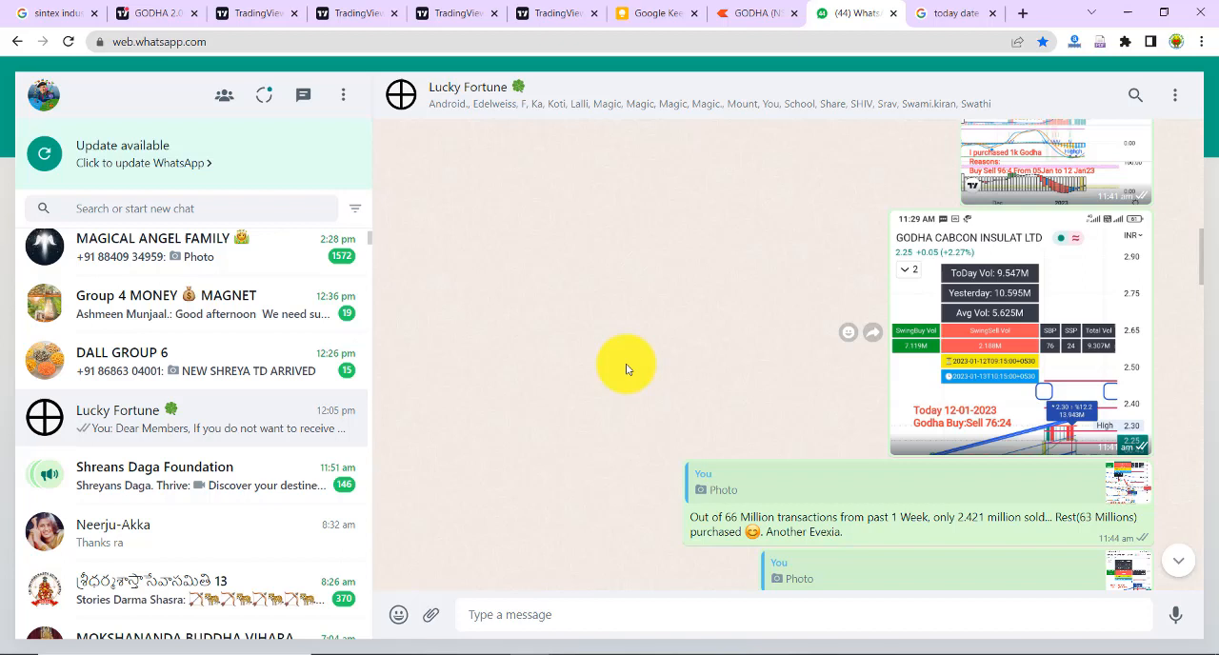
pyautogui.scroll(-3)
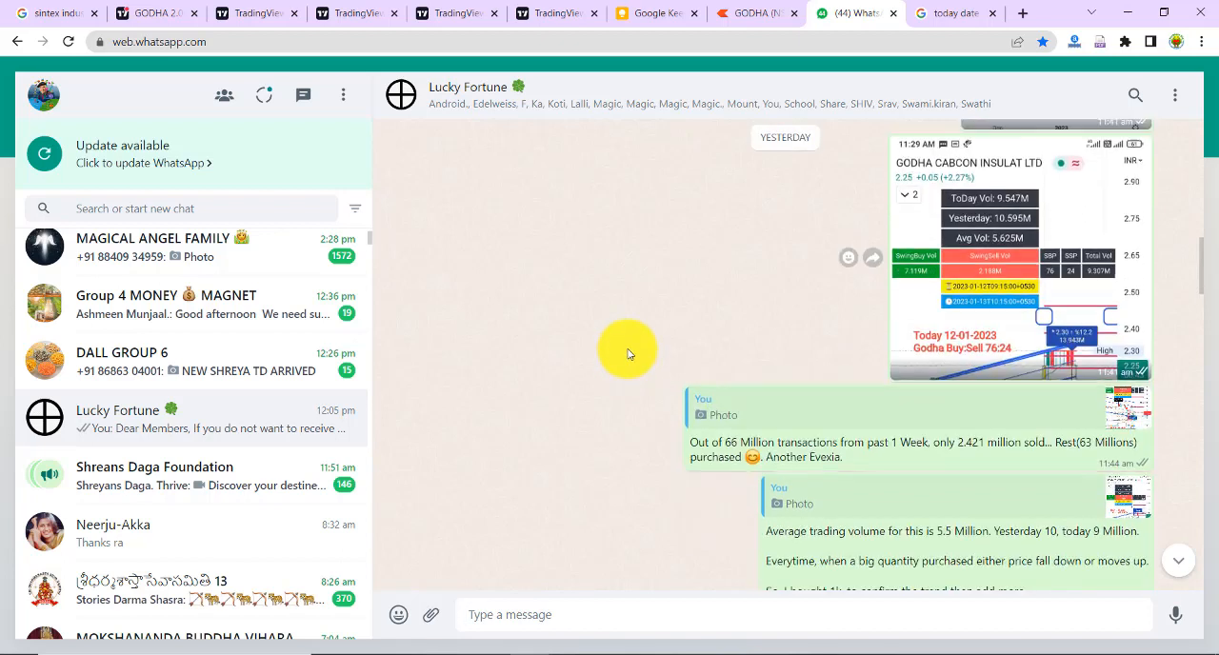
pyautogui.scroll(-3)
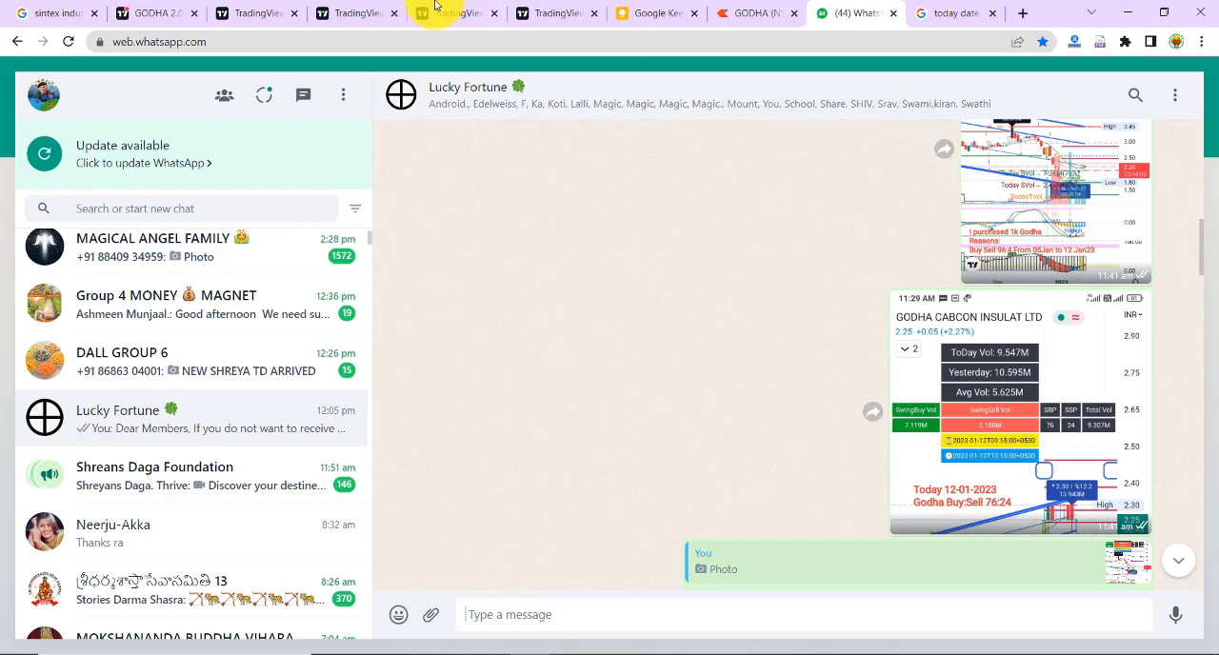
# - Switch to the TradingView GODMA daily chart with volume 8.705M today, 14.702M yesterday
pyautogui.click(148, 12)
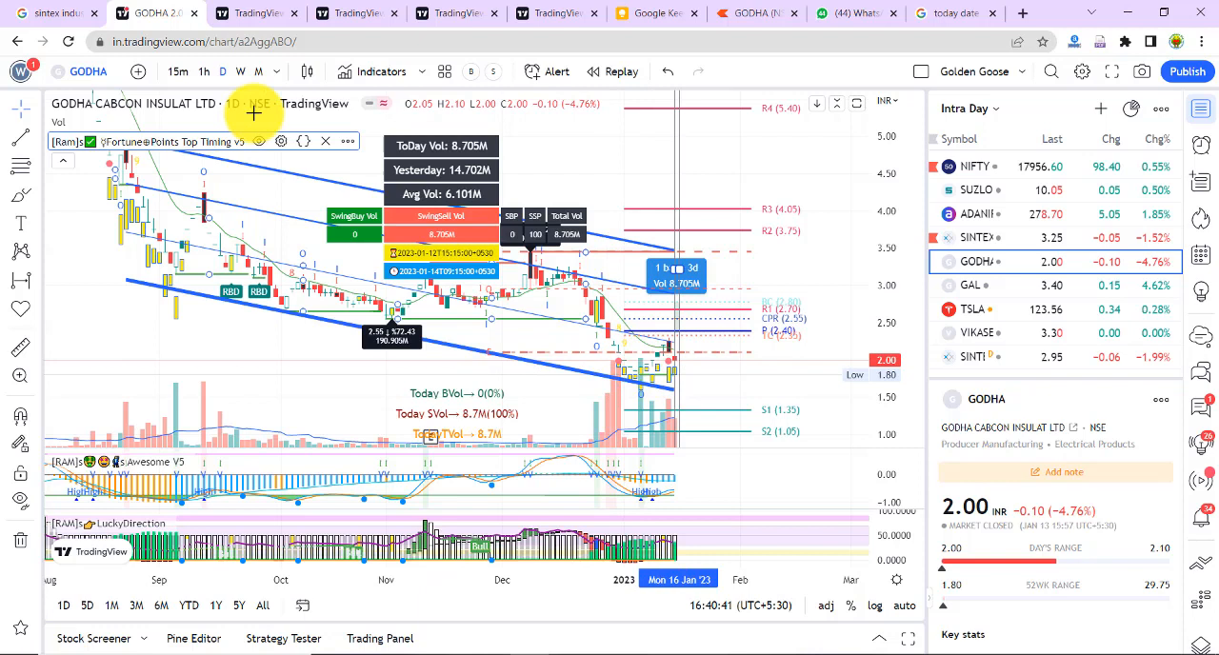
pyautogui.moveTo(682, 236)
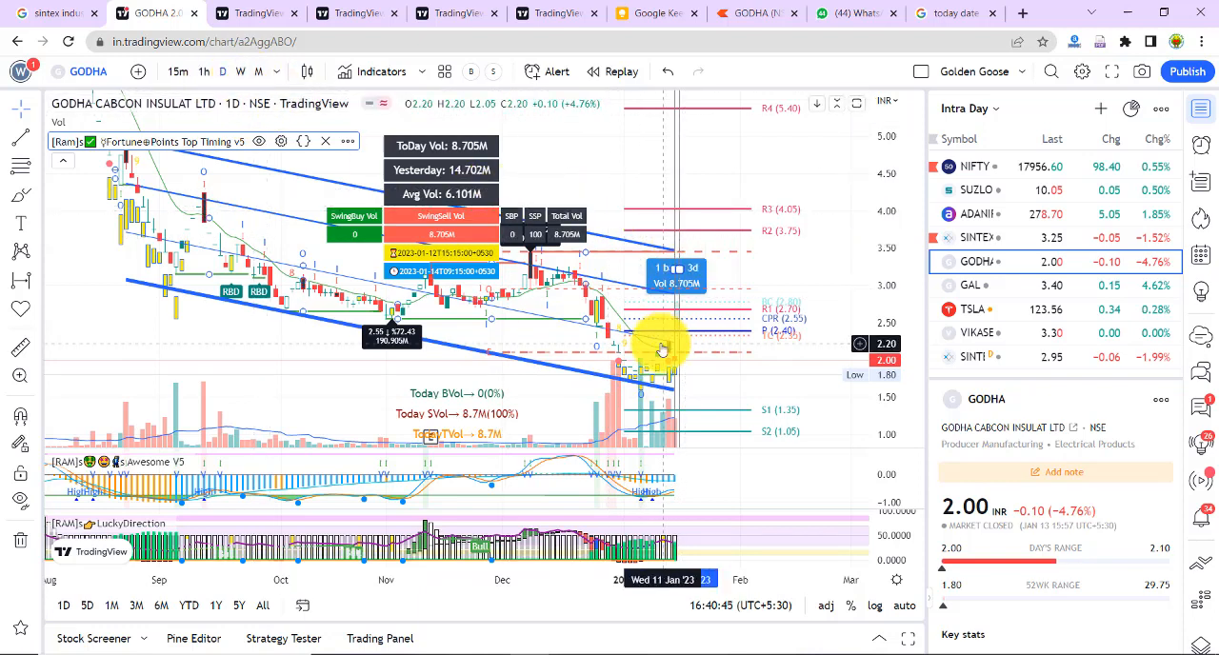
pyautogui.moveTo(469, 175)
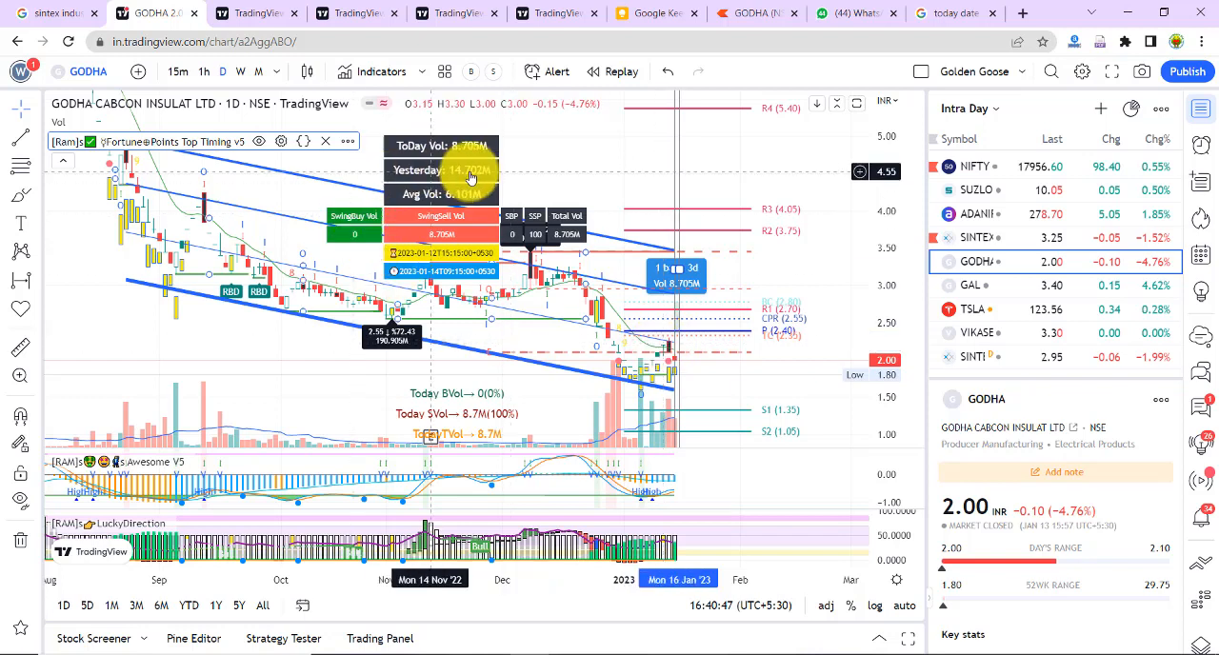
pyautogui.moveTo(537, 168)
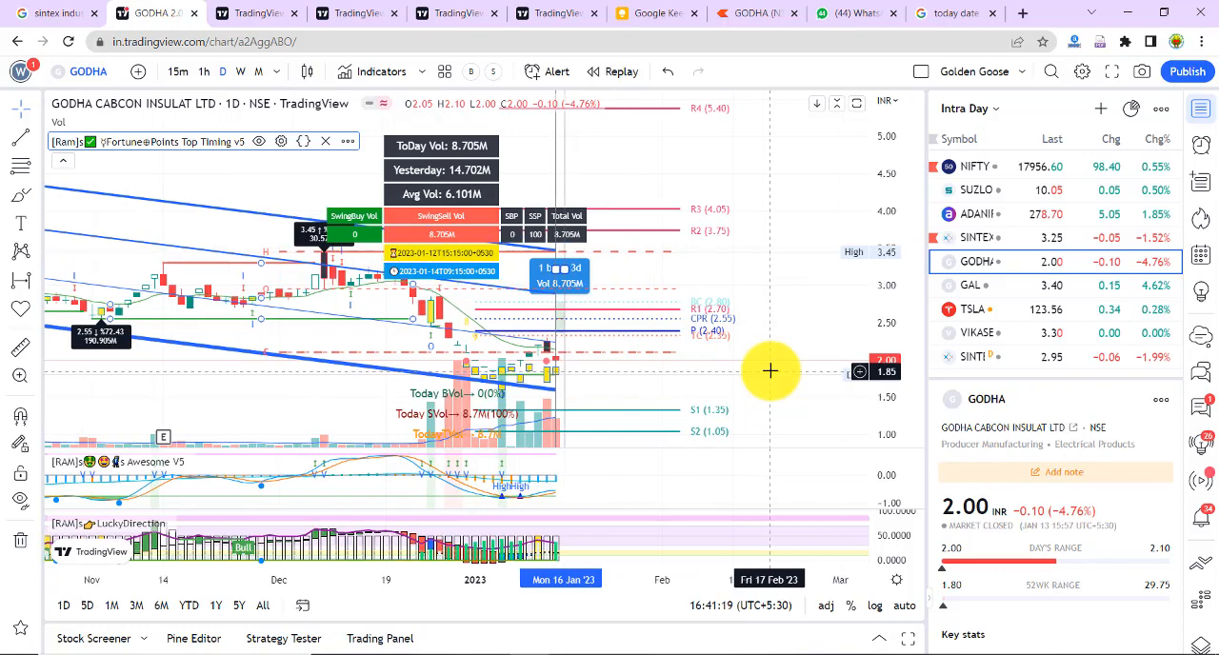
# - Measure the latest daily bar's volume and pan the chart back toward mid-2022
pyautogui.moveTo(769, 372); pyautogui.dragTo(636, 386)
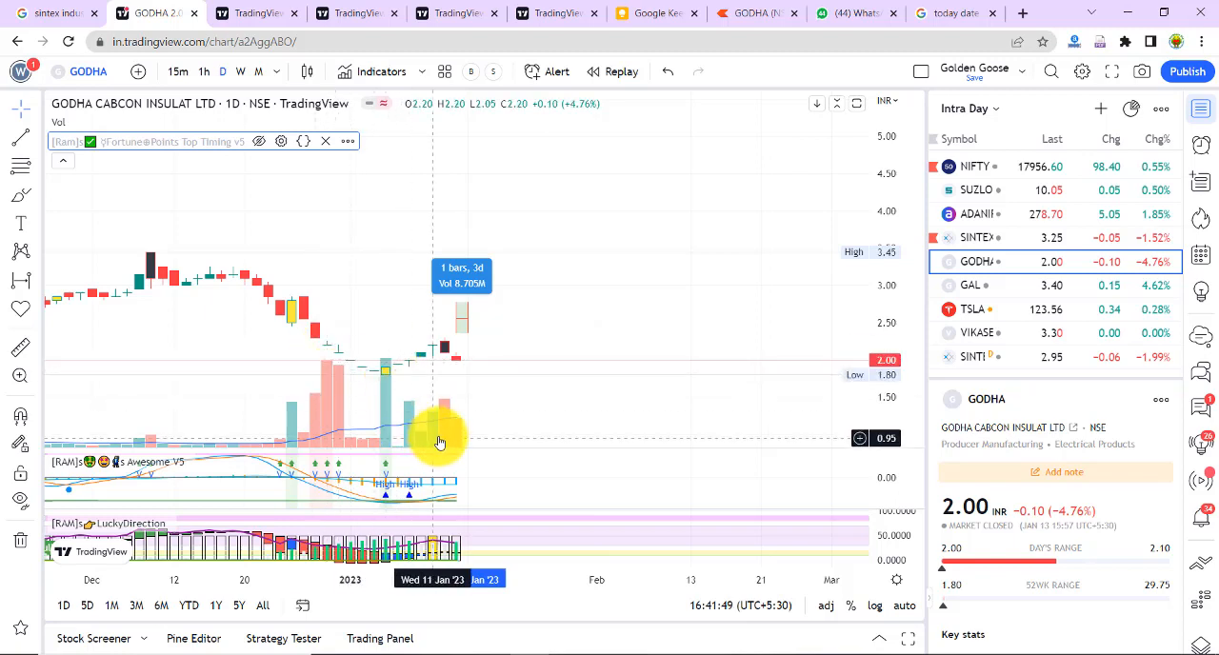
pyautogui.moveTo(380, 366)
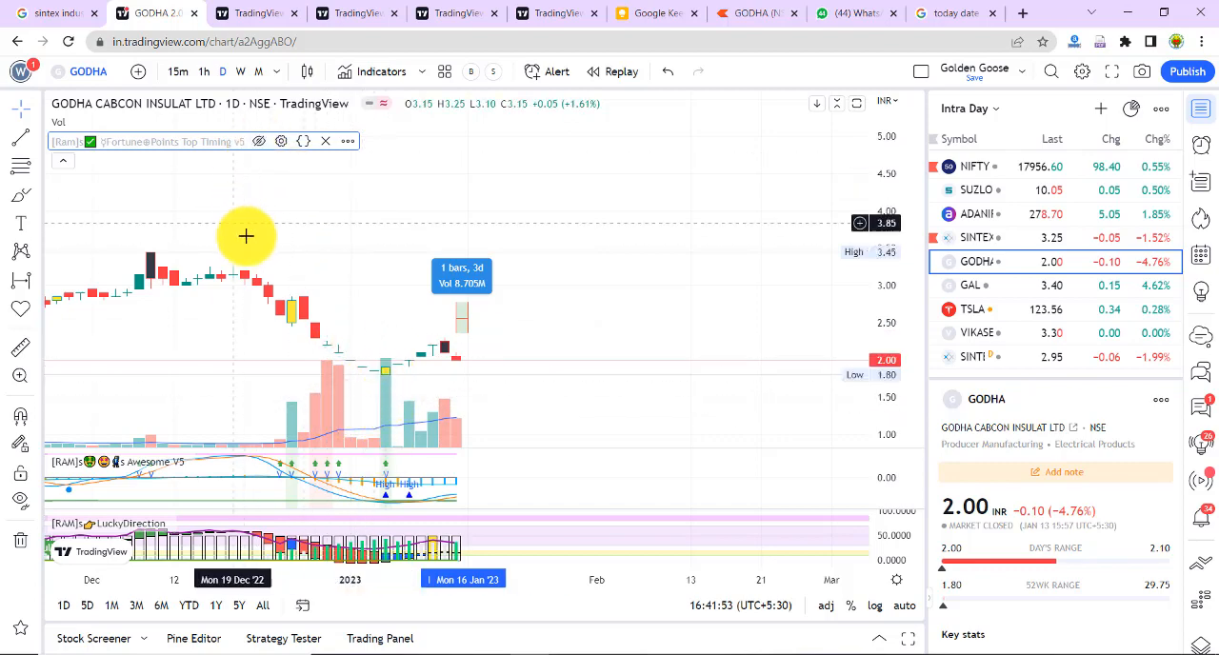
pyautogui.moveTo(246, 236); pyautogui.dragTo(711, 290)
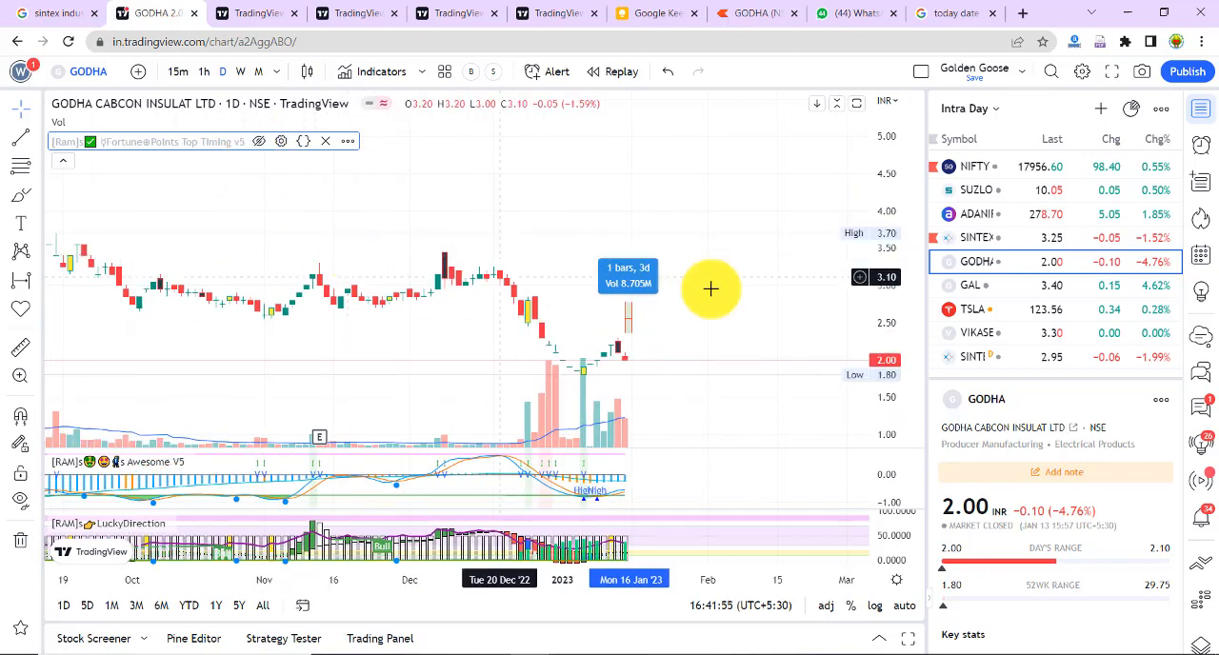
pyautogui.moveTo(480, 336)
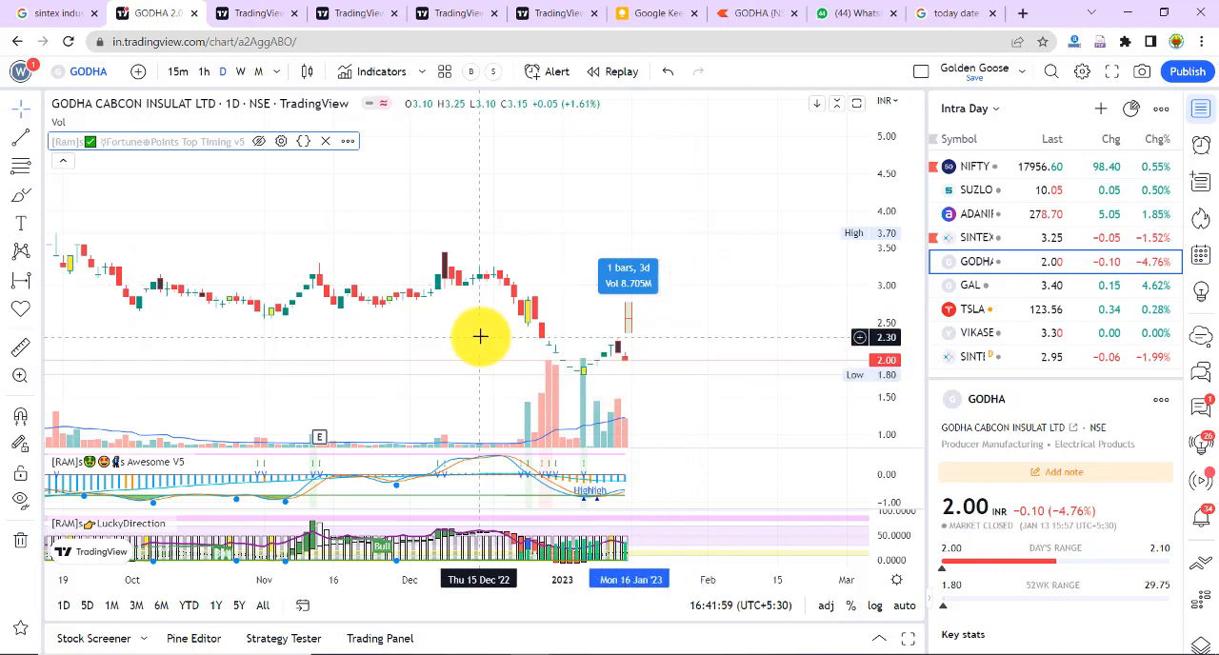
pyautogui.moveTo(586, 398)
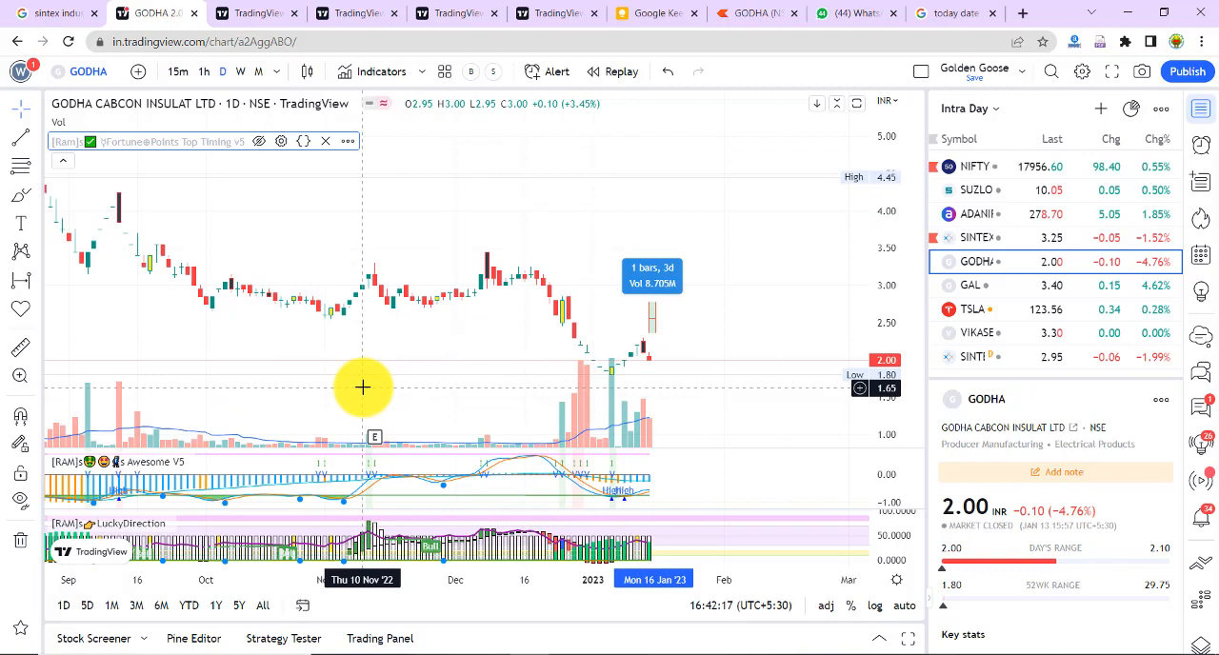
pyautogui.moveTo(84, 248)
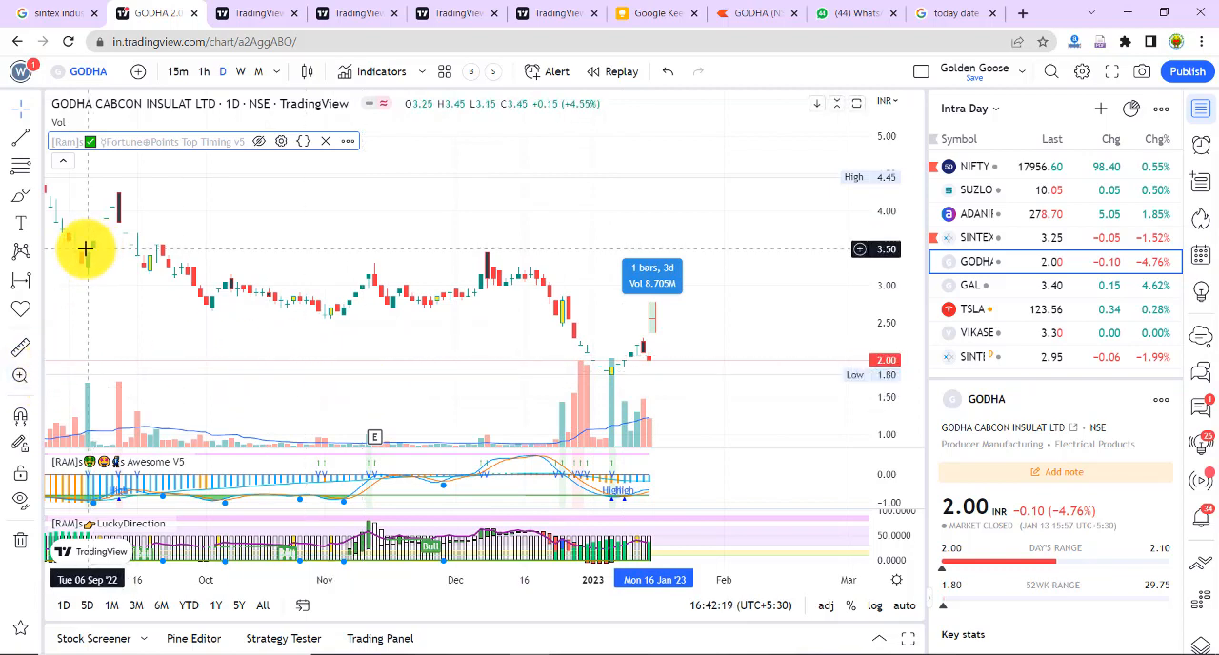
pyautogui.moveTo(91, 392)
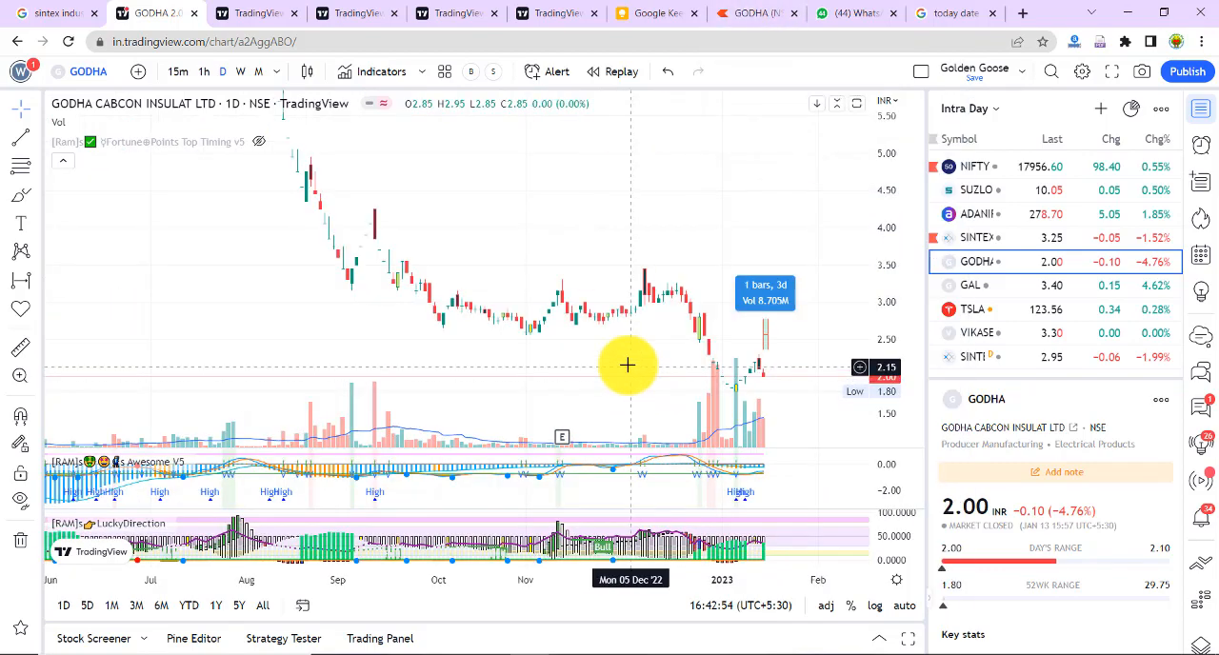
# - Restore the hidden volume readout boxes and trend channel overlays
pyautogui.click(257, 141)
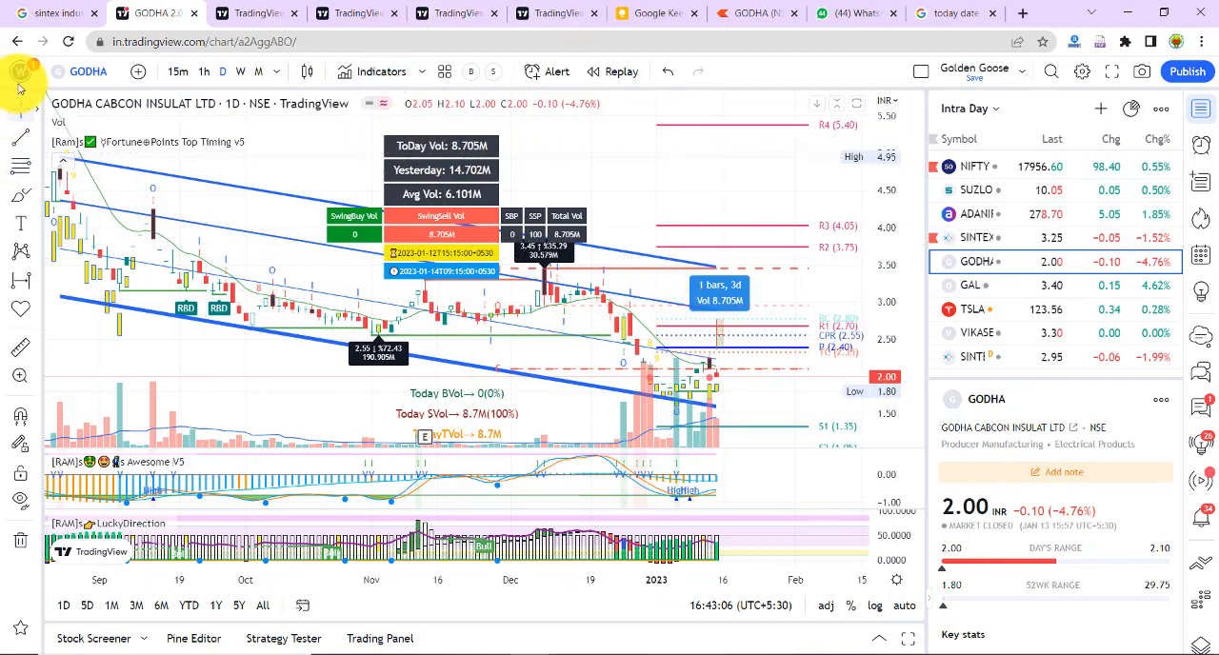
# - Switch GODMA to 15-minute candles and measure the last three sessions' volume (25 bars, 8.452M)
pyautogui.click(177, 72)
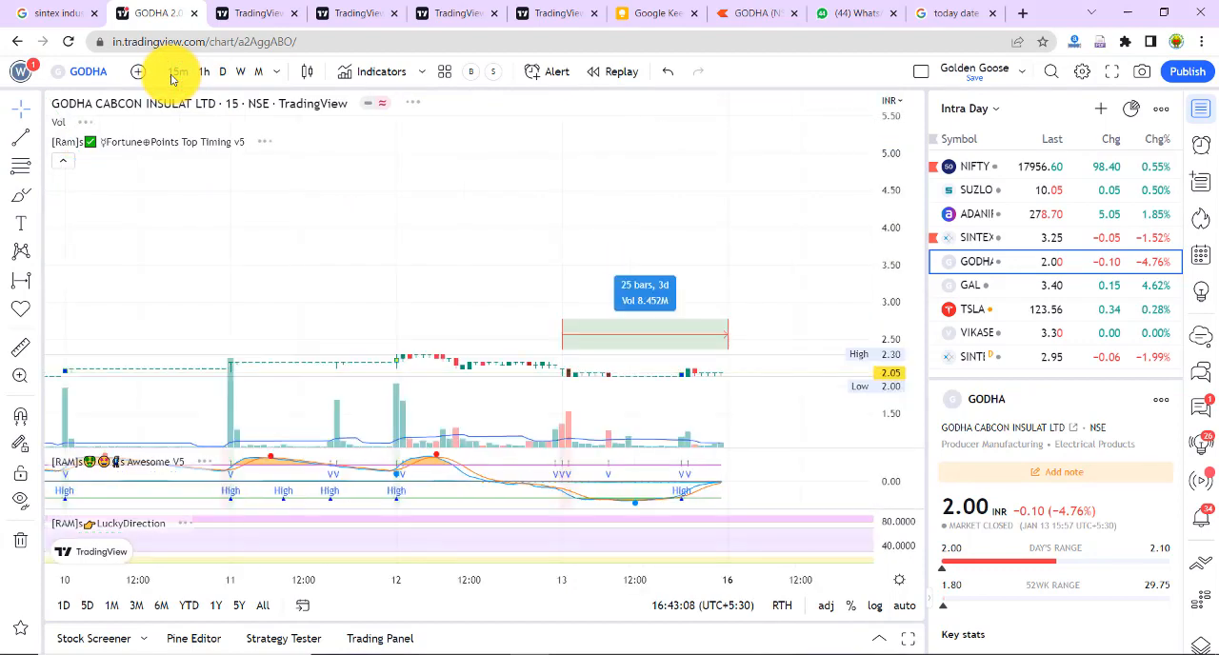
pyautogui.click(179, 72)
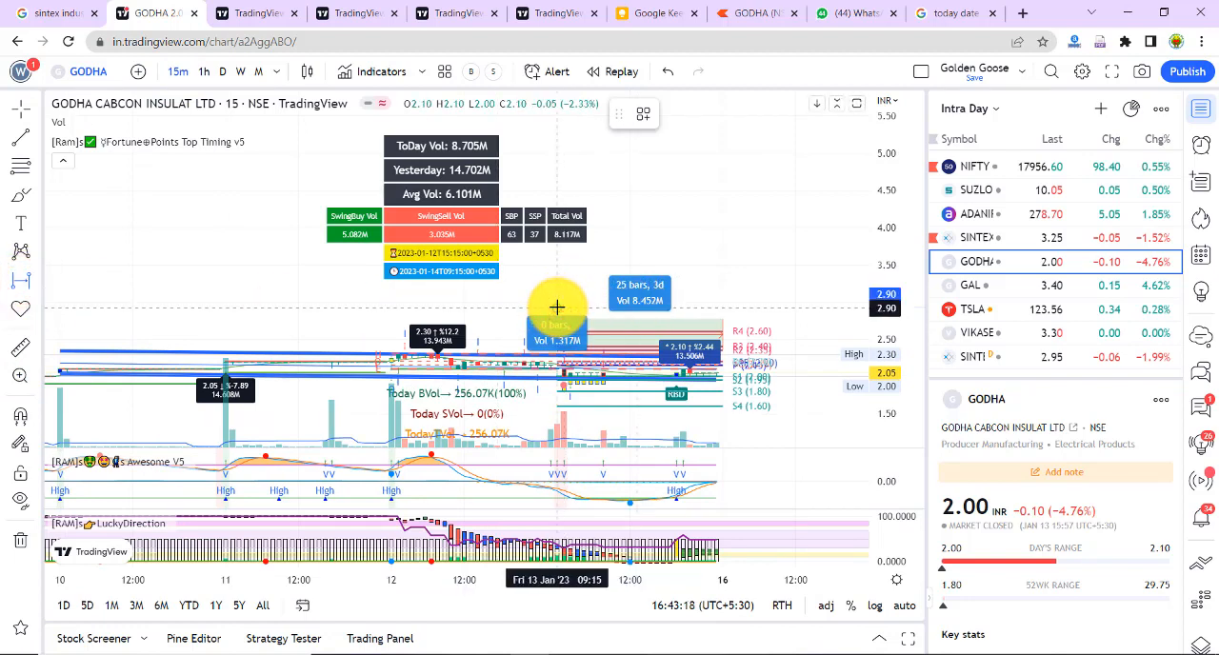
pyautogui.moveTo(556, 307); pyautogui.dragTo(704, 283)
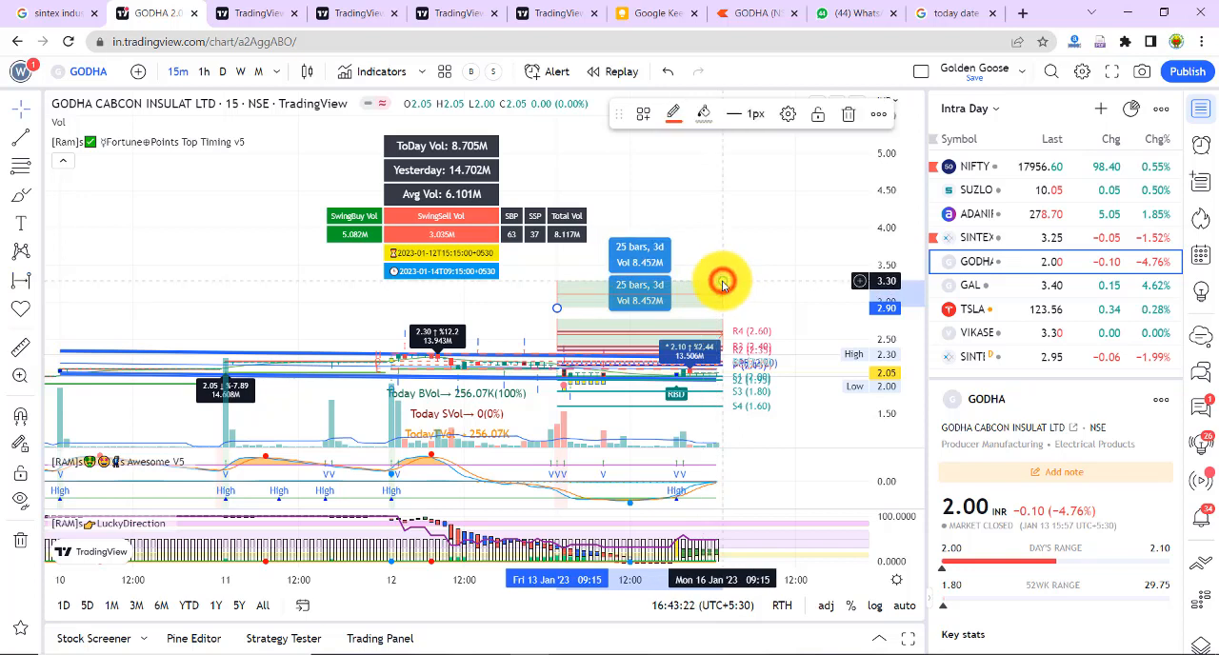
pyautogui.moveTo(688, 318)
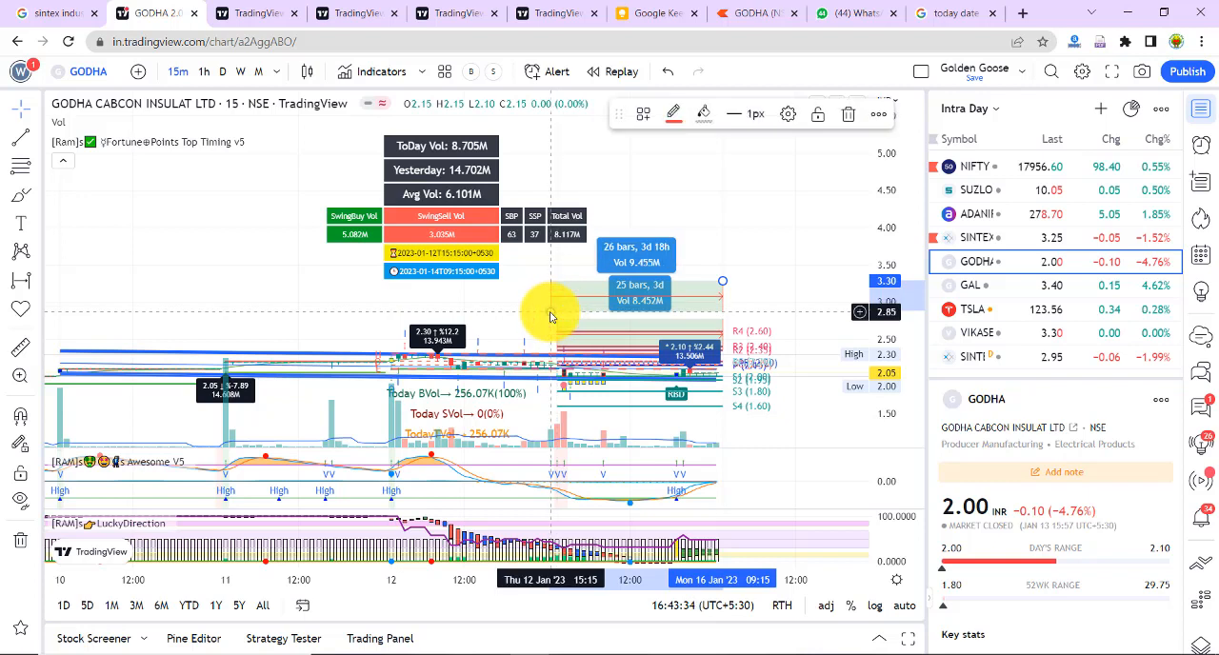
pyautogui.moveTo(561, 354)
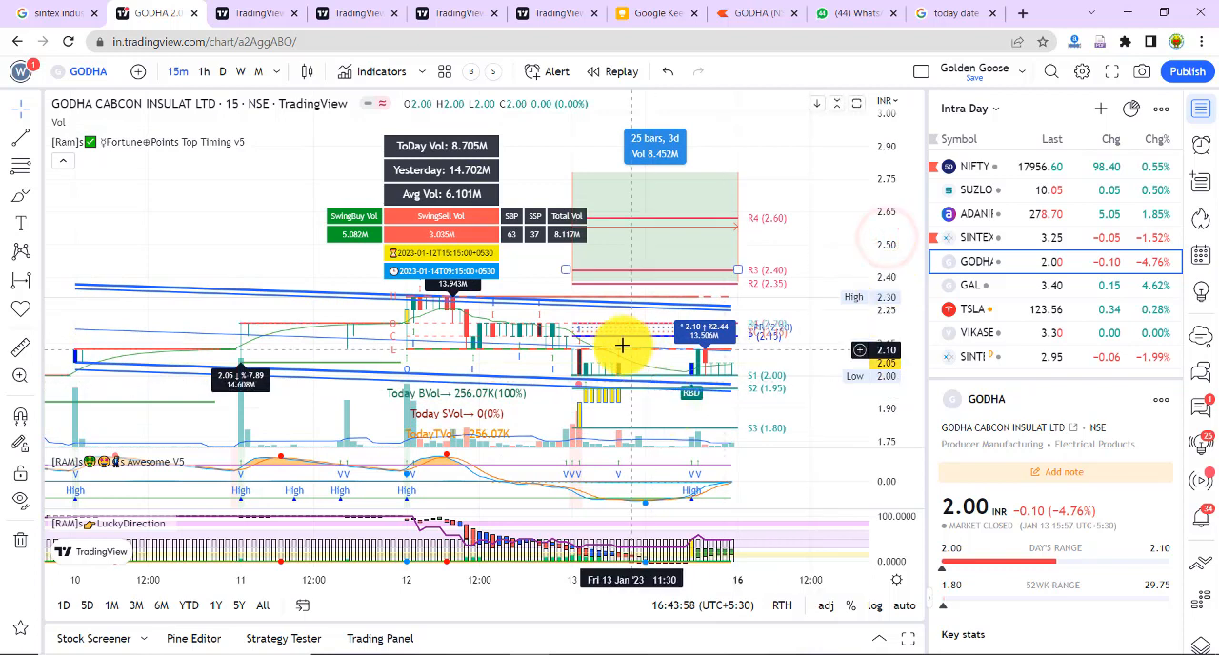
pyautogui.moveTo(625, 373)
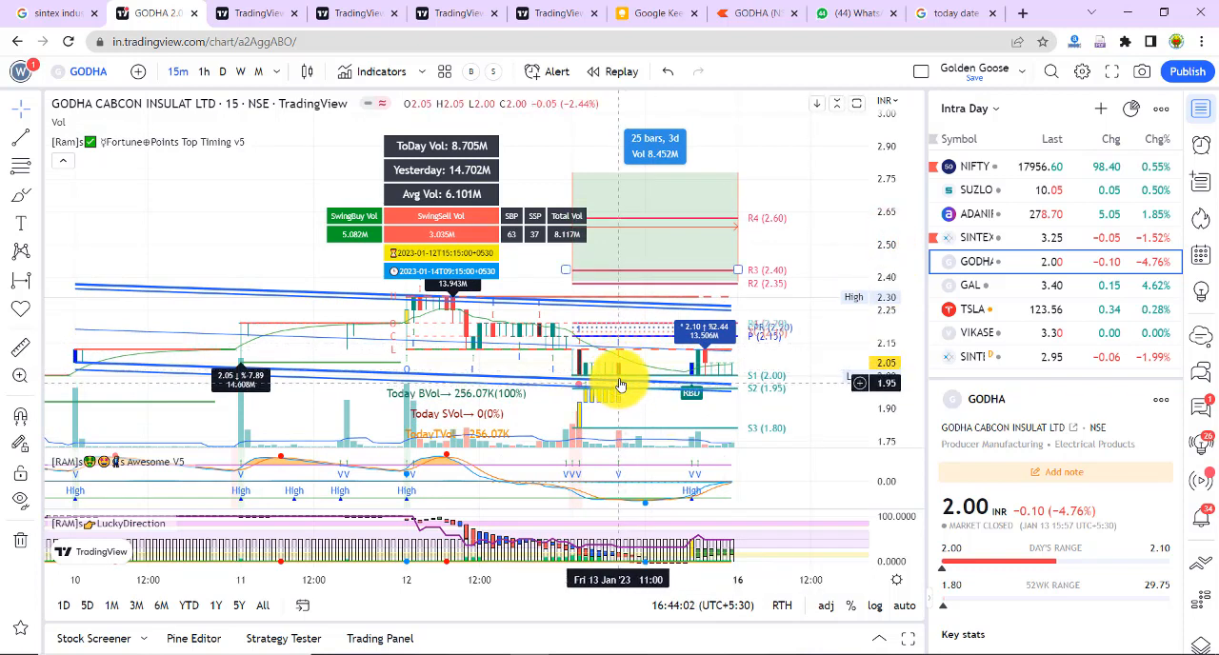
pyautogui.moveTo(619, 371)
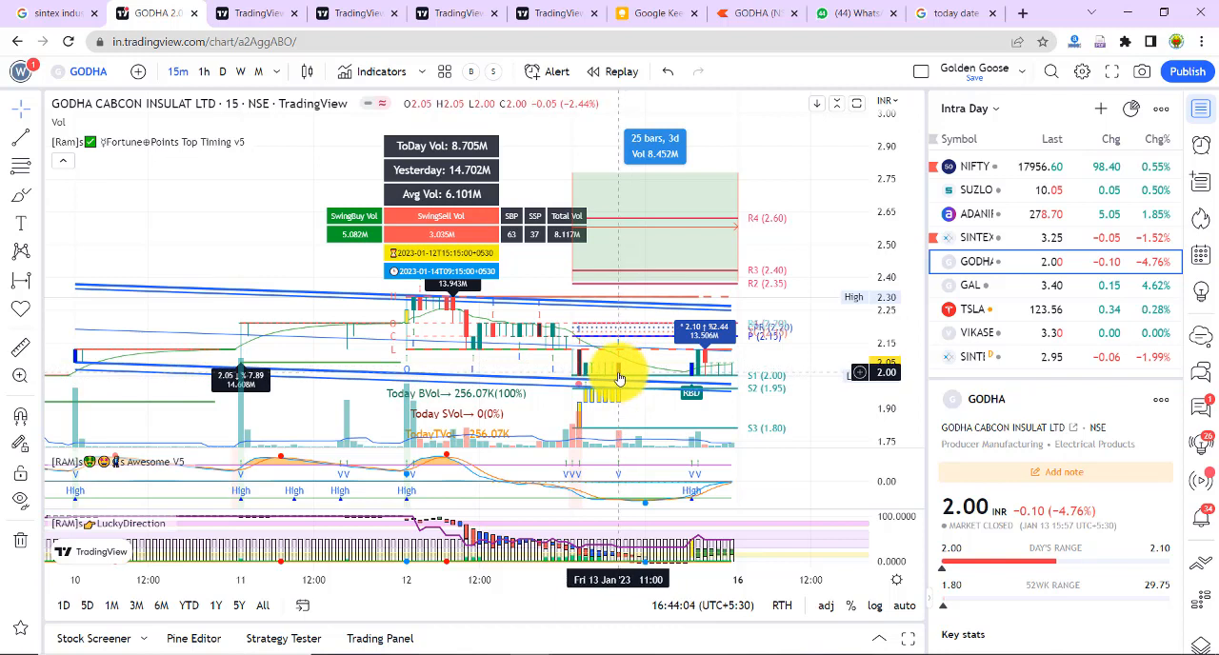
pyautogui.moveTo(613, 366)
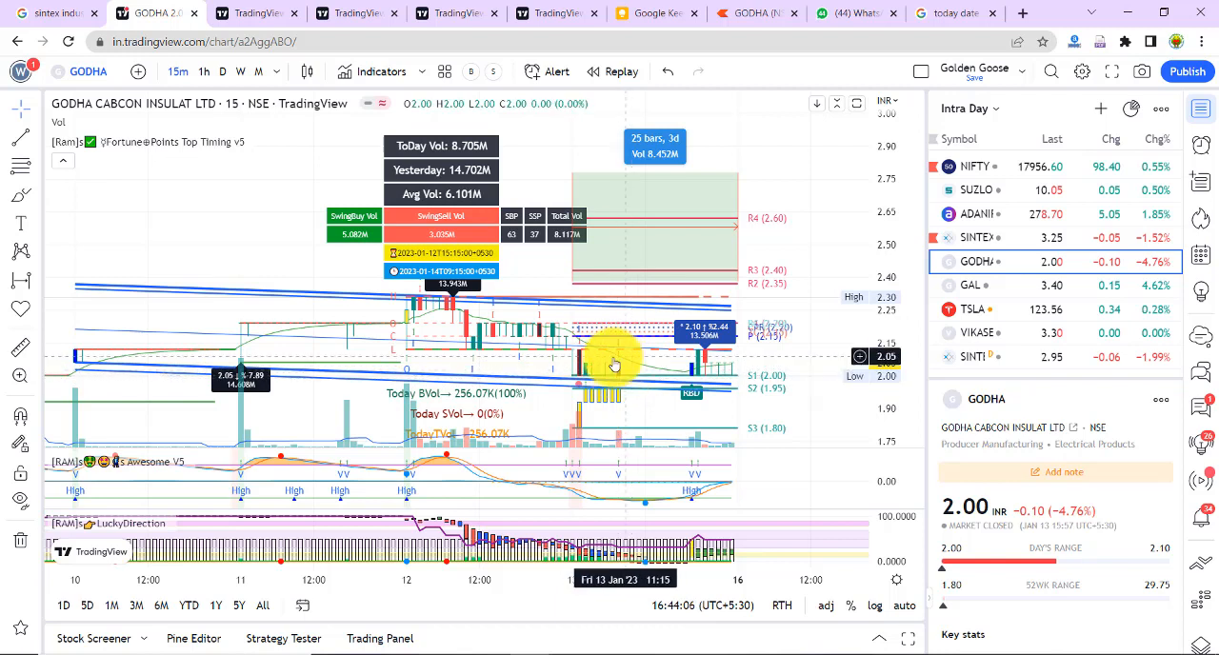
pyautogui.moveTo(619, 371)
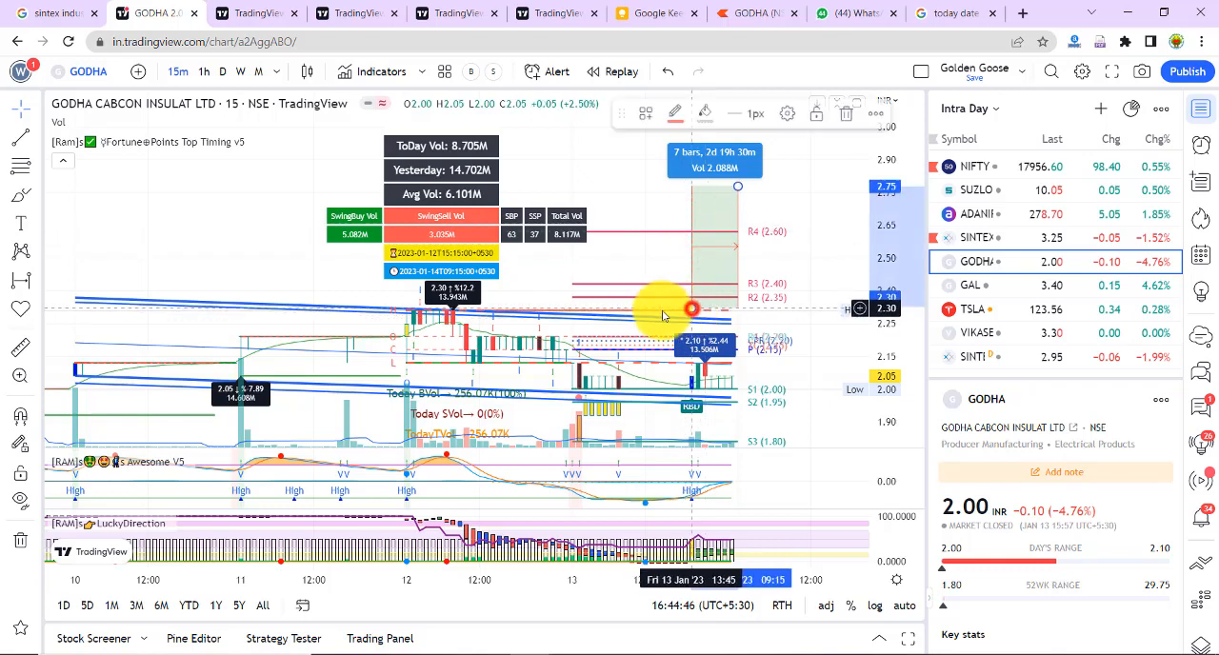
# - Measure the combined volume of about seven 15-minute bars on 13 Jan
pyautogui.moveTo(693, 308); pyautogui.dragTo(703, 236)
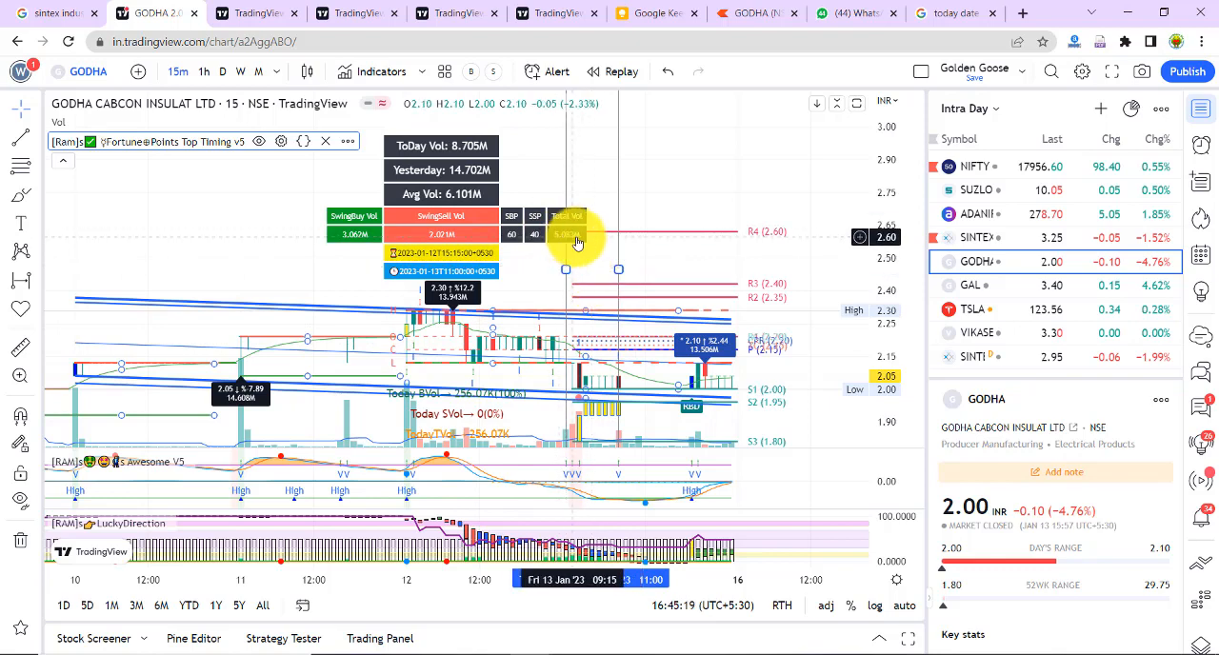
pyautogui.moveTo(507, 238)
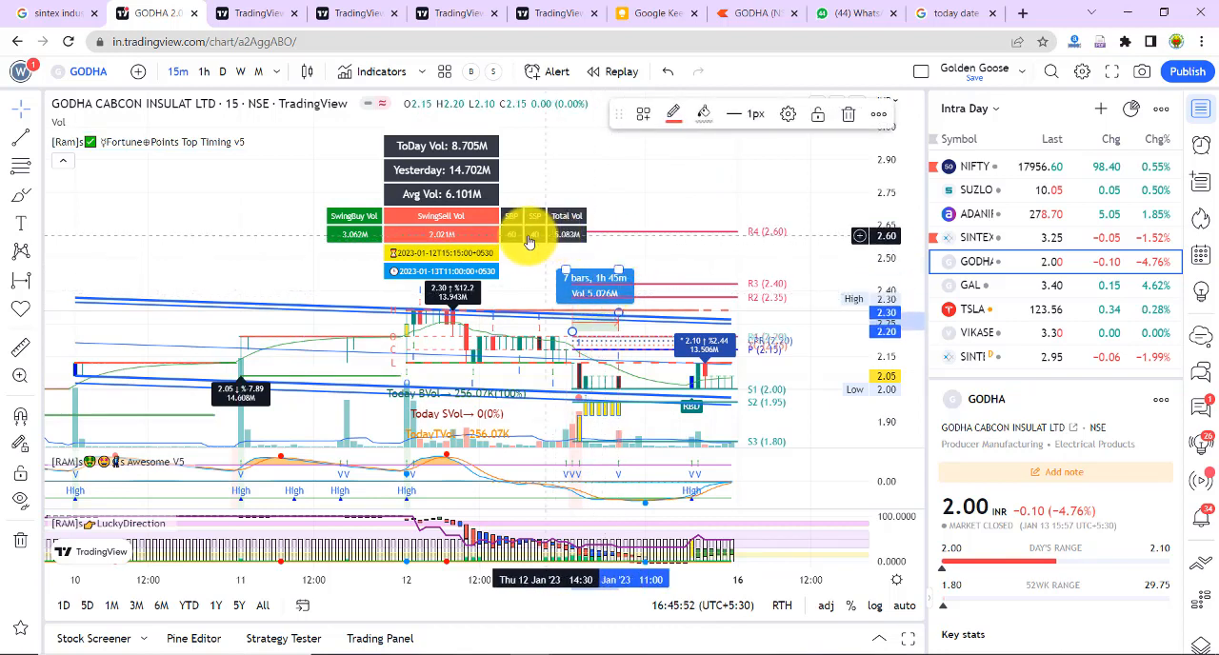
pyautogui.moveTo(511, 240)
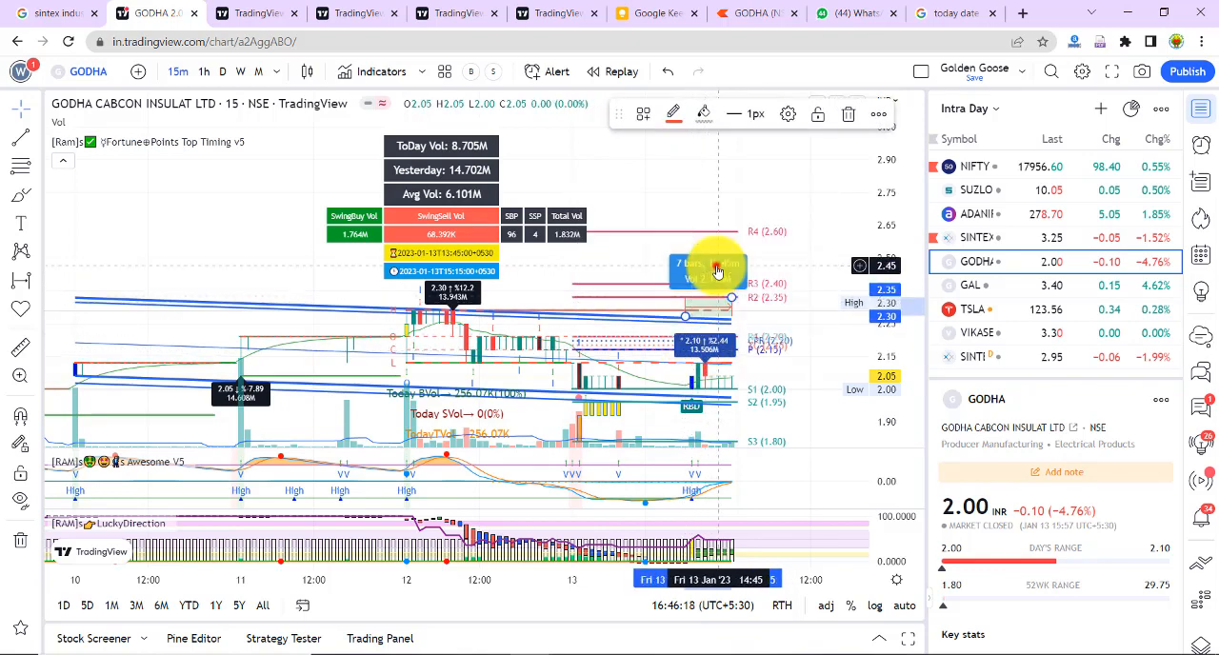
# - Measure the volume of the final 15-minute bars of the 13 Jan session
pyautogui.moveTo(714, 271); pyautogui.dragTo(694, 322)
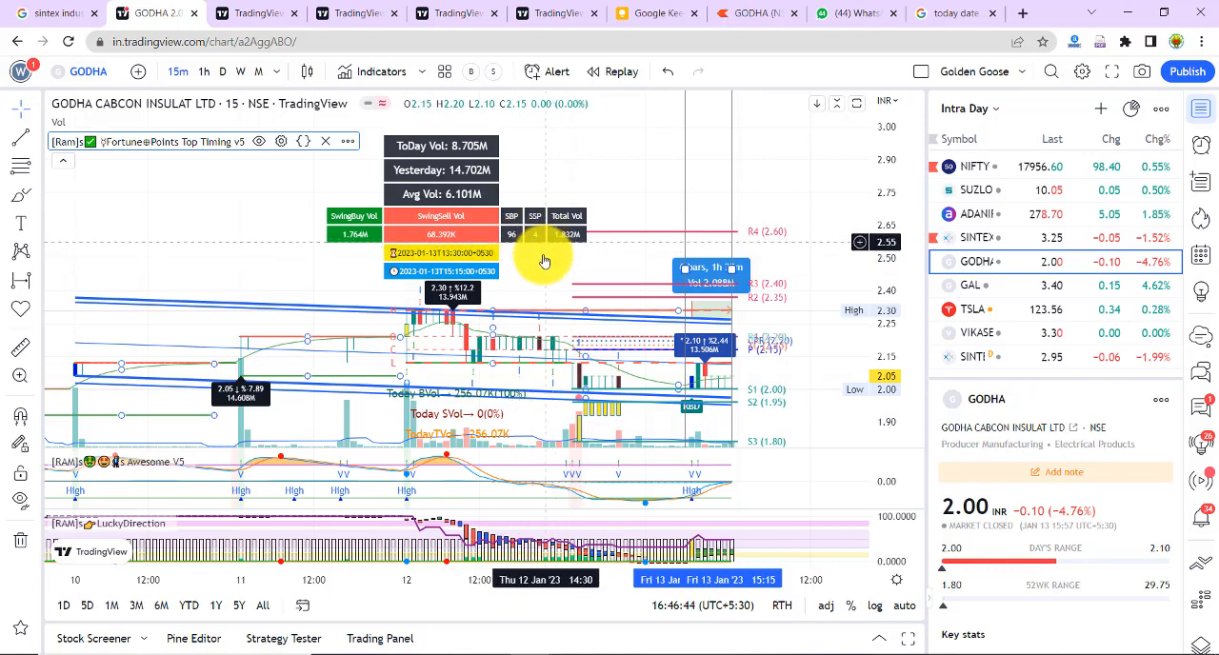
pyautogui.moveTo(570, 250)
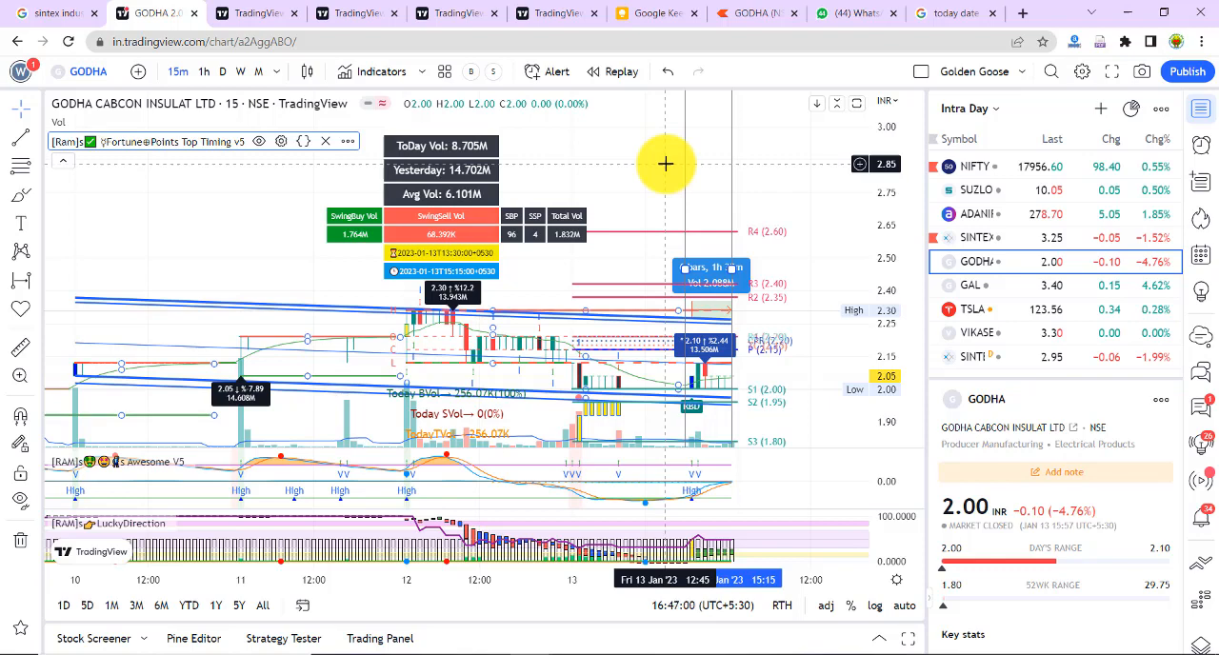
pyautogui.moveTo(562, 347)
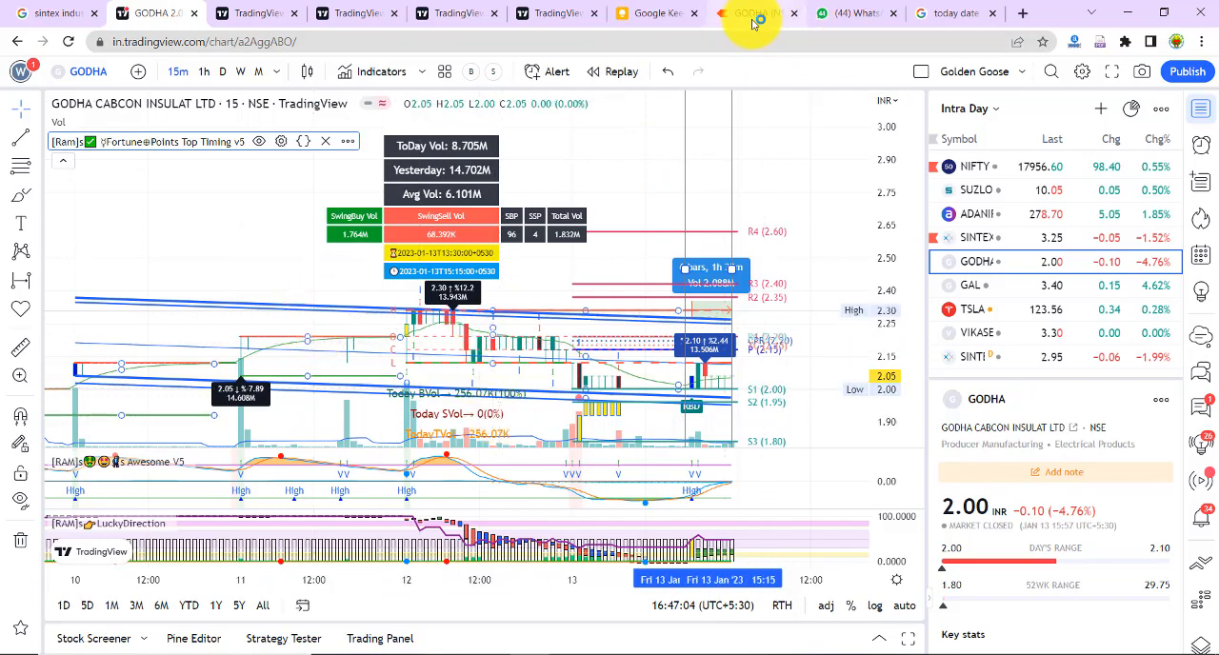
# - Switch to the Zerodha Kite GODHA chart and set it to 15-minute, then a longer interval
pyautogui.click(752, 13)
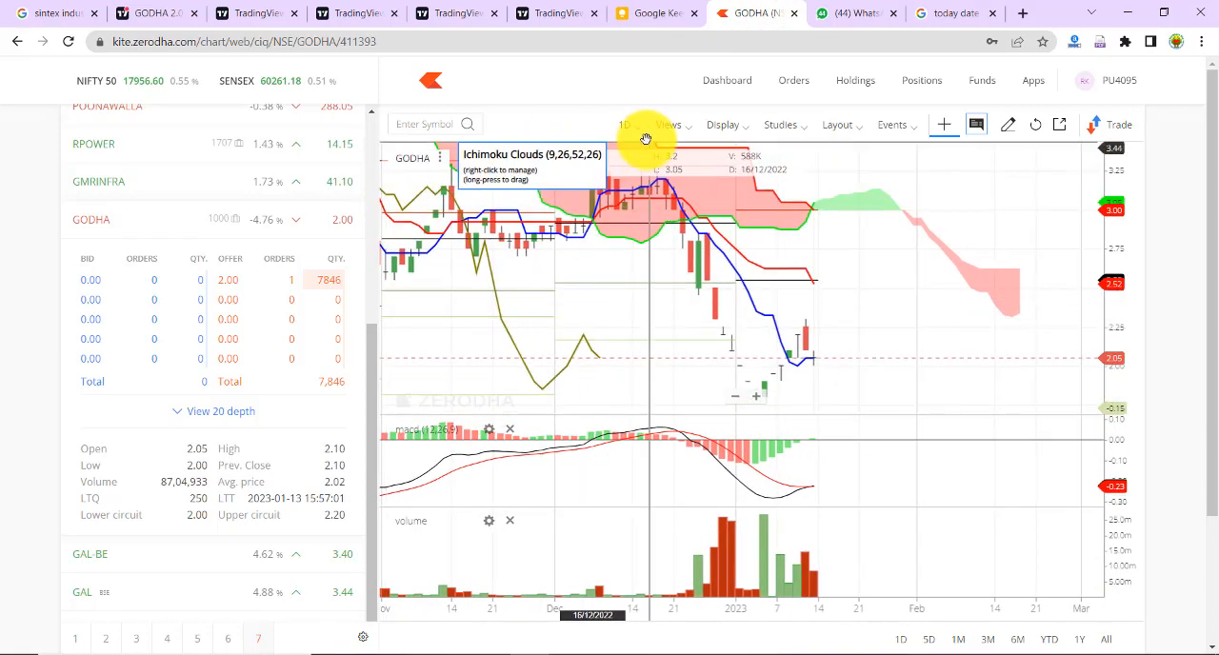
pyautogui.click(624, 125)
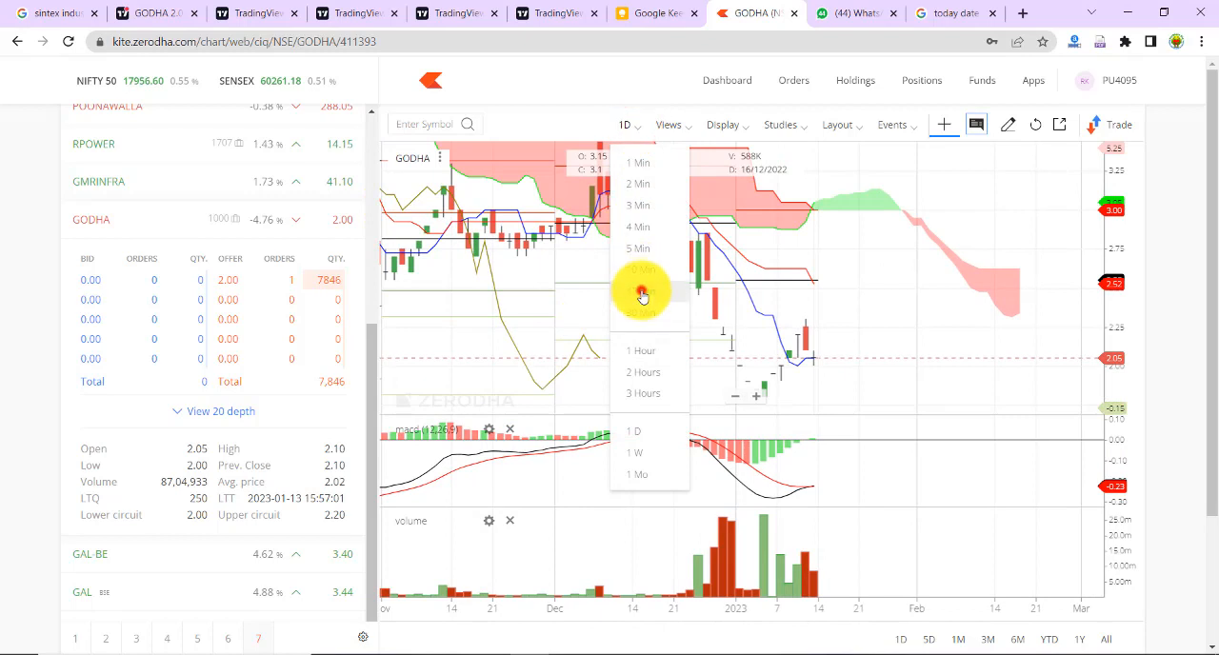
pyautogui.click(640, 290)
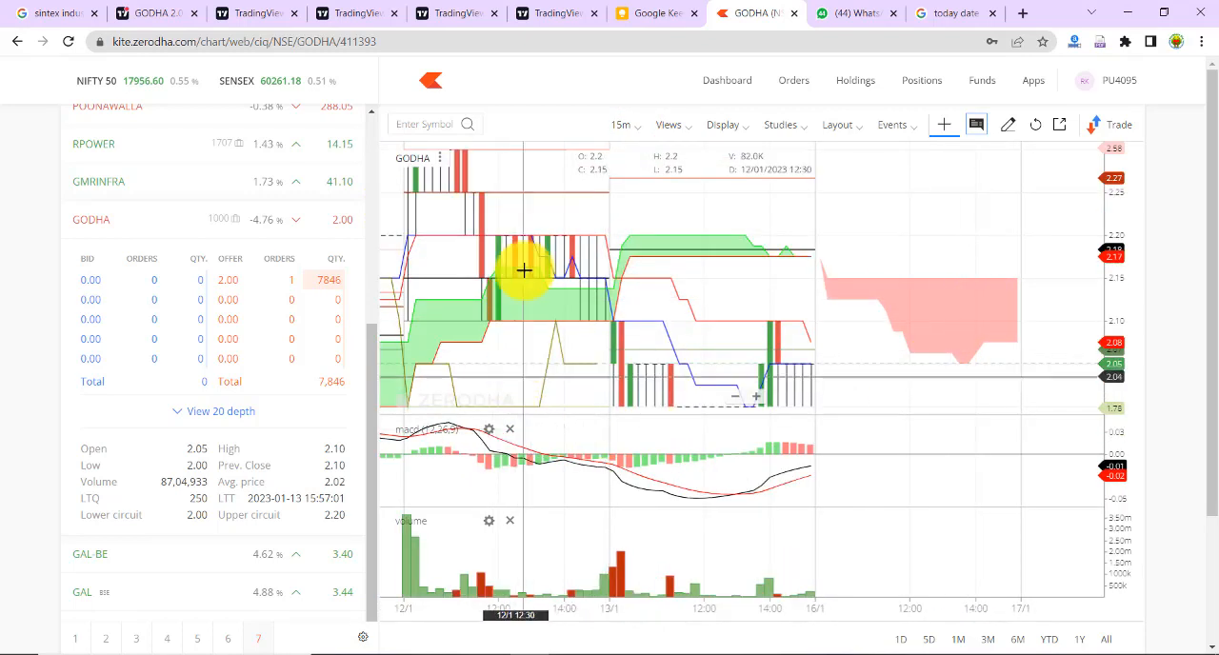
pyautogui.click(621, 126)
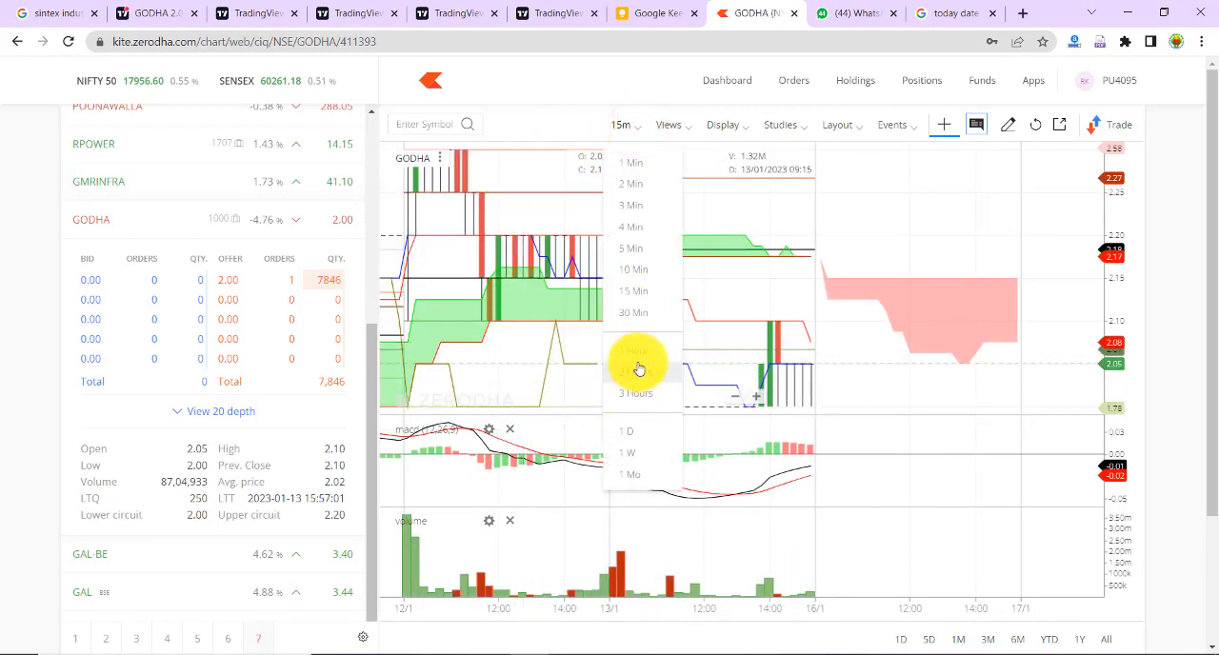
pyautogui.click(628, 370)
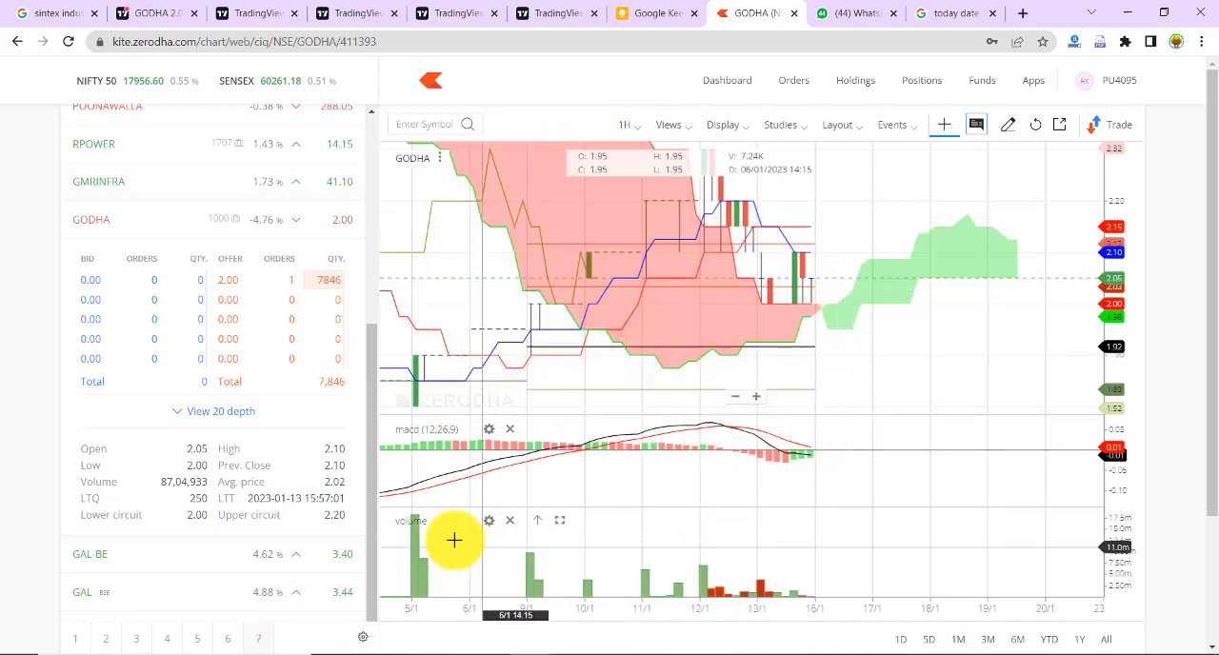
pyautogui.moveTo(419, 358)
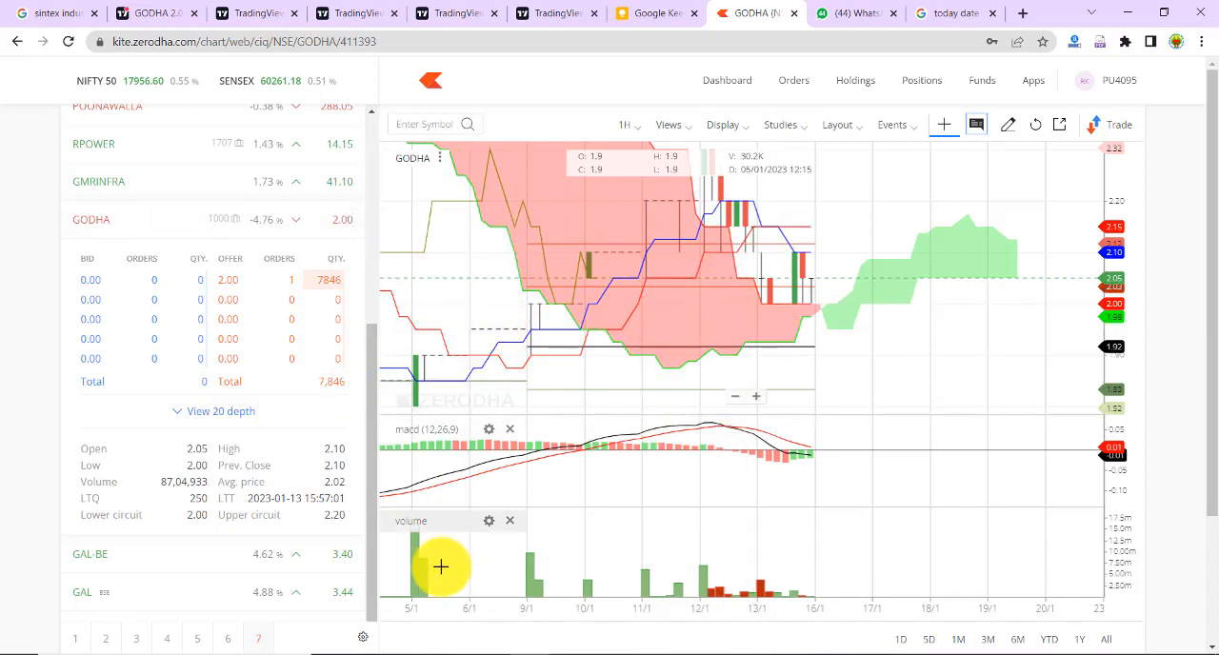
pyautogui.moveTo(457, 309)
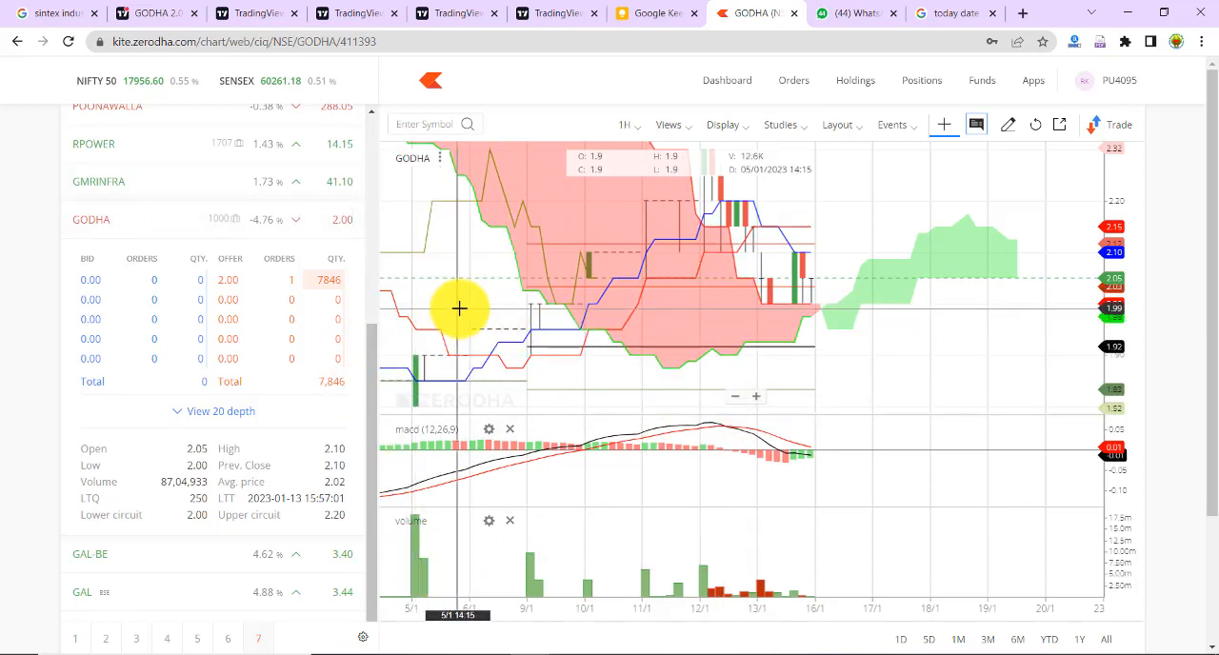
pyautogui.moveTo(811, 219)
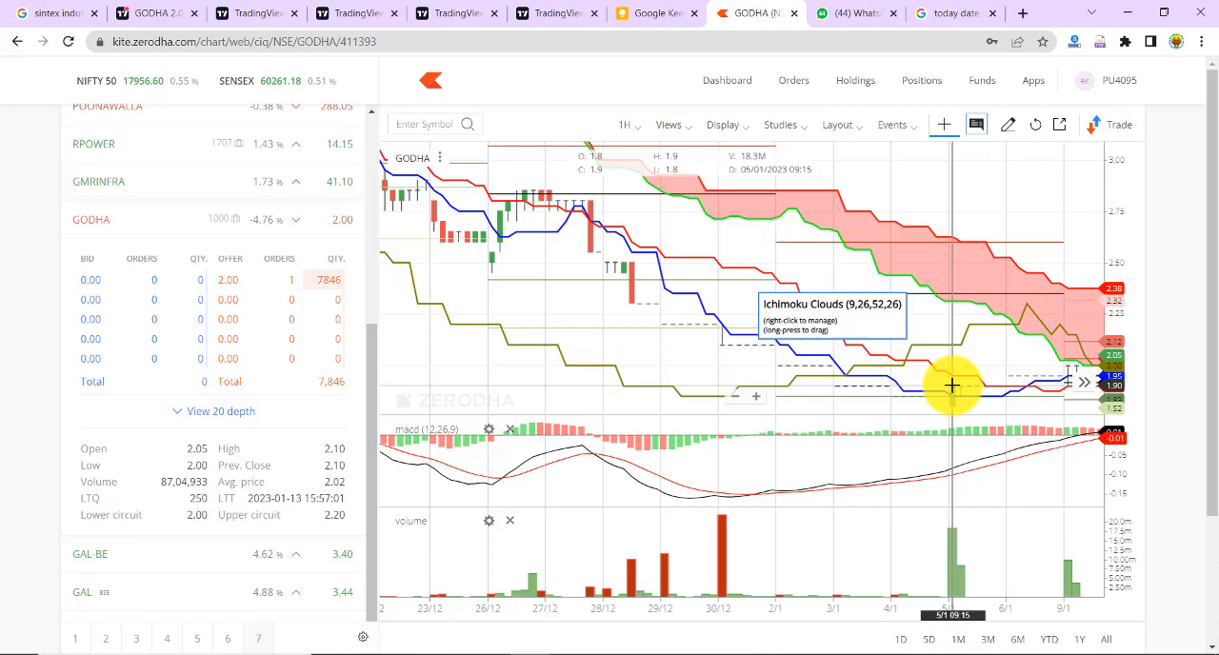
pyautogui.moveTo(815, 240)
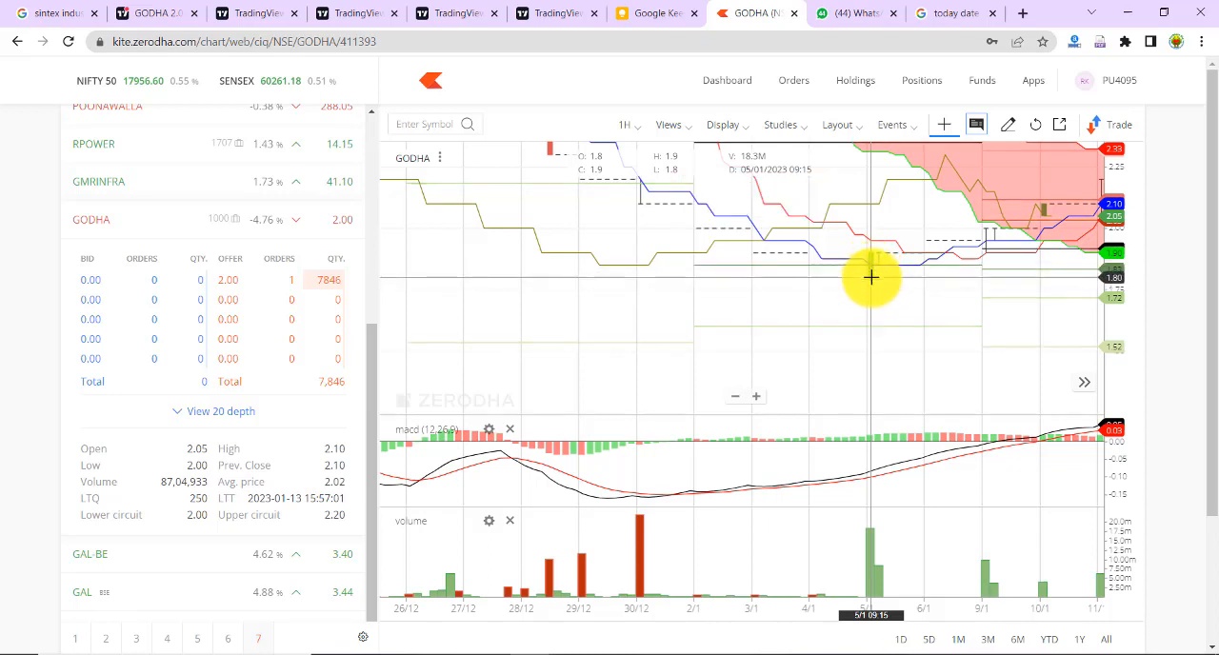
pyautogui.moveTo(876, 297)
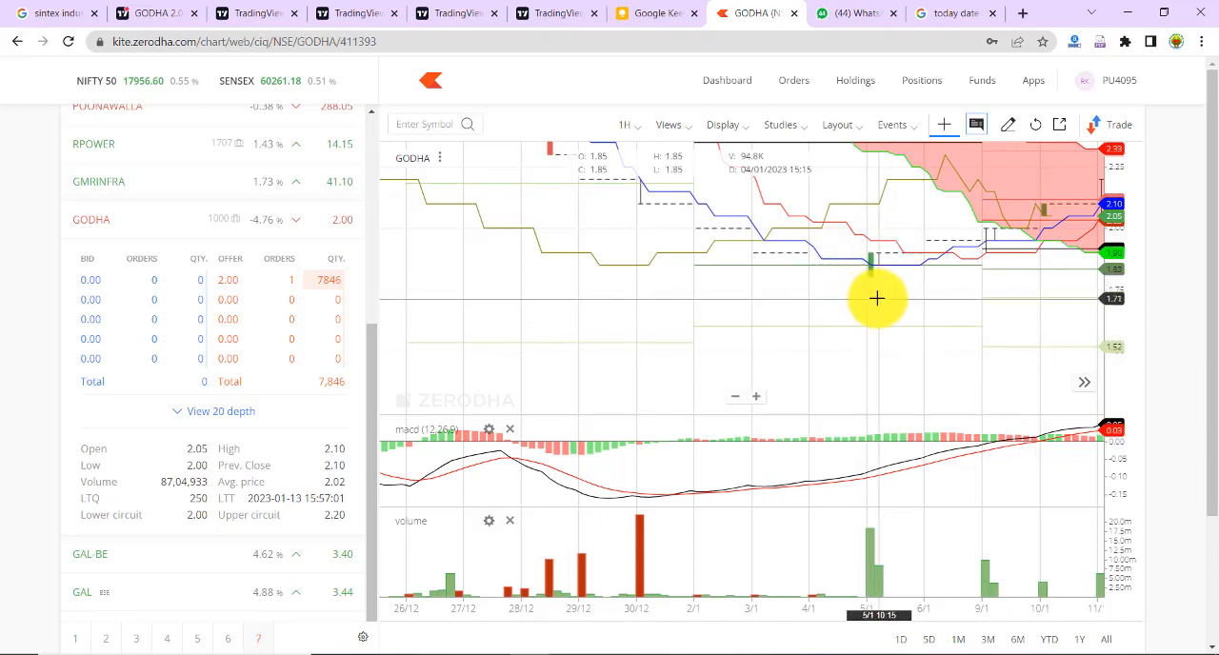
pyautogui.moveTo(868, 298)
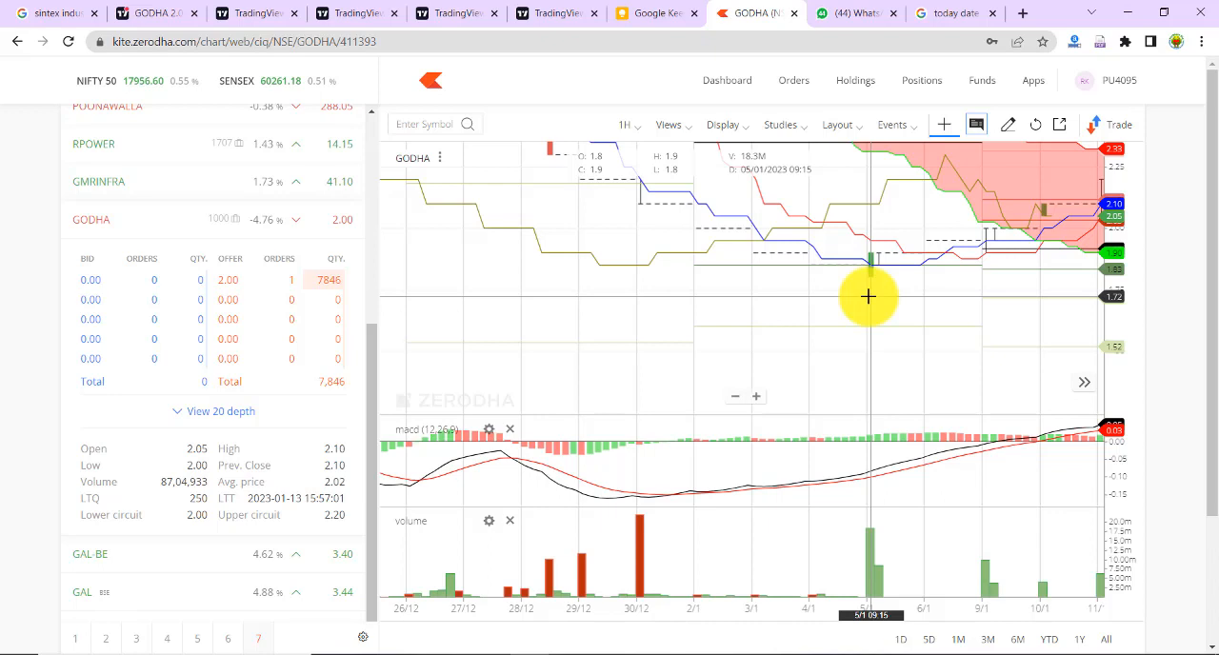
# - Drag across GODHA's hourly candles to inspect the late-December to early-January volume spikes
pyautogui.moveTo(869, 297); pyautogui.dragTo(713, 343)
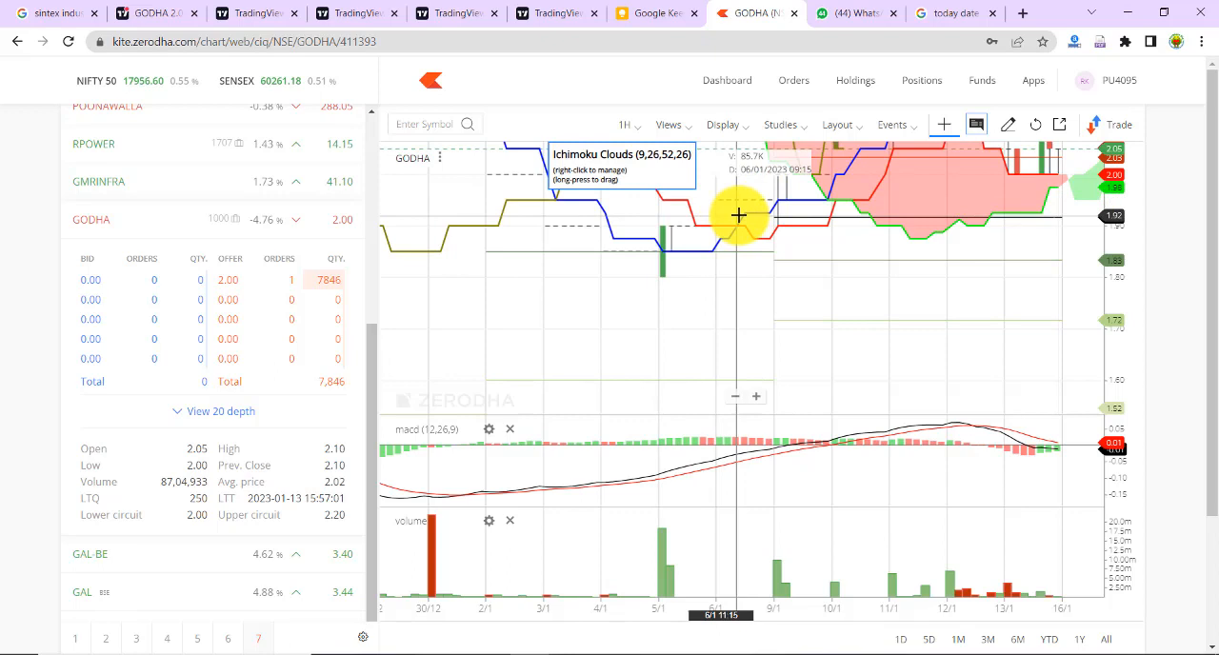
pyautogui.moveTo(626, 215)
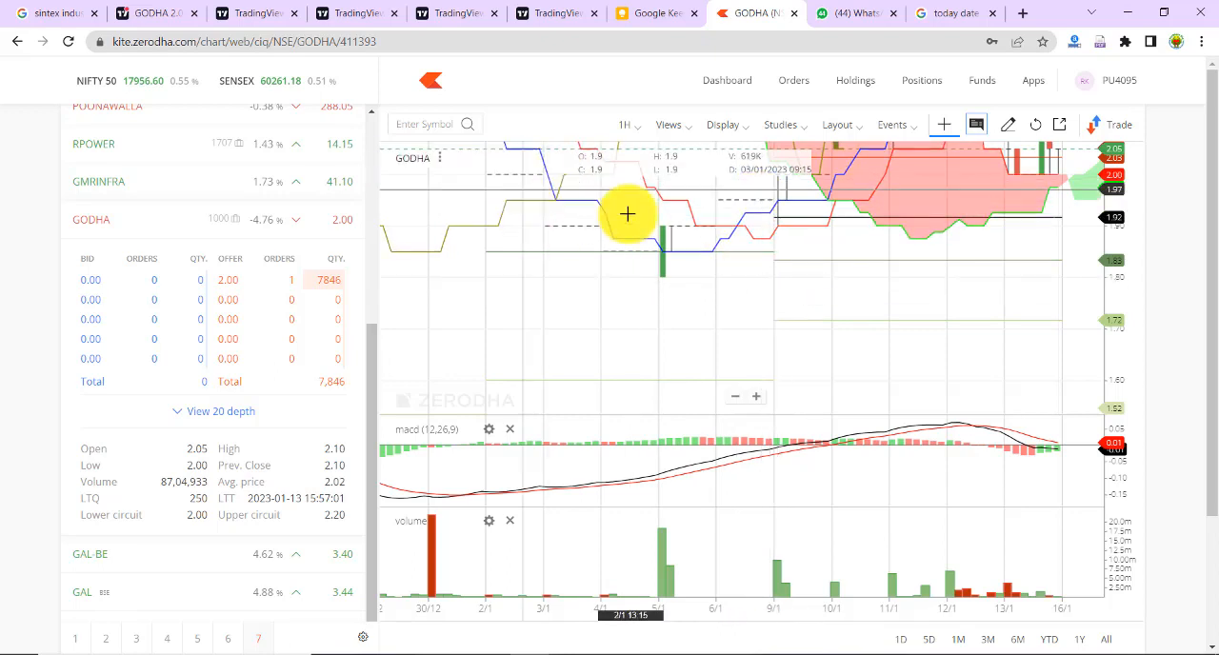
pyautogui.moveTo(779, 301)
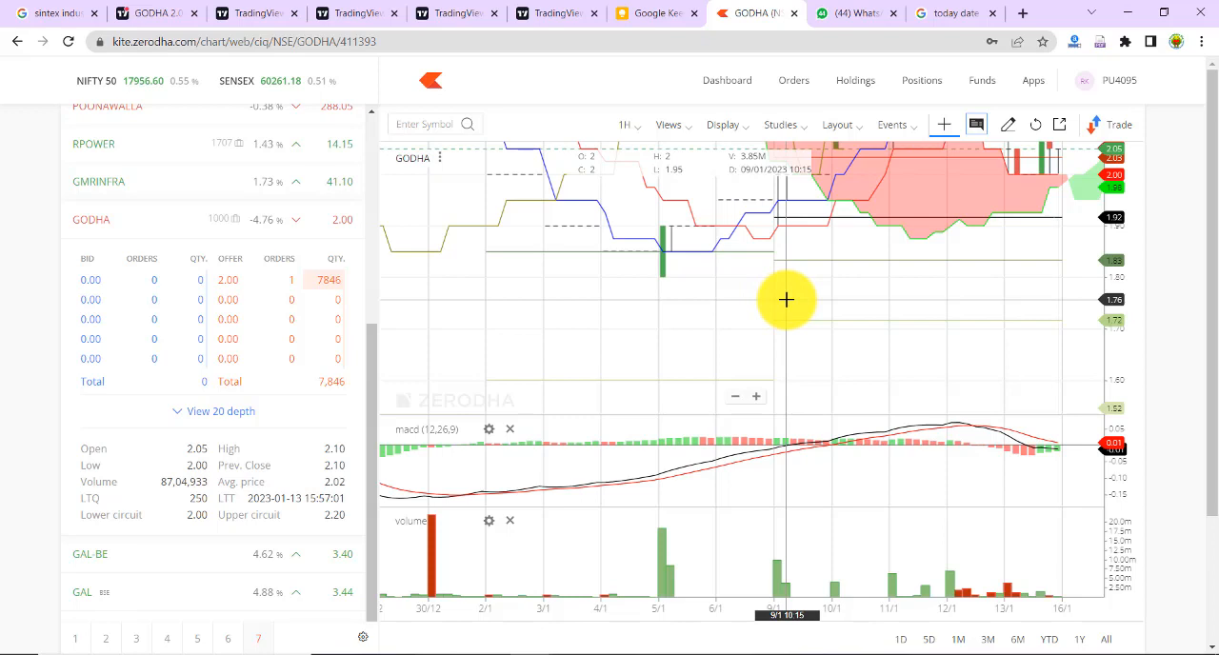
pyautogui.moveTo(781, 300)
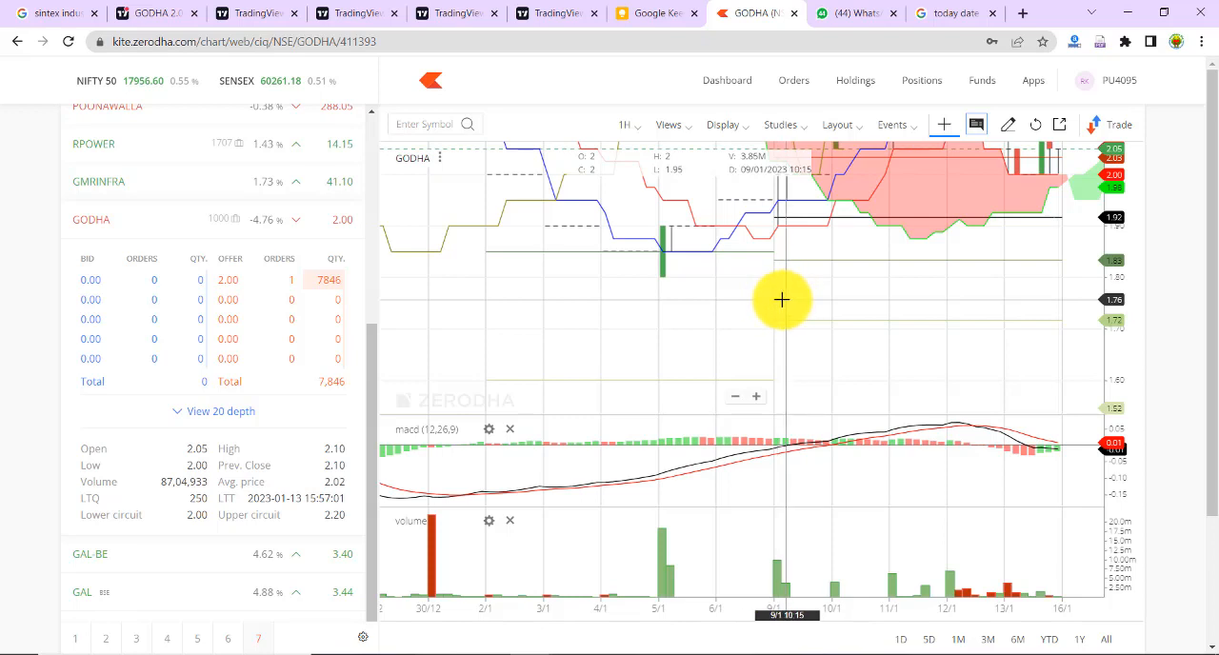
pyautogui.moveTo(674, 299)
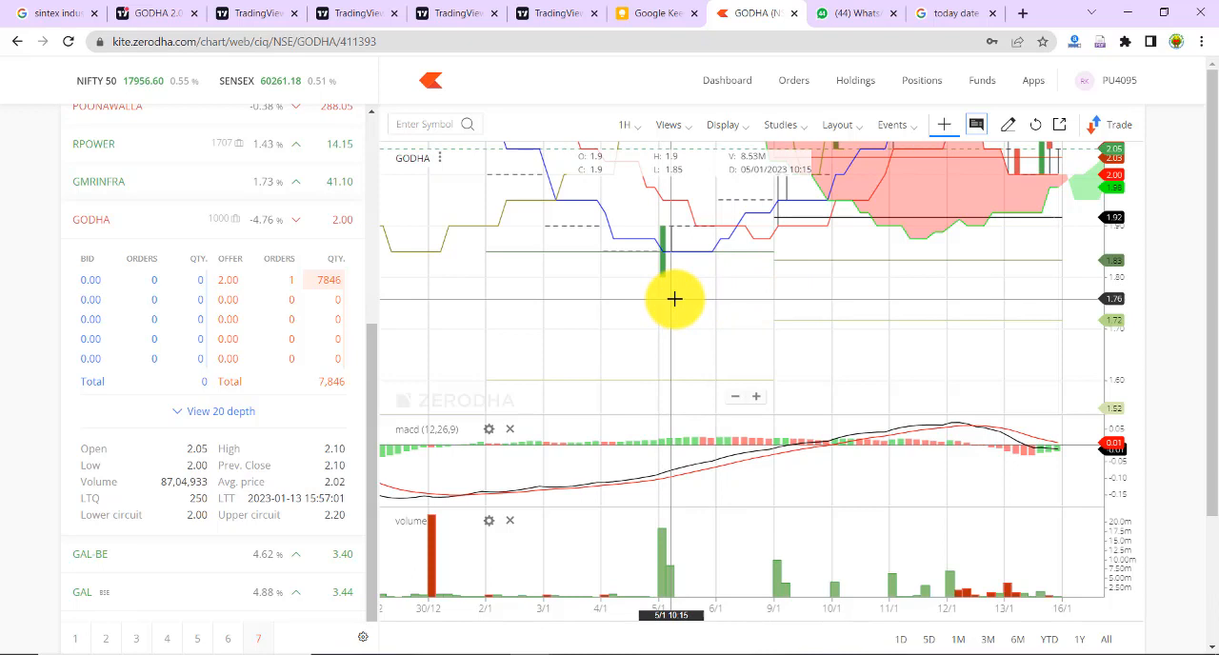
pyautogui.moveTo(828, 326)
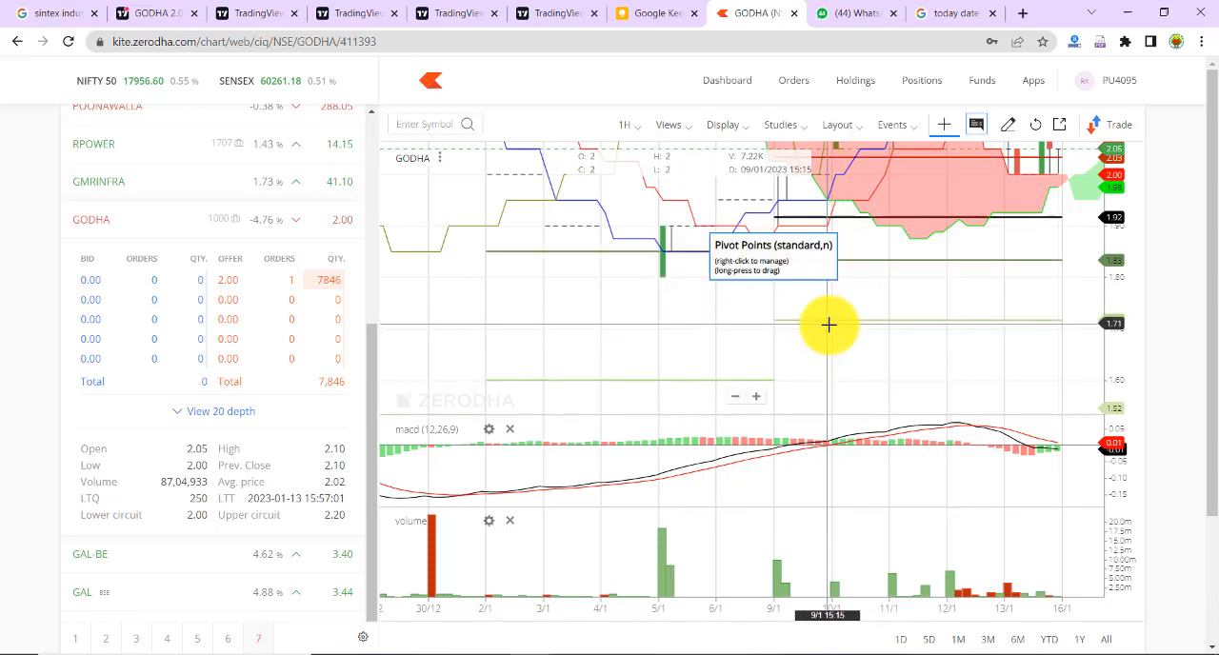
pyautogui.moveTo(838, 327)
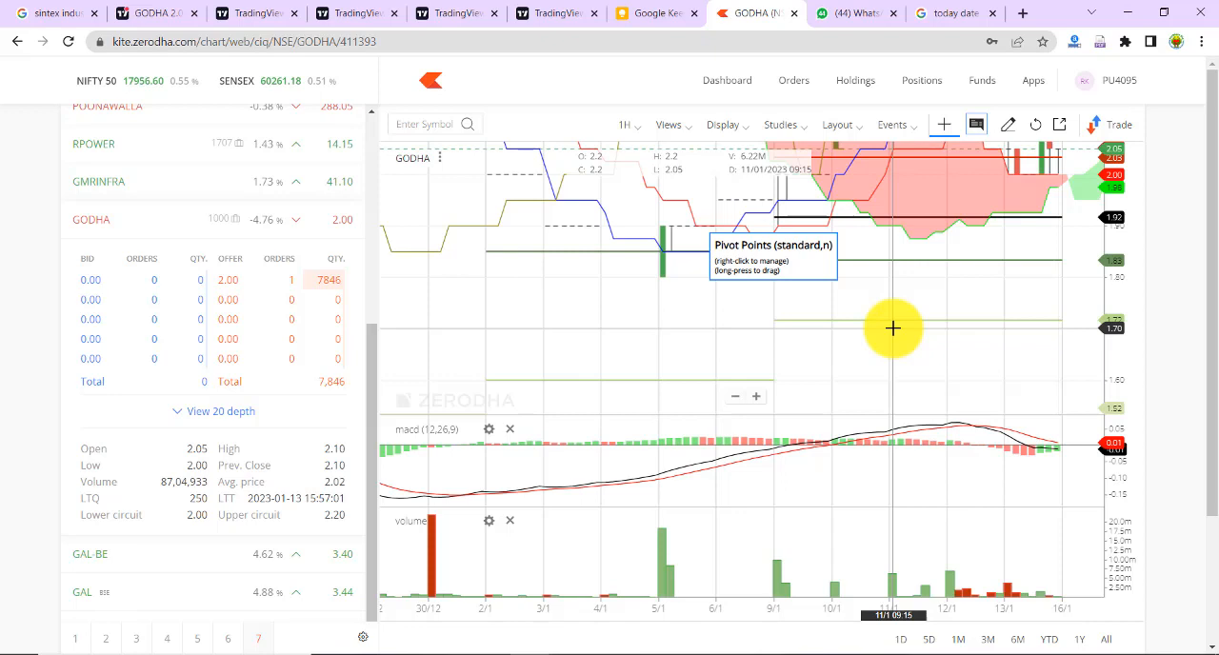
pyautogui.moveTo(920, 327)
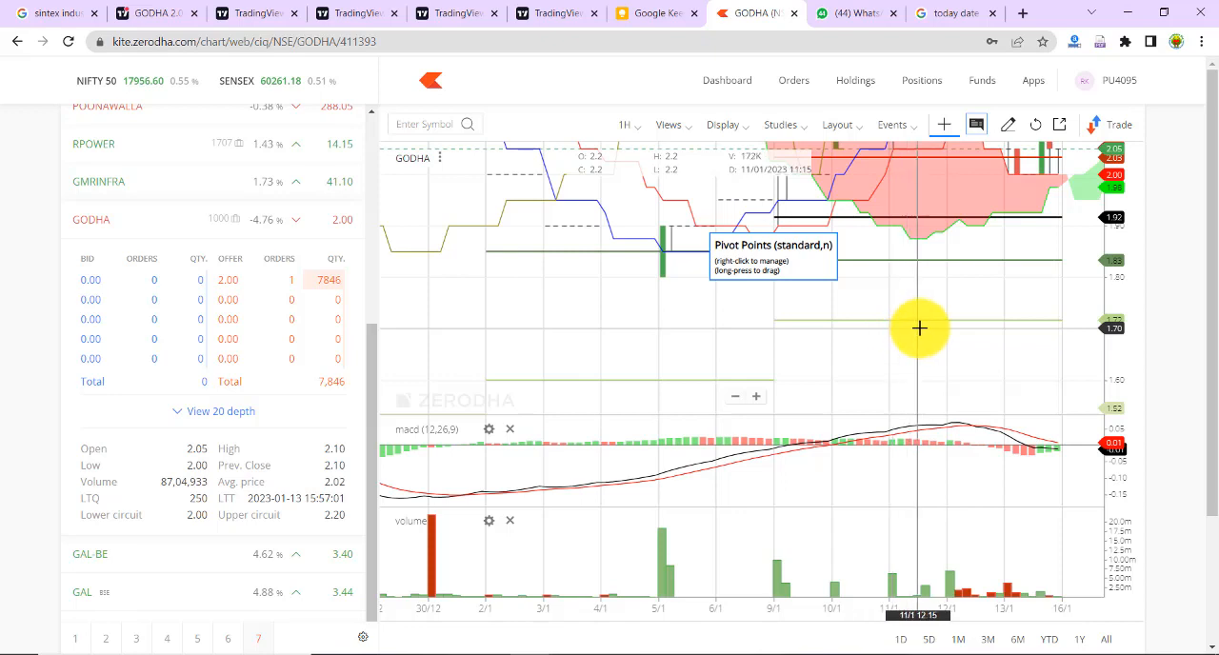
pyautogui.moveTo(926, 328)
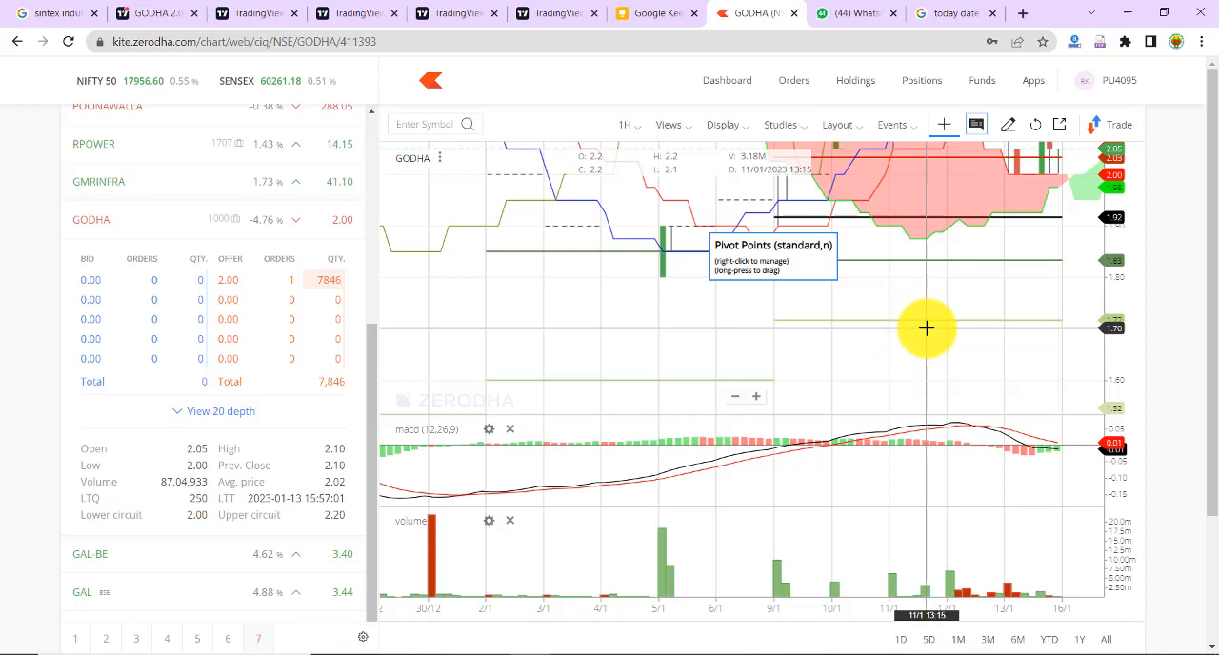
pyautogui.moveTo(948, 330)
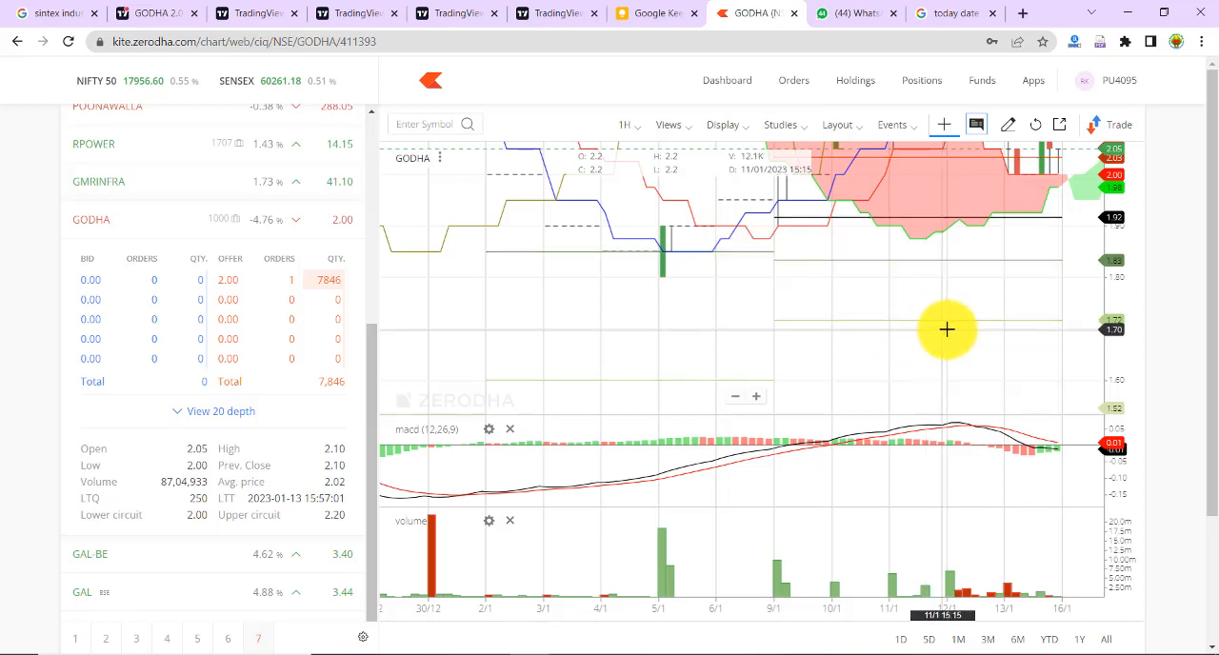
pyautogui.moveTo(948, 331)
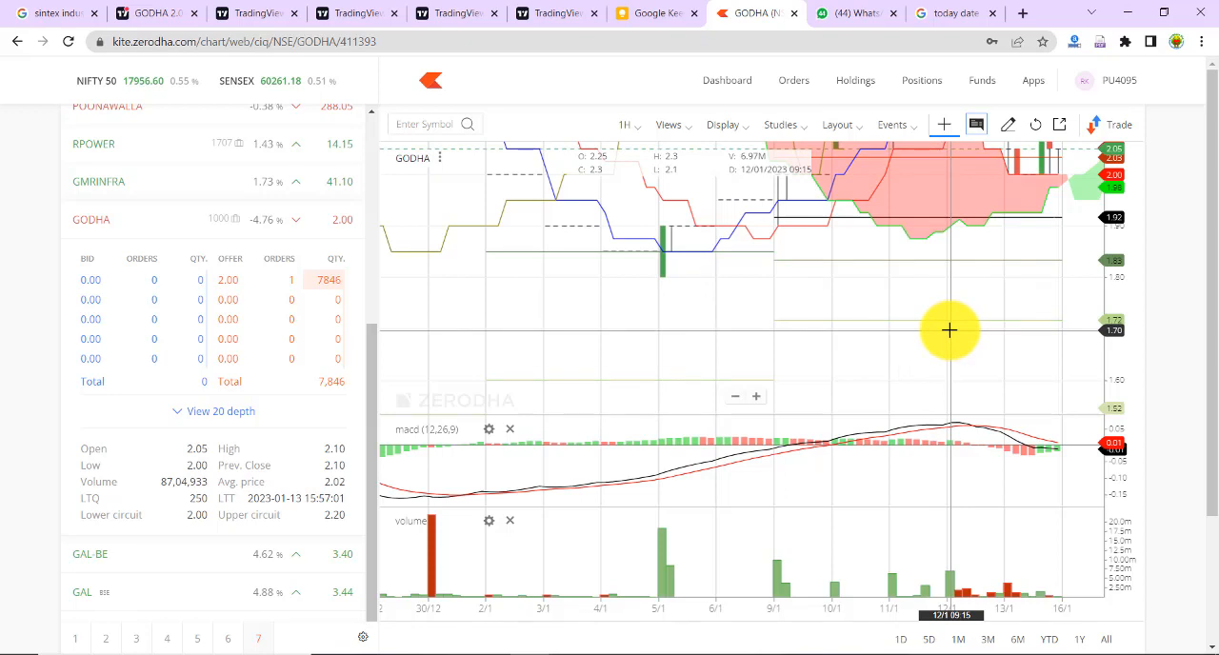
pyautogui.moveTo(962, 330)
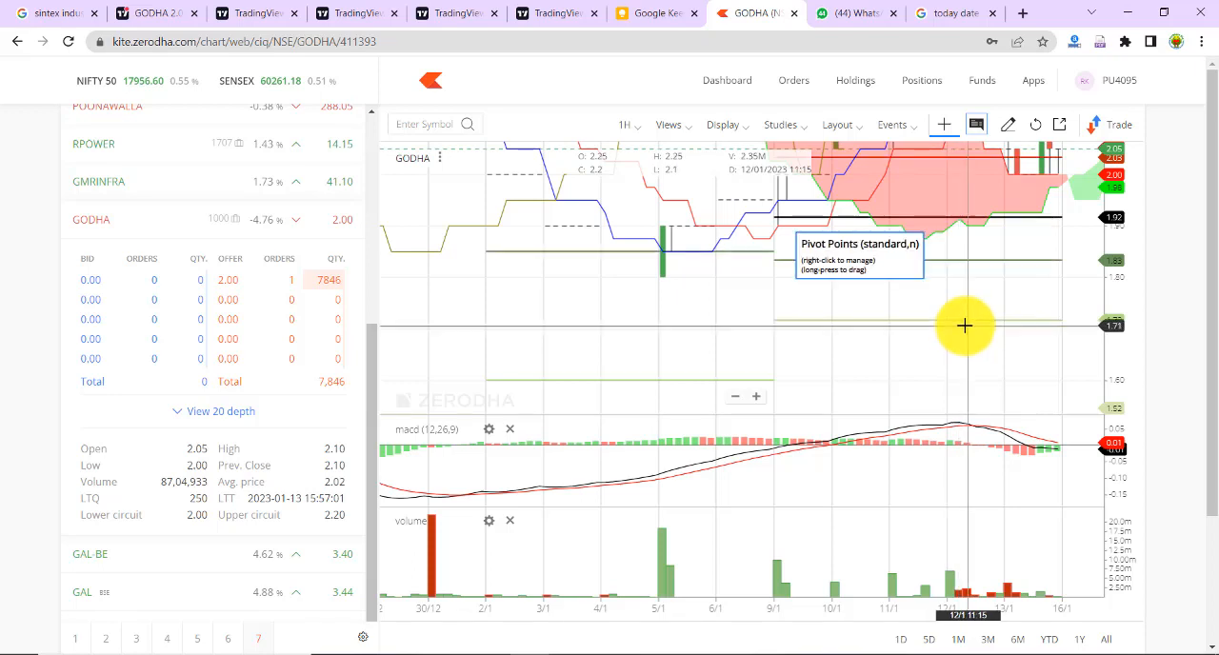
pyautogui.moveTo(1002, 324)
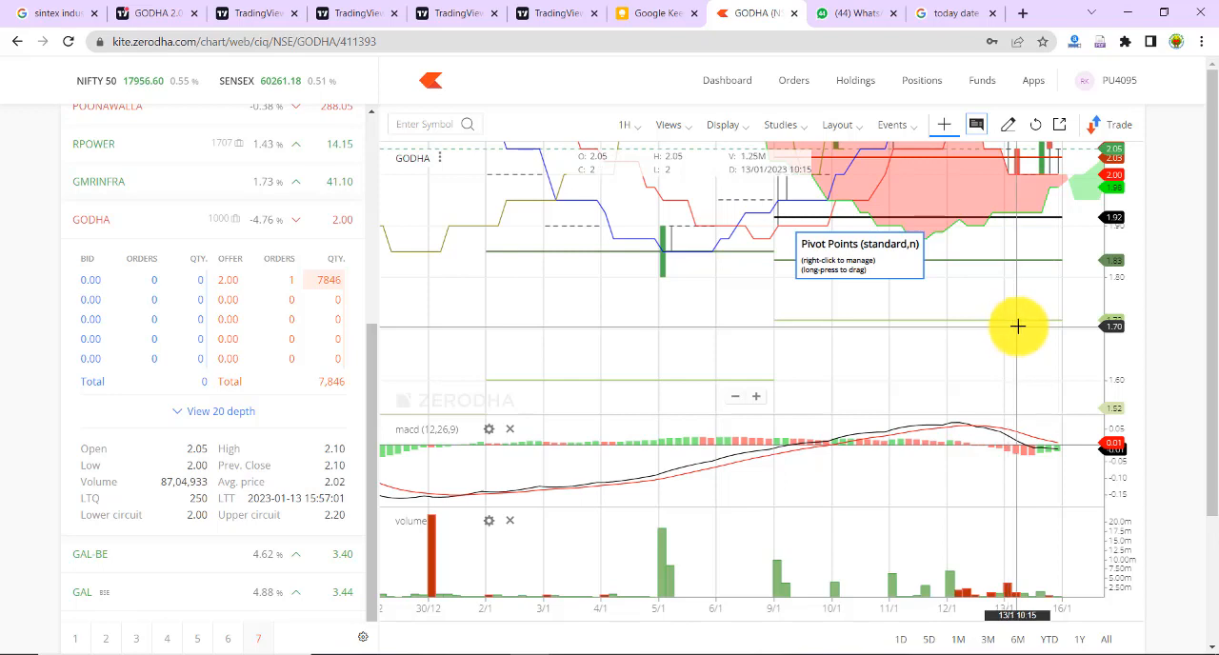
pyautogui.moveTo(1028, 328)
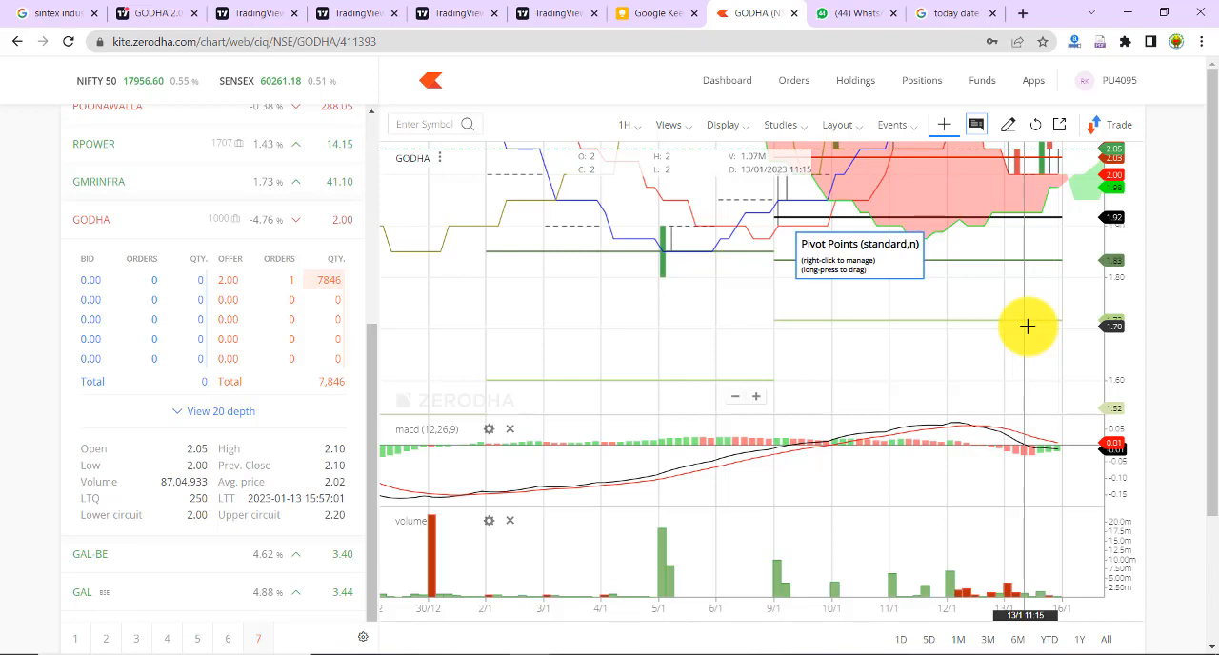
pyautogui.moveTo(1038, 327)
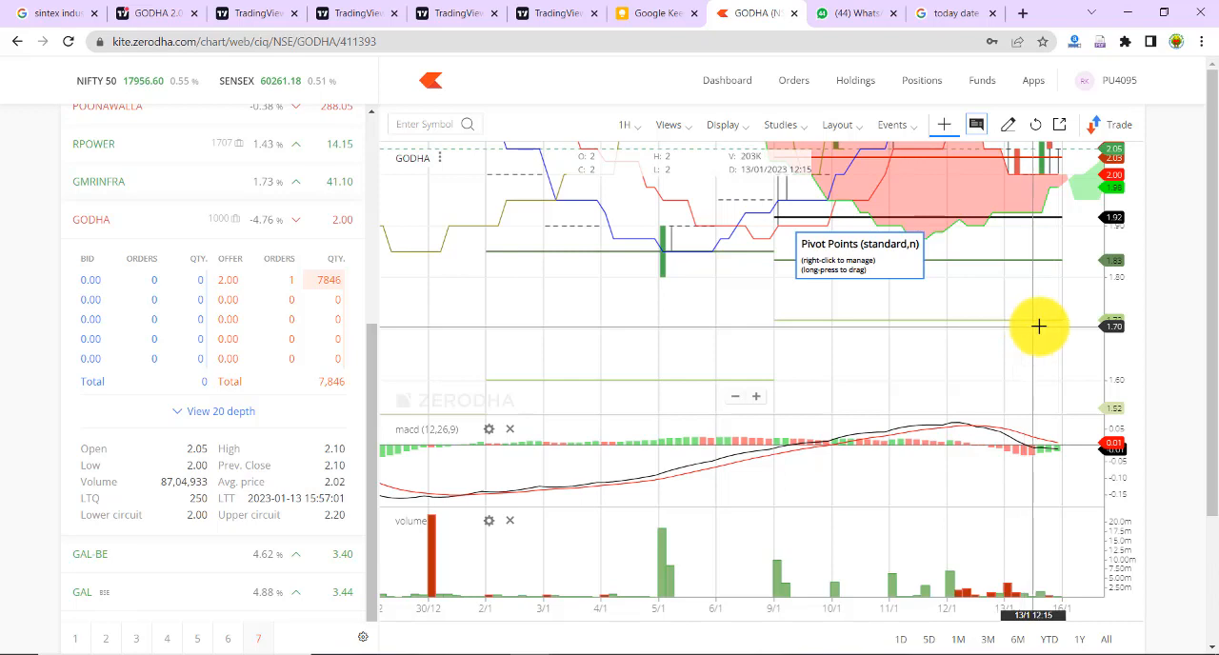
pyautogui.moveTo(1028, 328)
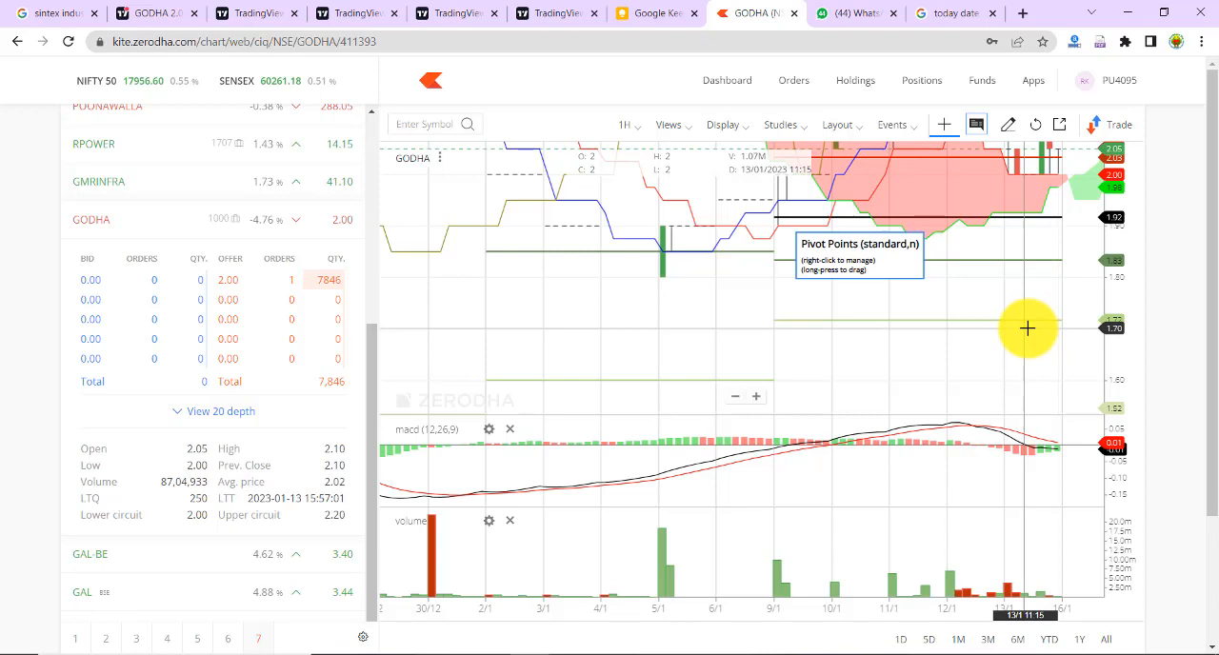
pyautogui.moveTo(1044, 327)
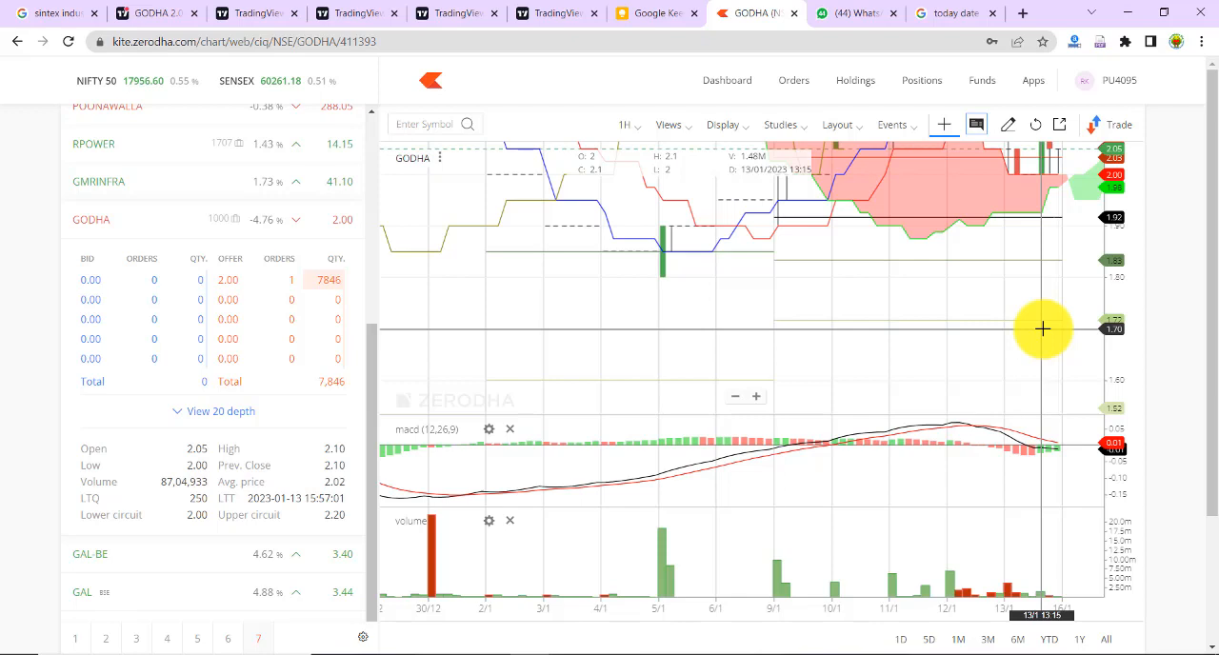
pyautogui.moveTo(1055, 328)
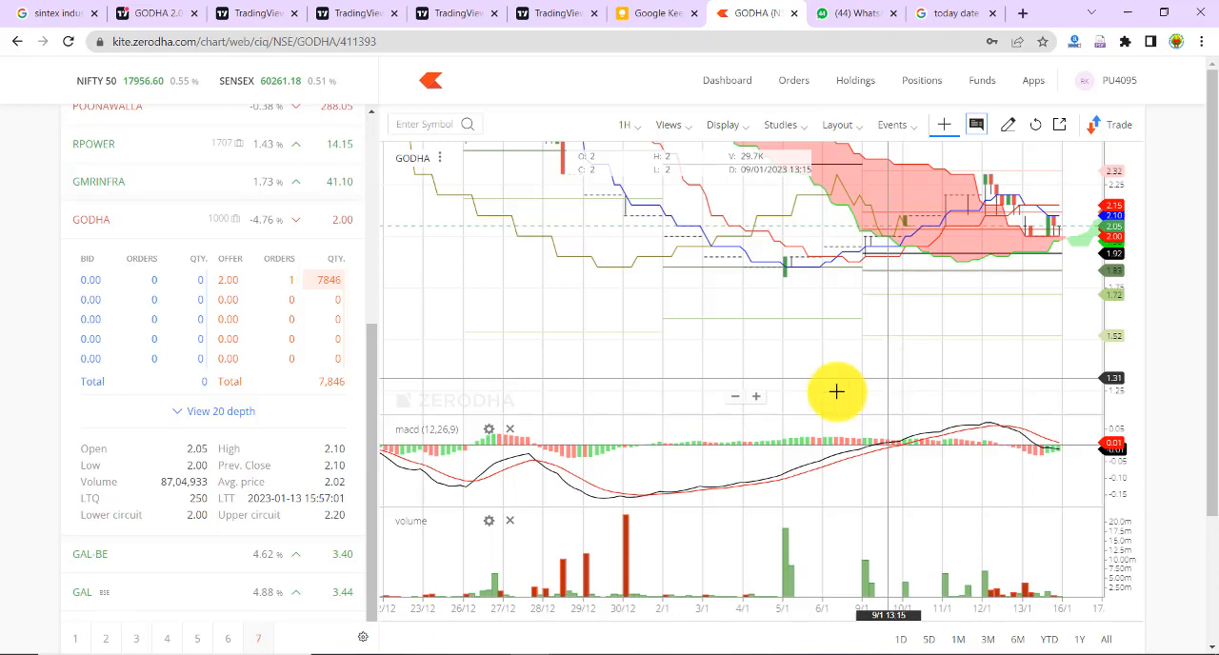
pyautogui.moveTo(827, 354)
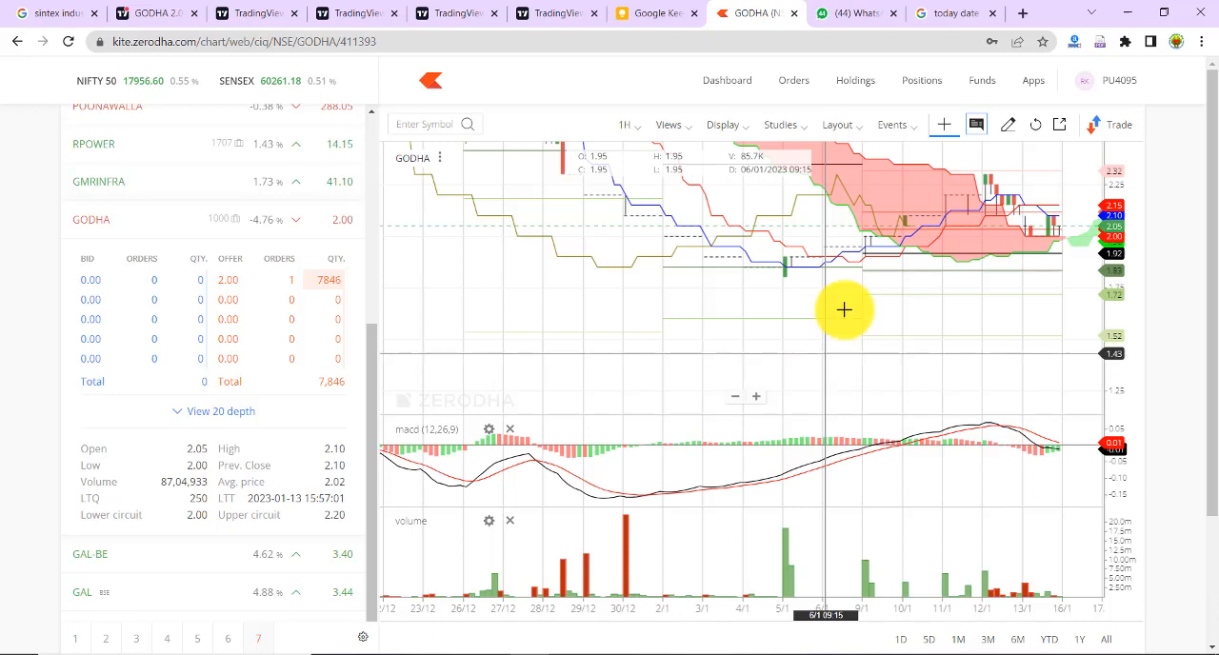
pyautogui.moveTo(1132, 417)
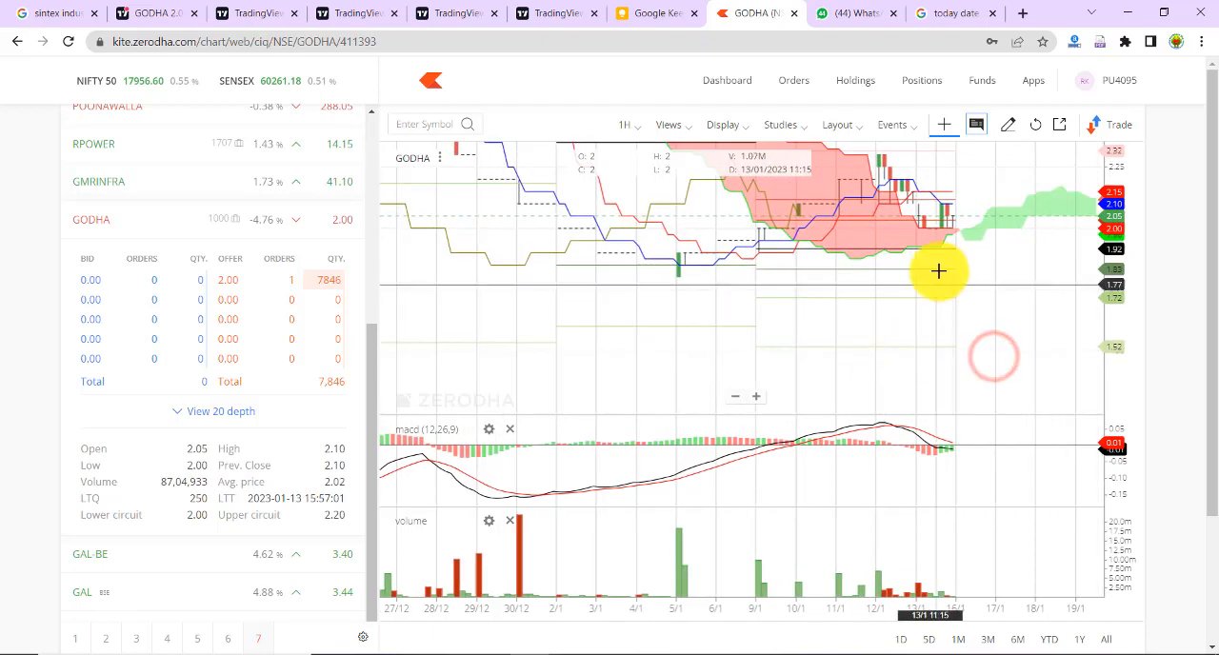
pyautogui.moveTo(962, 226)
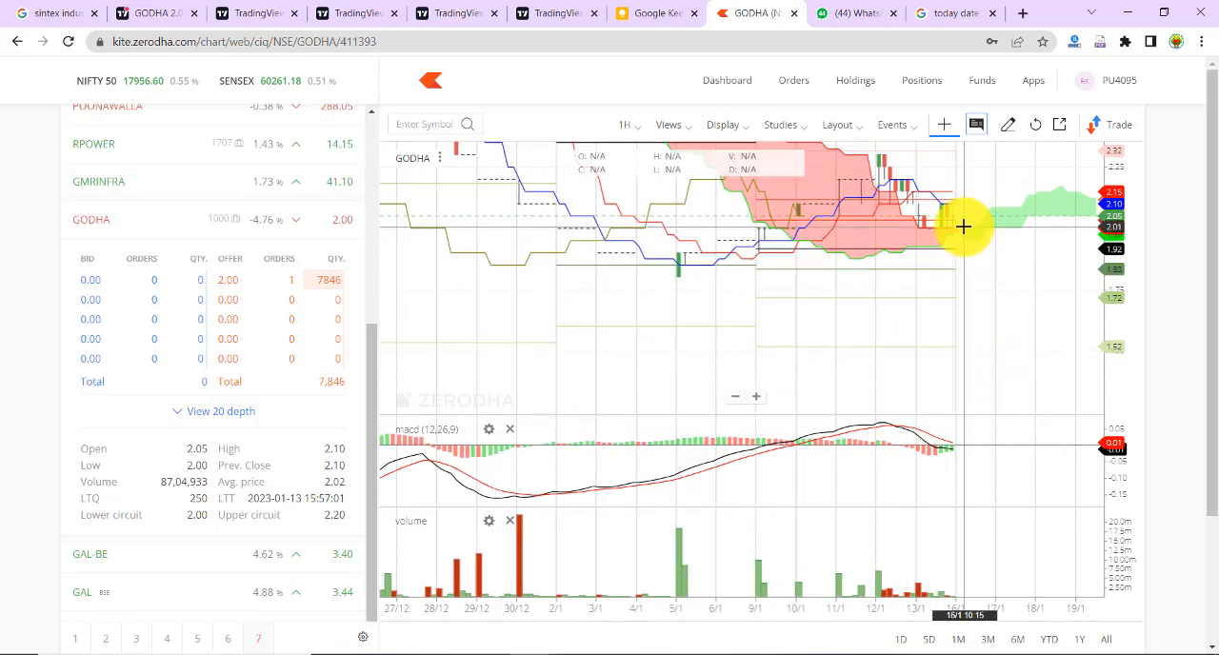
pyautogui.moveTo(960, 235)
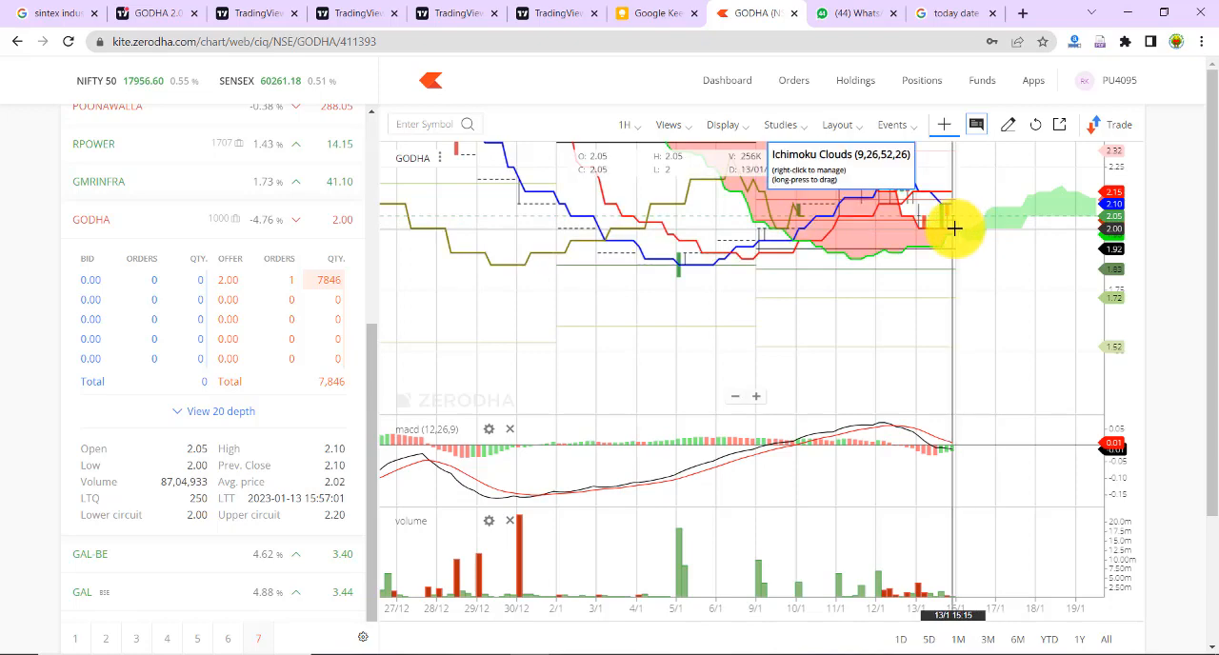
pyautogui.moveTo(975, 191)
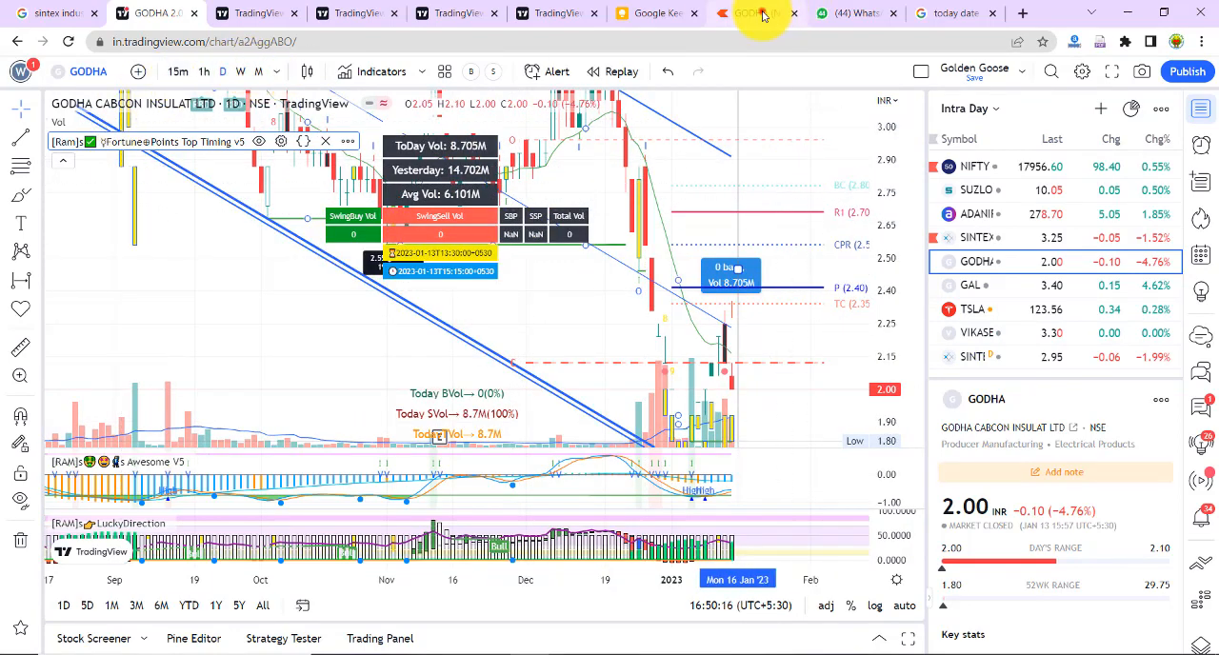
# - Return to GODHA's Kite chart and switch it to monthly candles spanning its full history
pyautogui.click(758, 11)
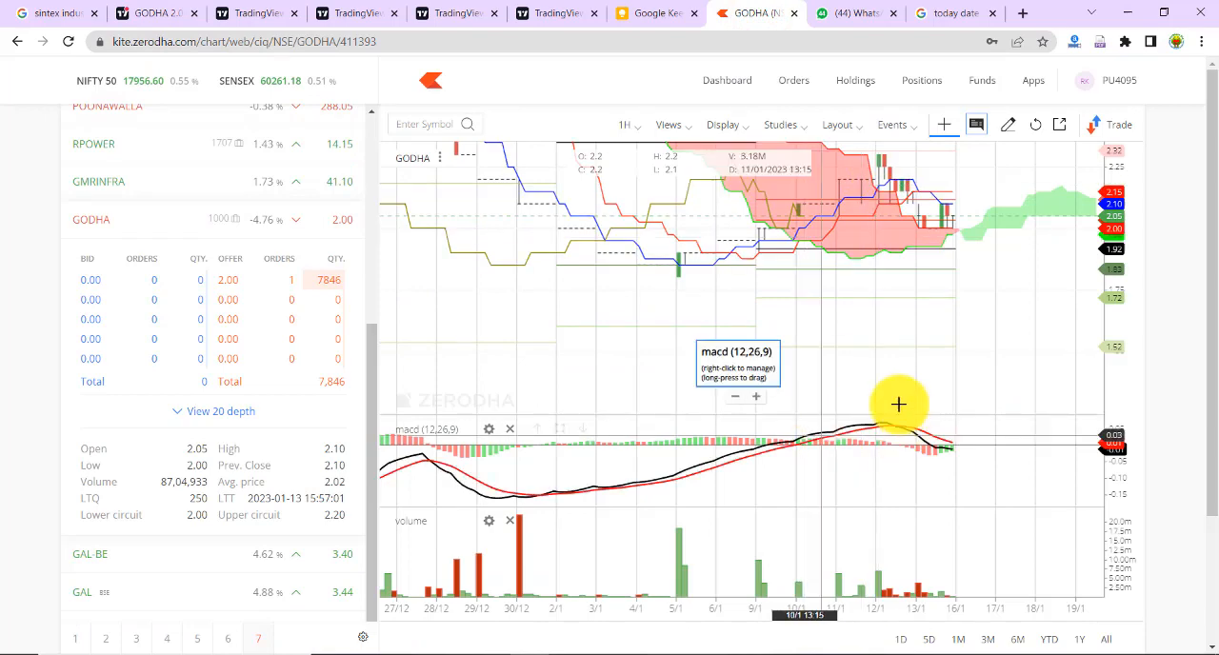
pyautogui.click(625, 126)
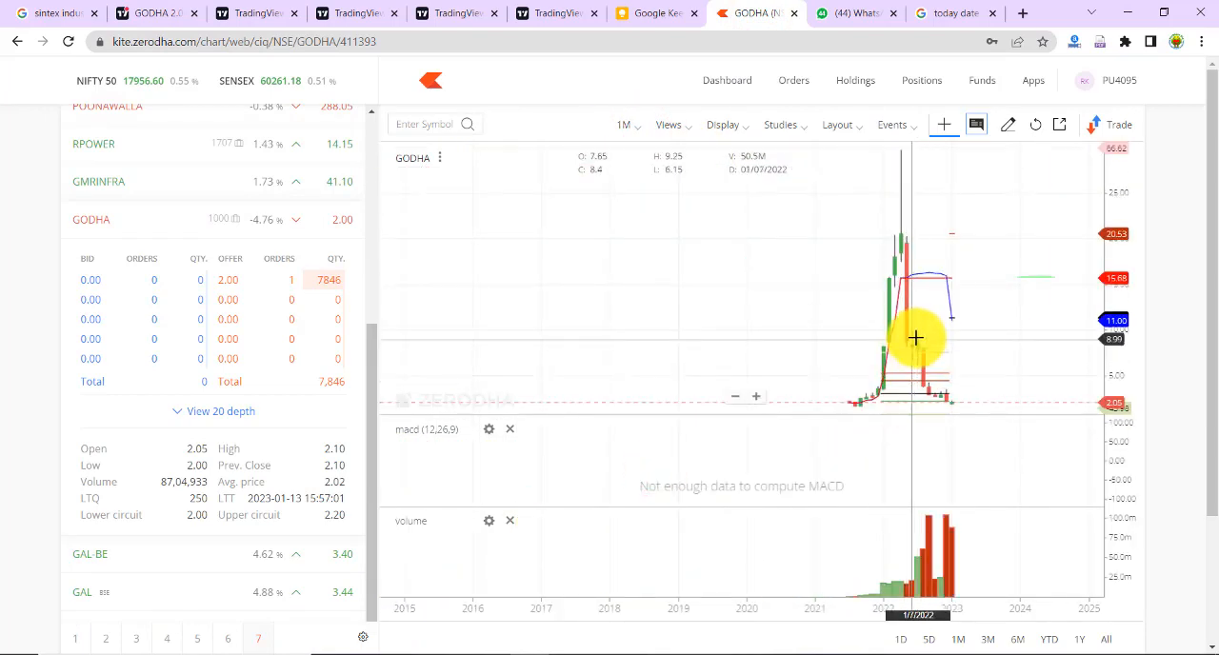
pyautogui.moveTo(733, 336)
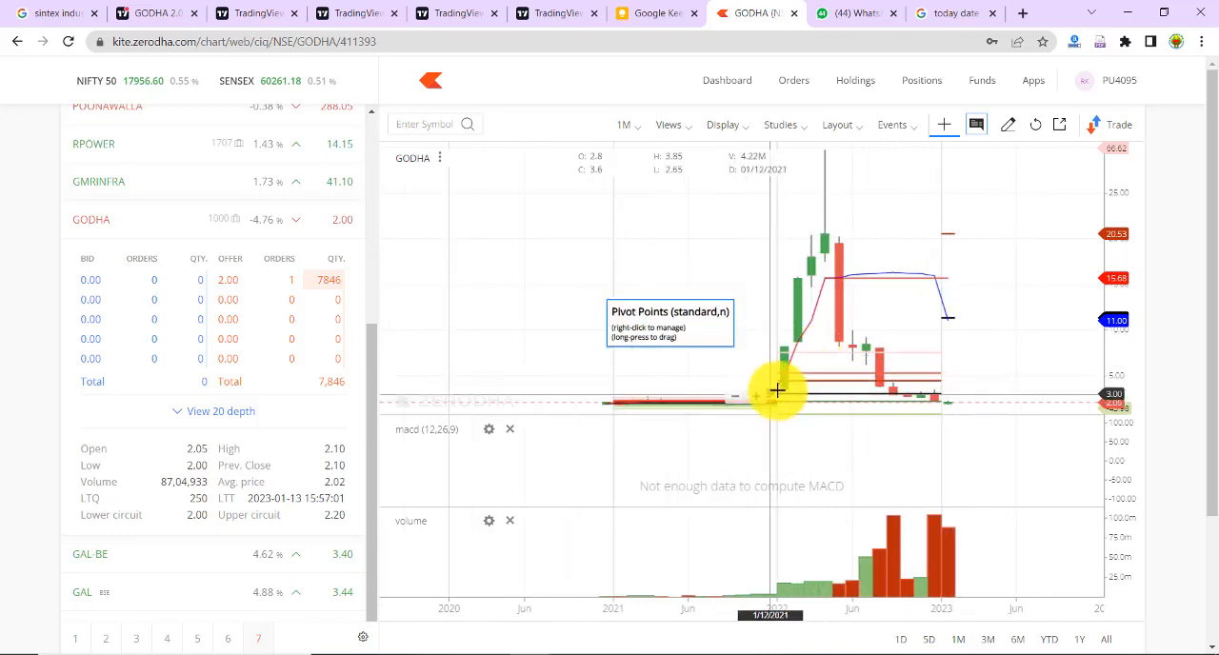
pyautogui.moveTo(945, 404)
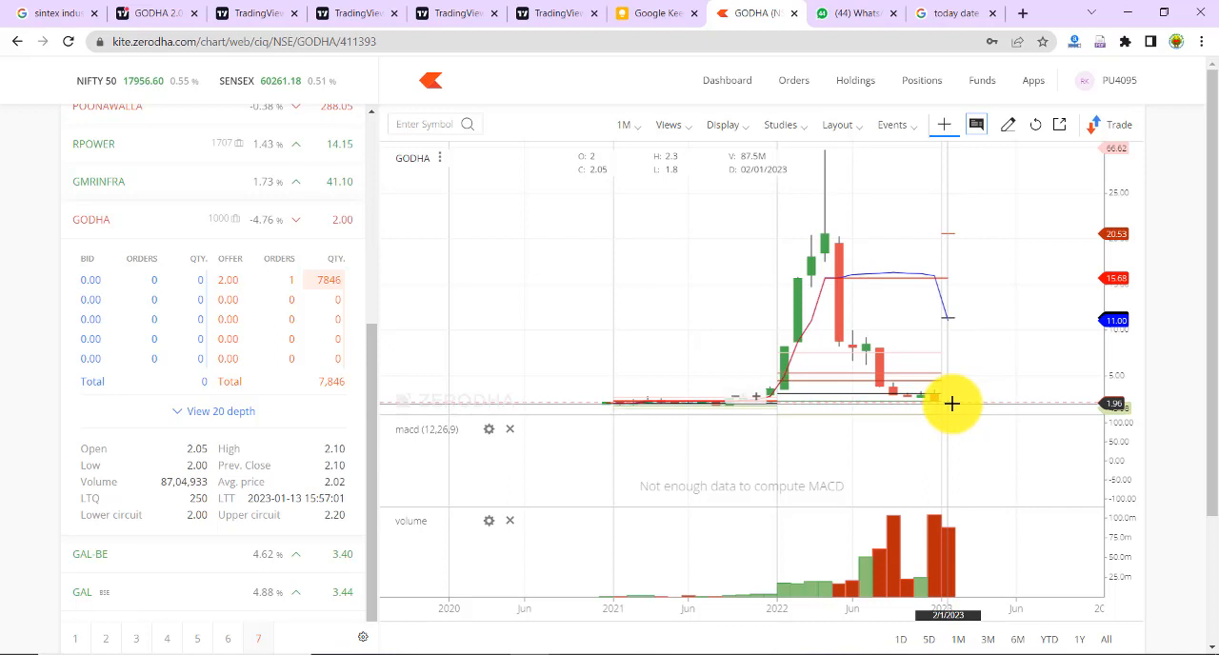
pyautogui.moveTo(905, 423)
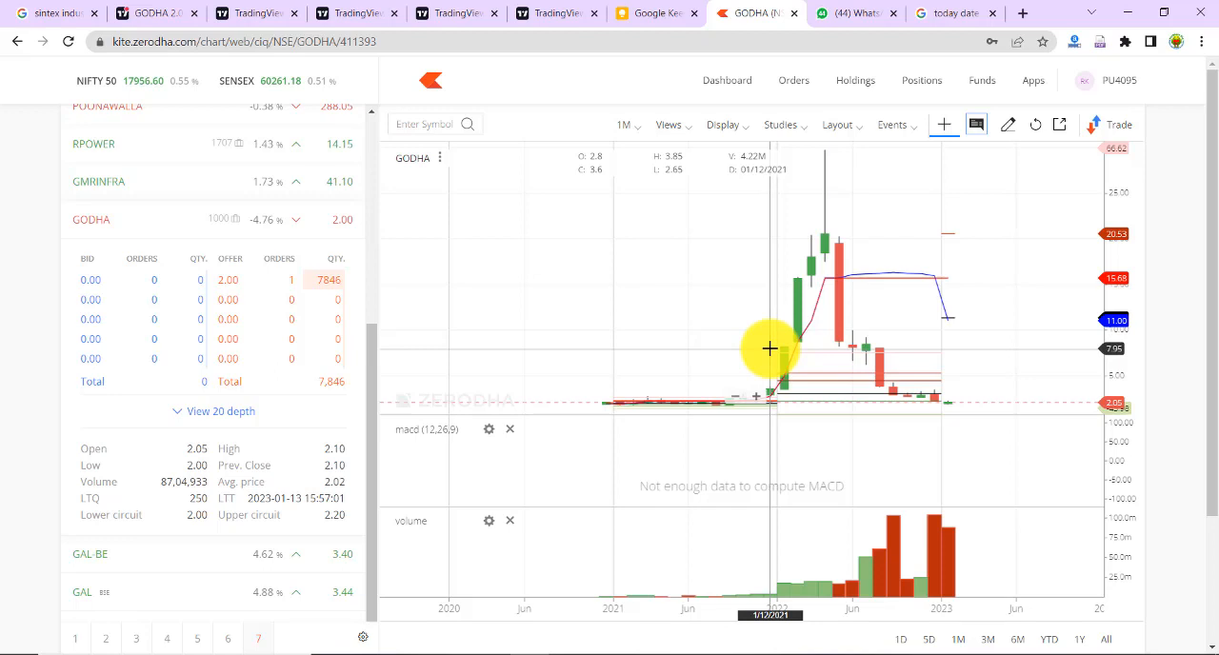
pyautogui.moveTo(753, 354)
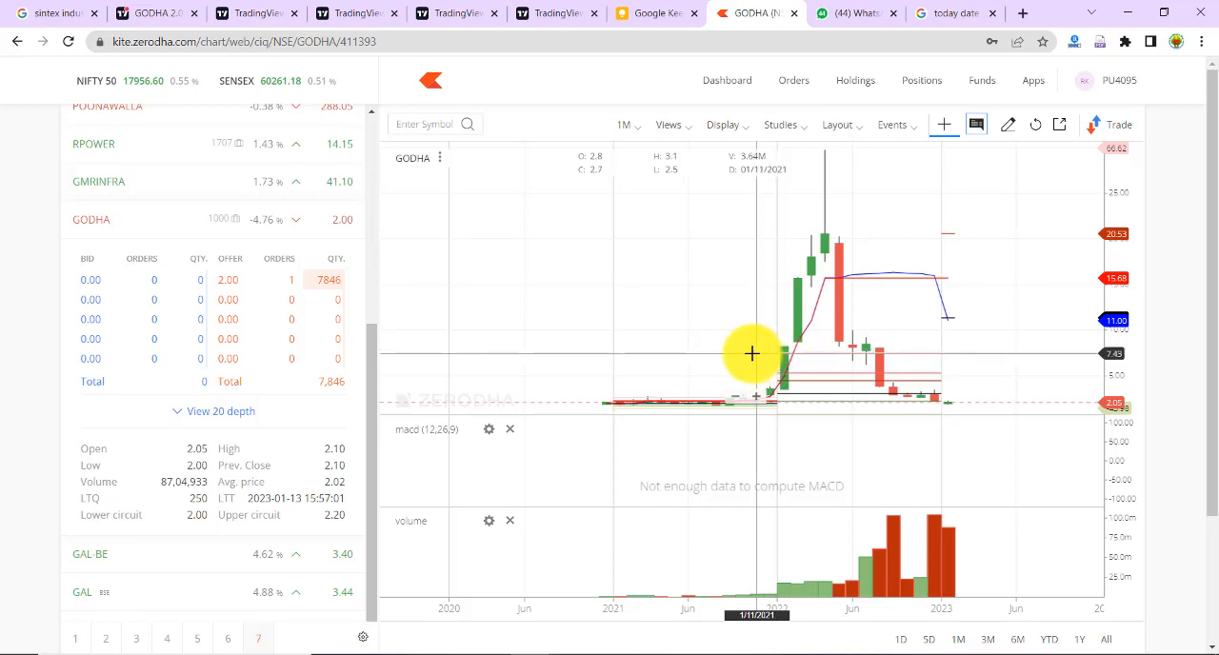
pyautogui.moveTo(767, 358)
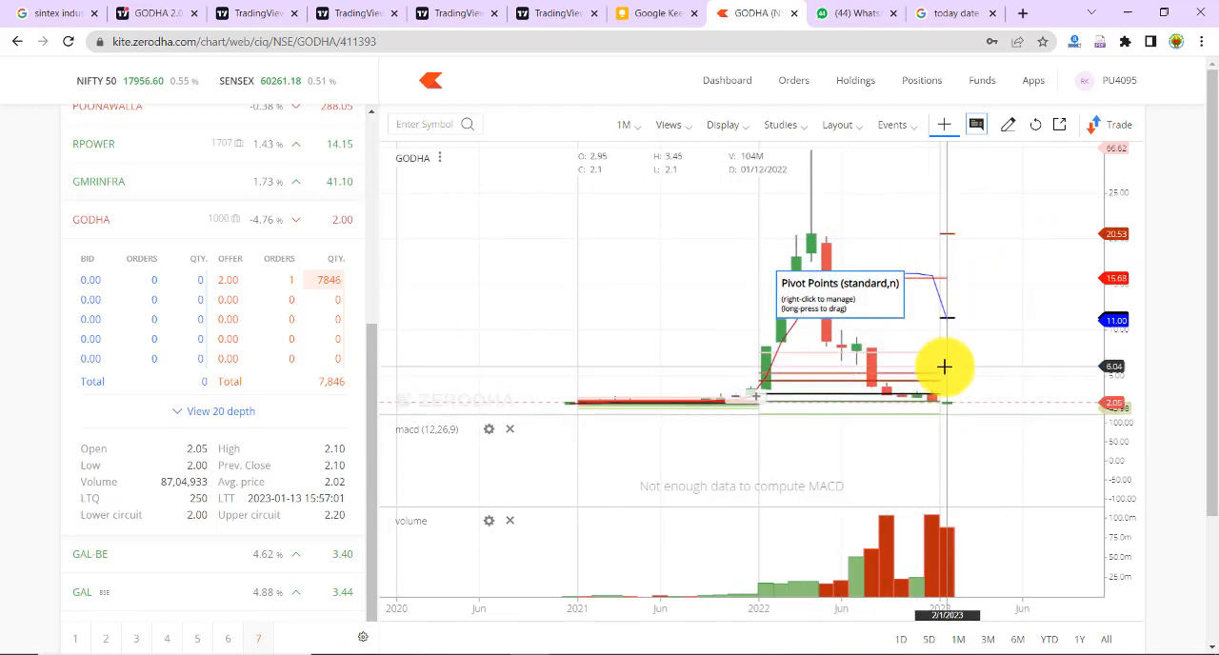
pyautogui.moveTo(960, 402)
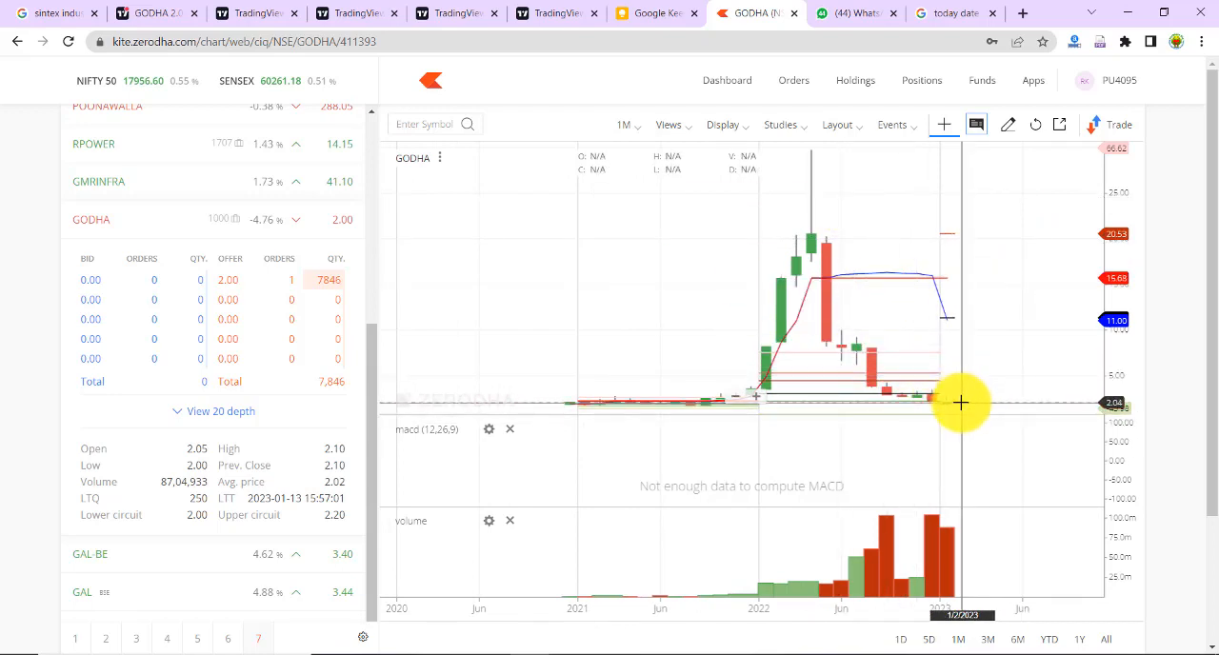
pyautogui.moveTo(941, 395)
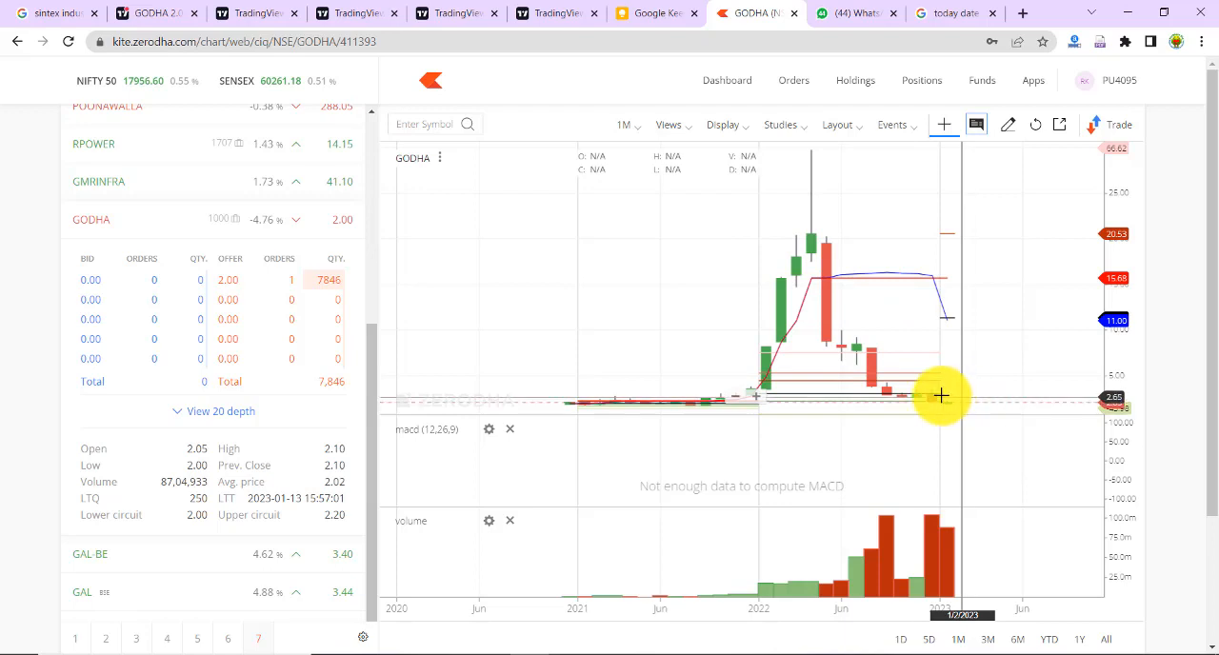
pyautogui.moveTo(935, 417)
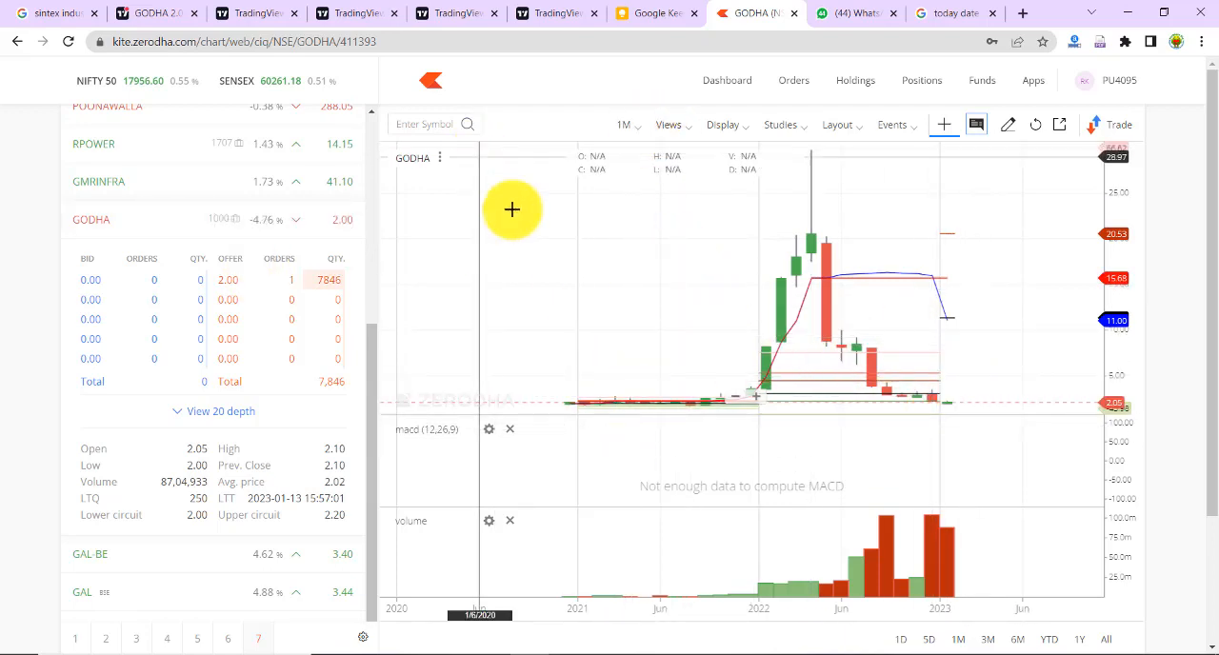
pyautogui.moveTo(372, 369)
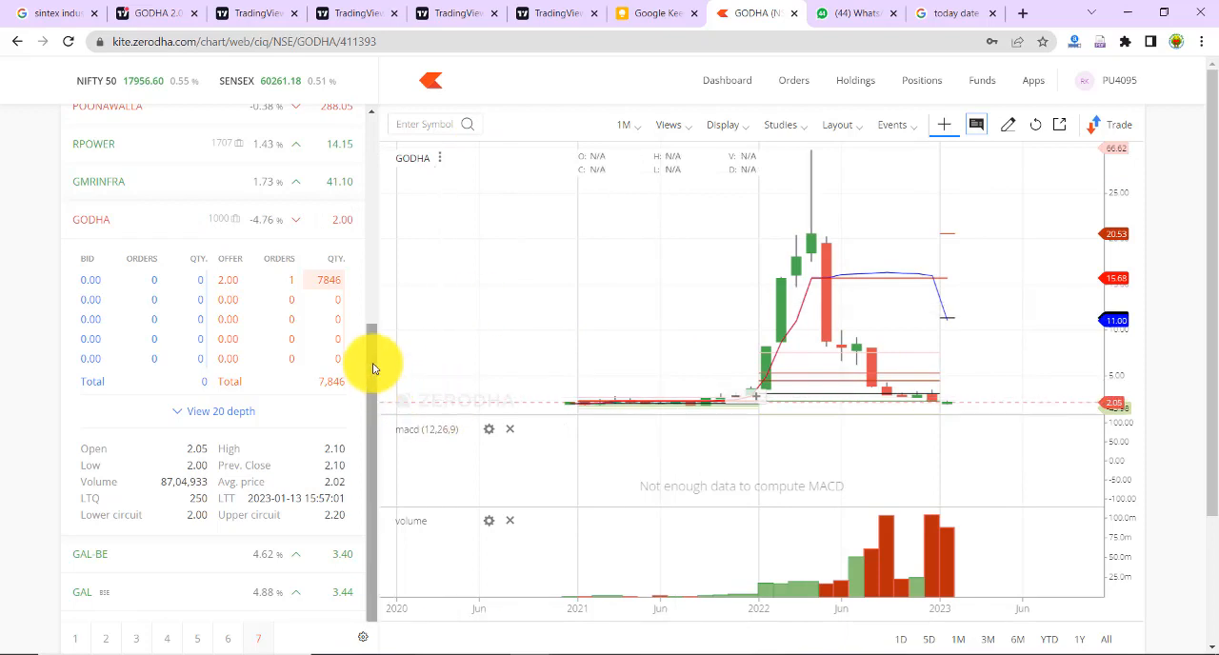
pyautogui.moveTo(190, 202)
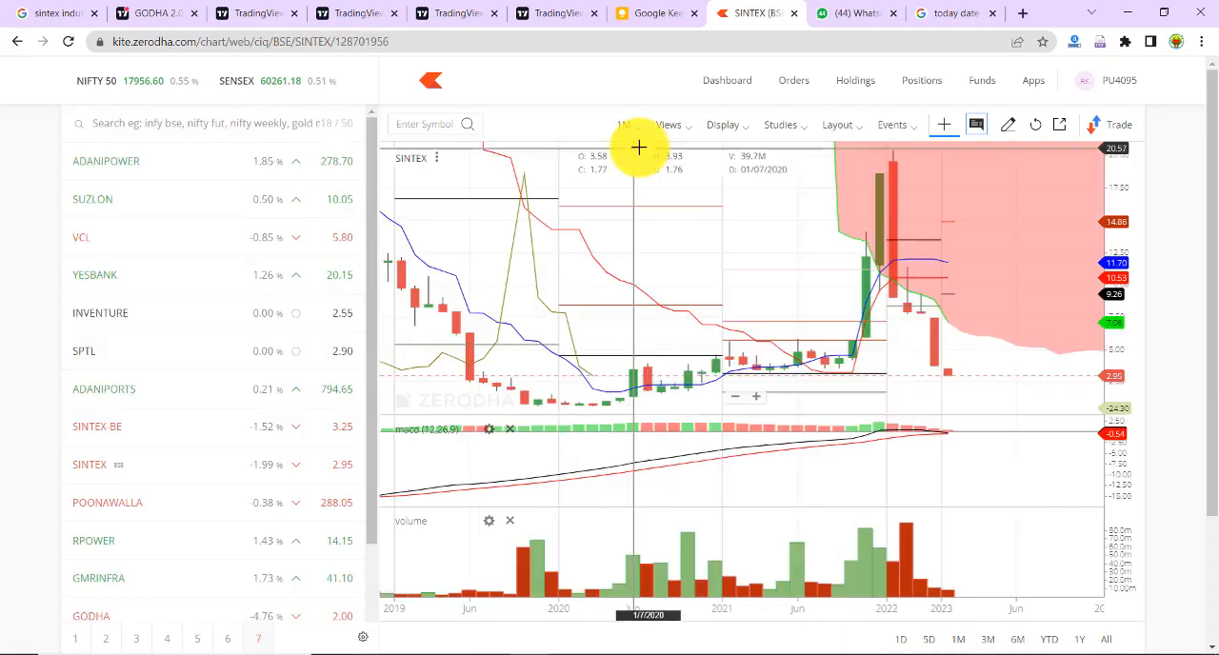
pyautogui.moveTo(582, 376)
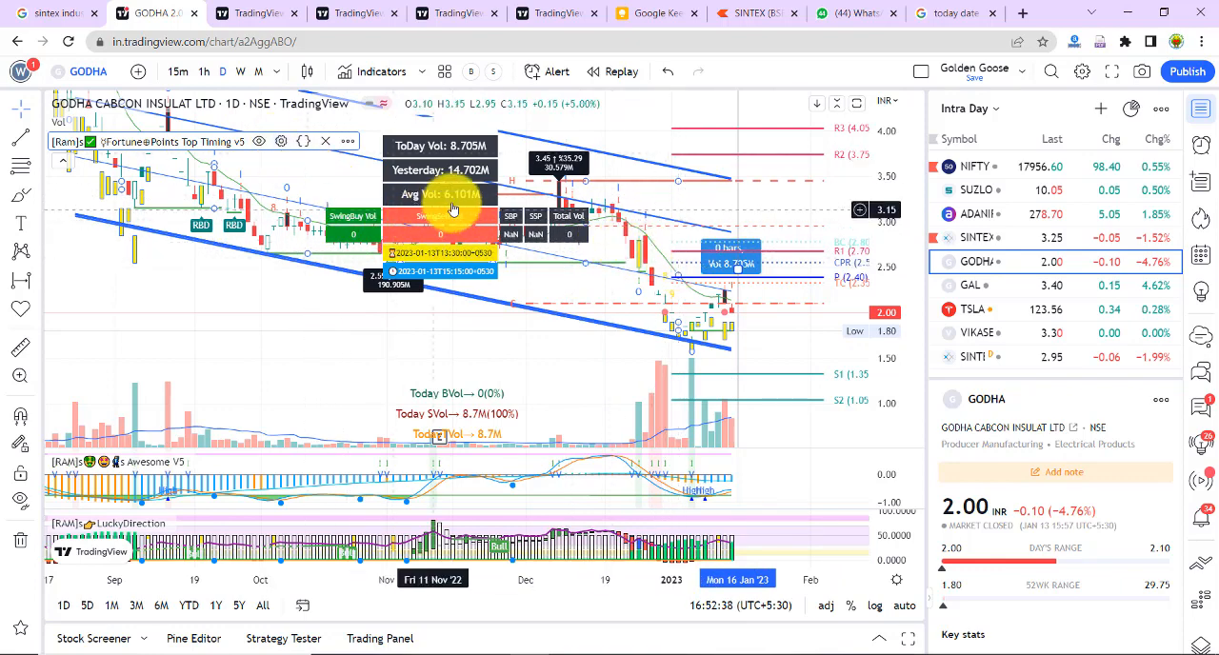
pyautogui.click(282, 141)
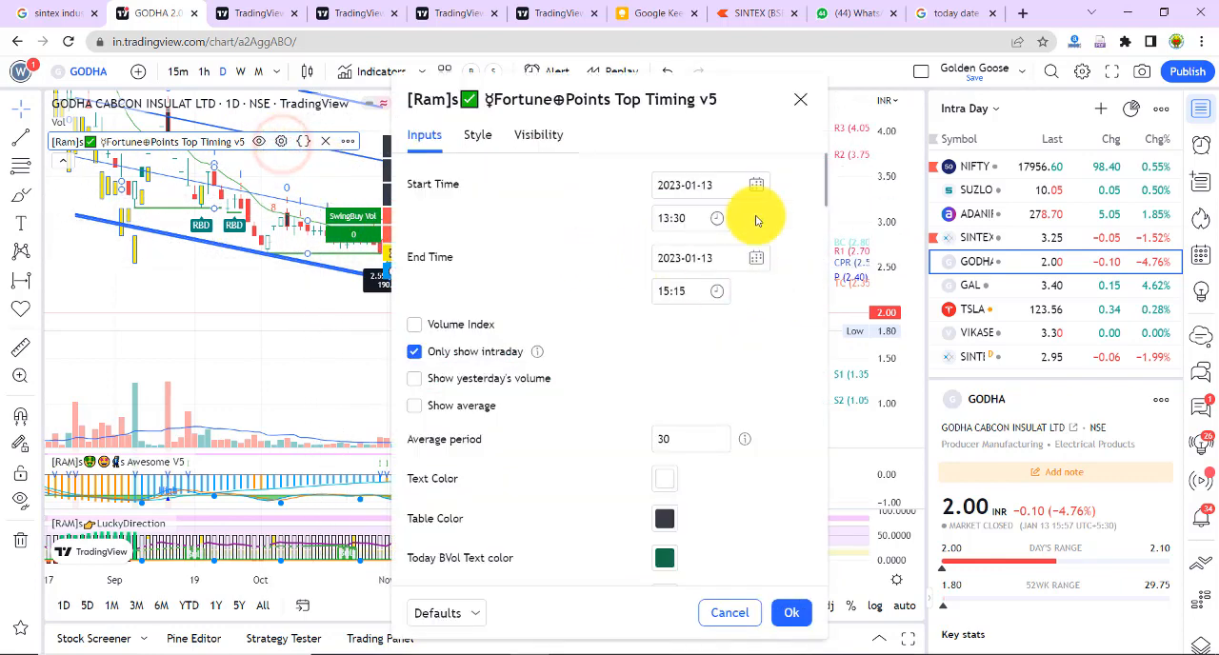
pyautogui.click(757, 184)
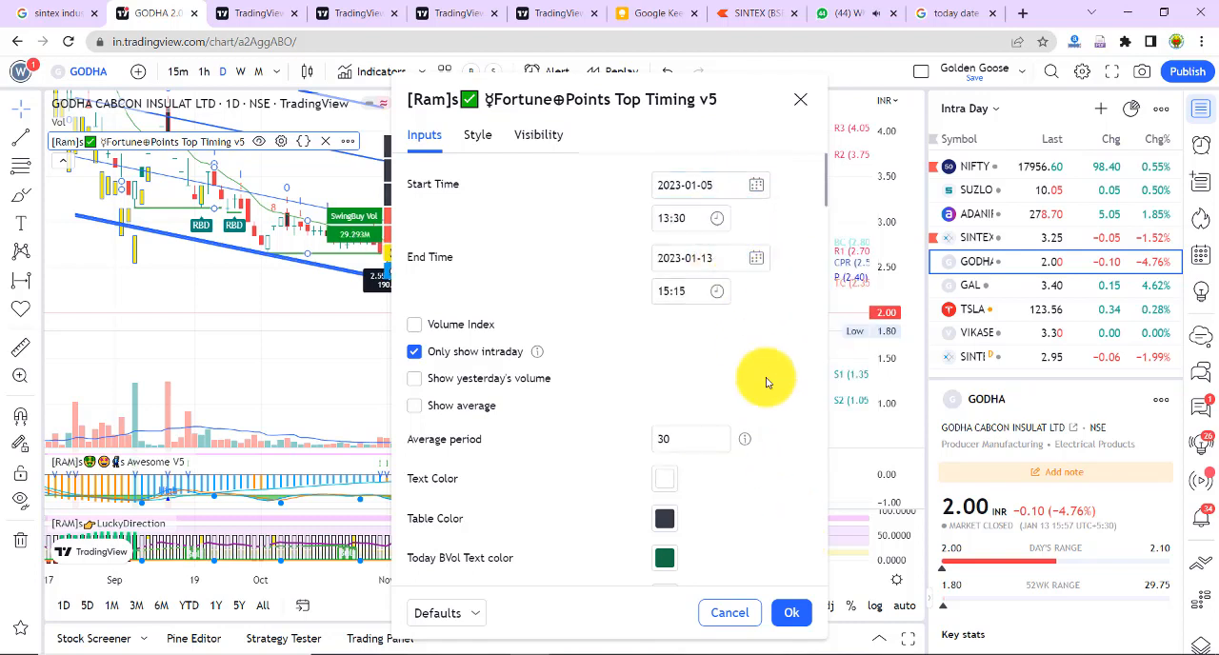
pyautogui.click(793, 613)
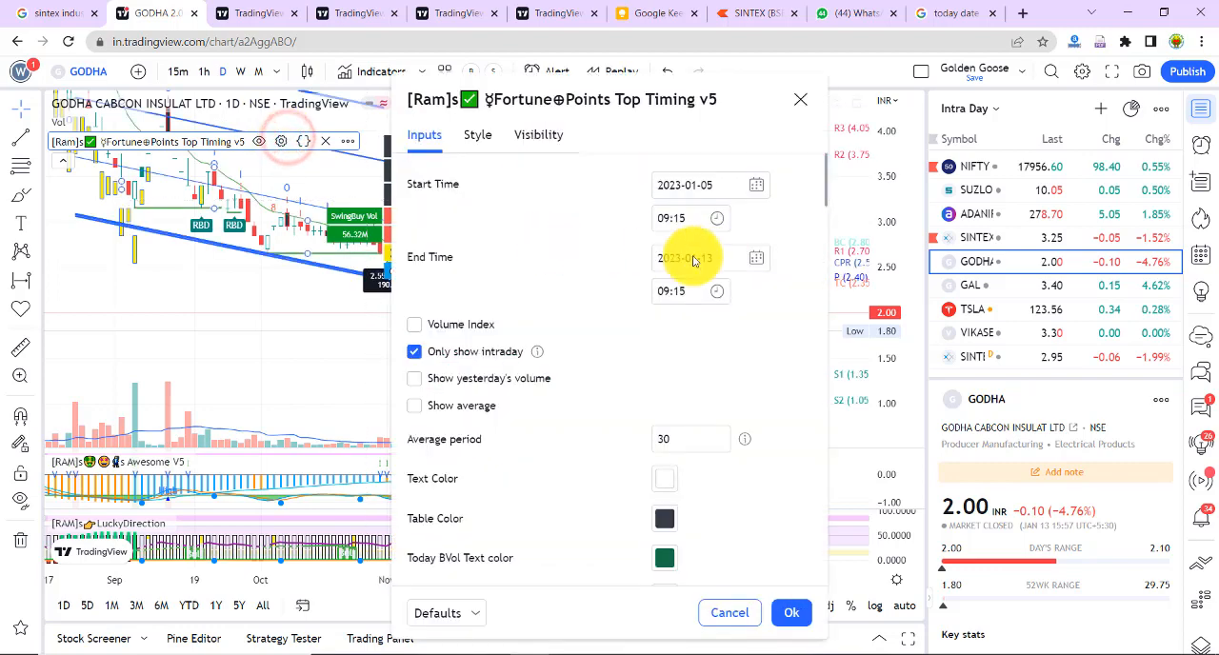
pyautogui.click(709, 257)
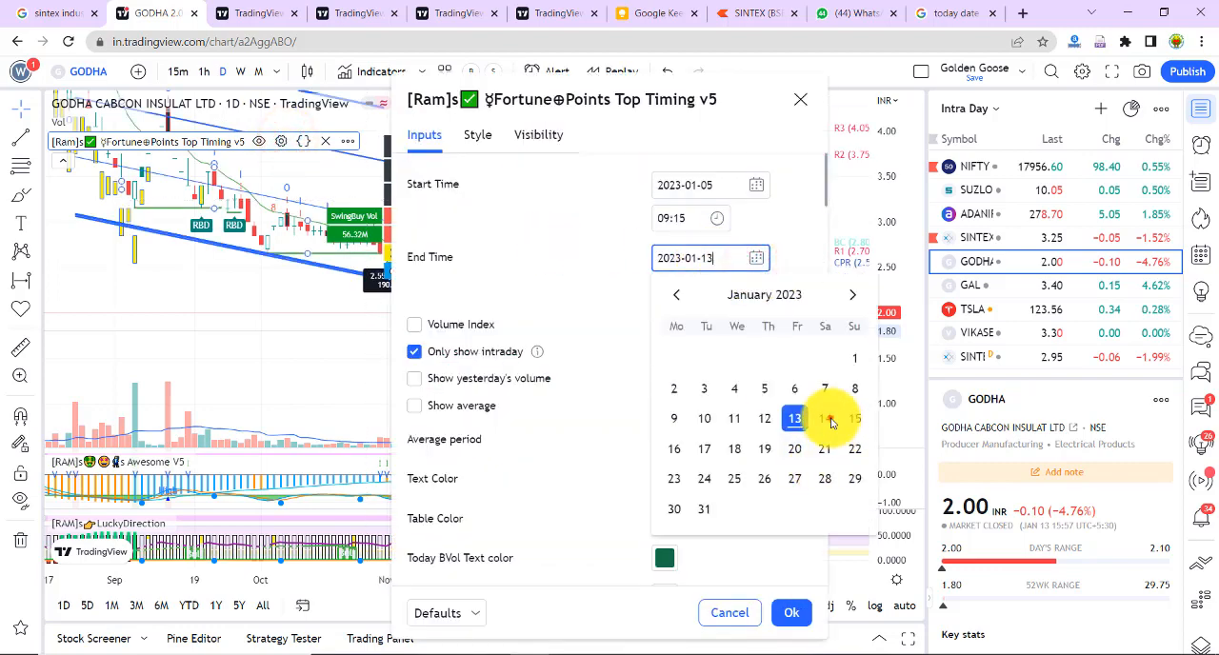
pyautogui.click(793, 614)
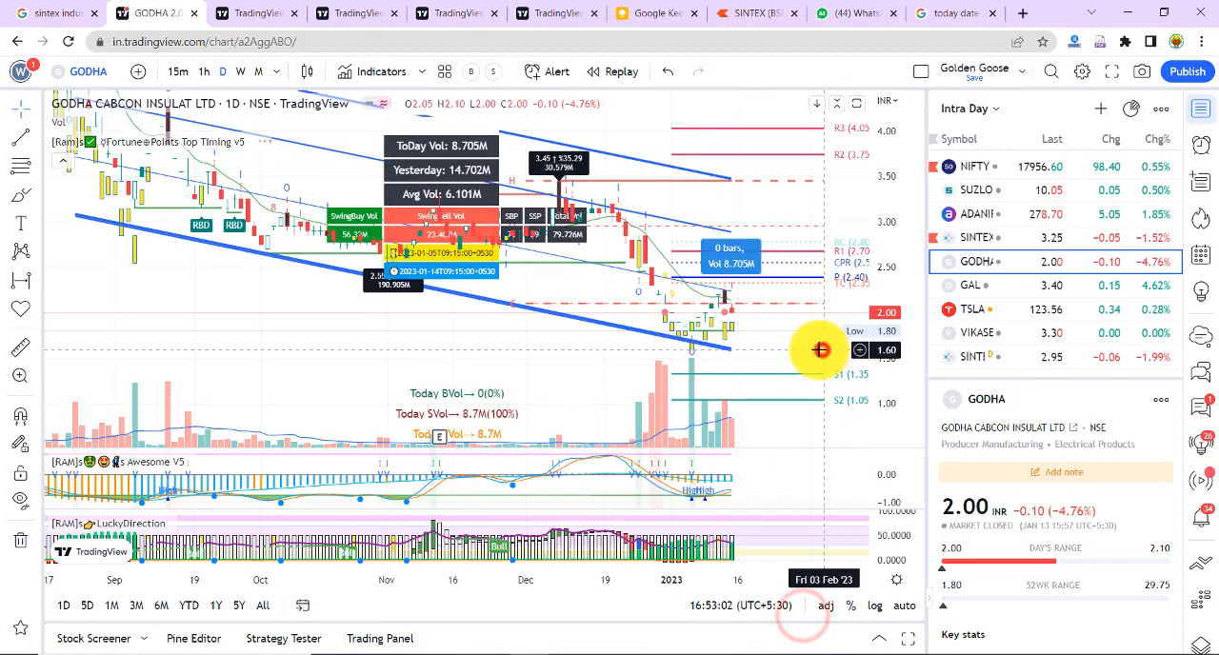
pyautogui.moveTo(819, 348); pyautogui.dragTo(289, 299)
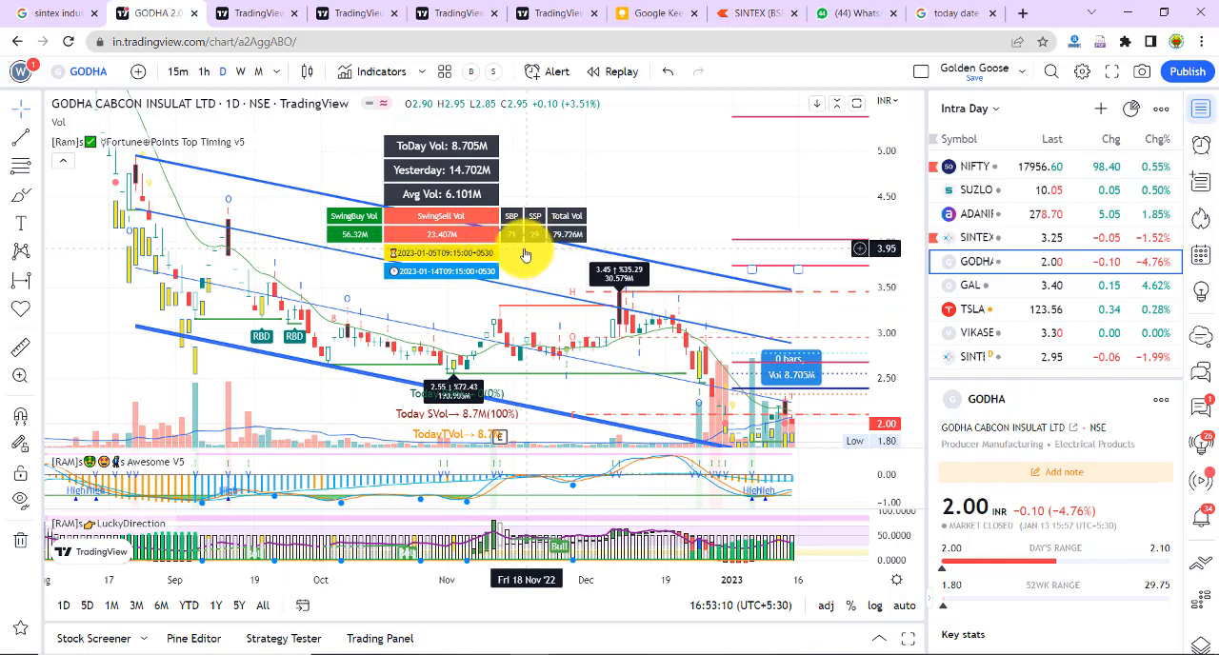
pyautogui.moveTo(522, 267)
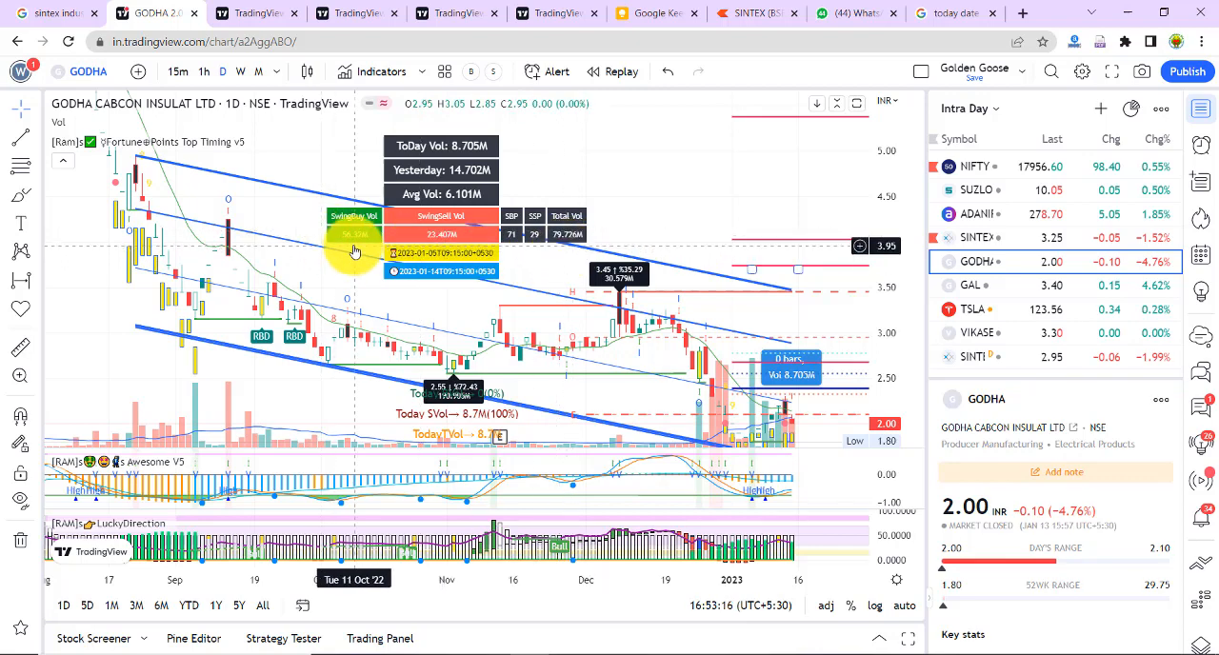
pyautogui.moveTo(528, 270)
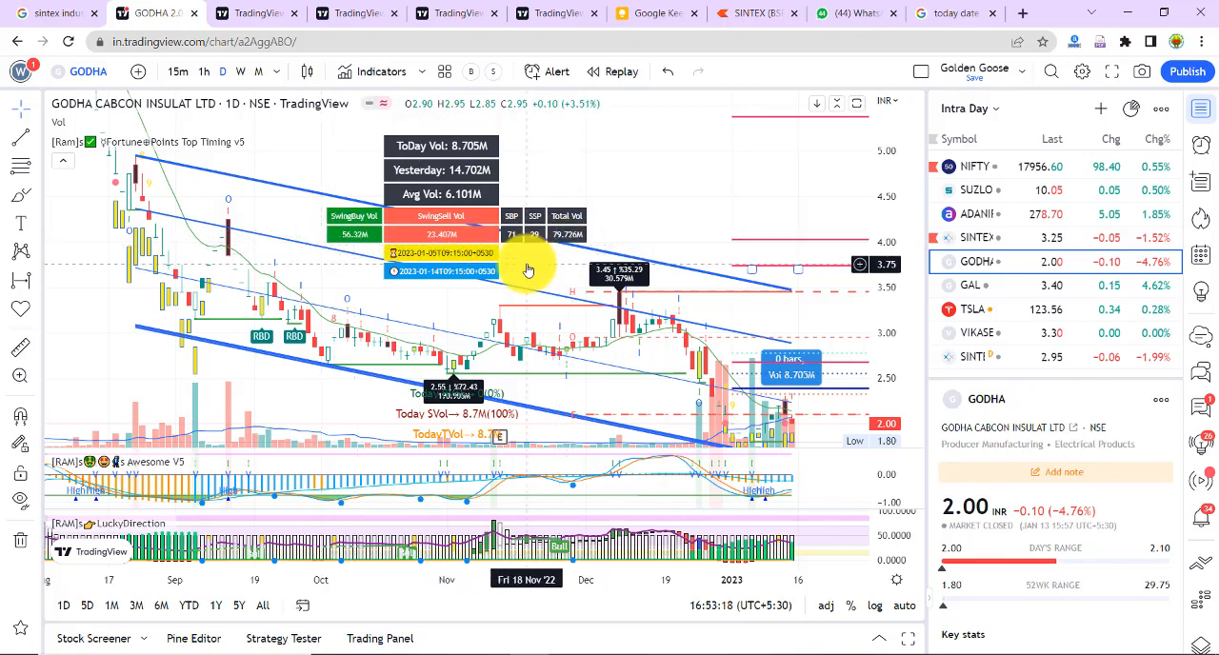
pyautogui.moveTo(674, 211)
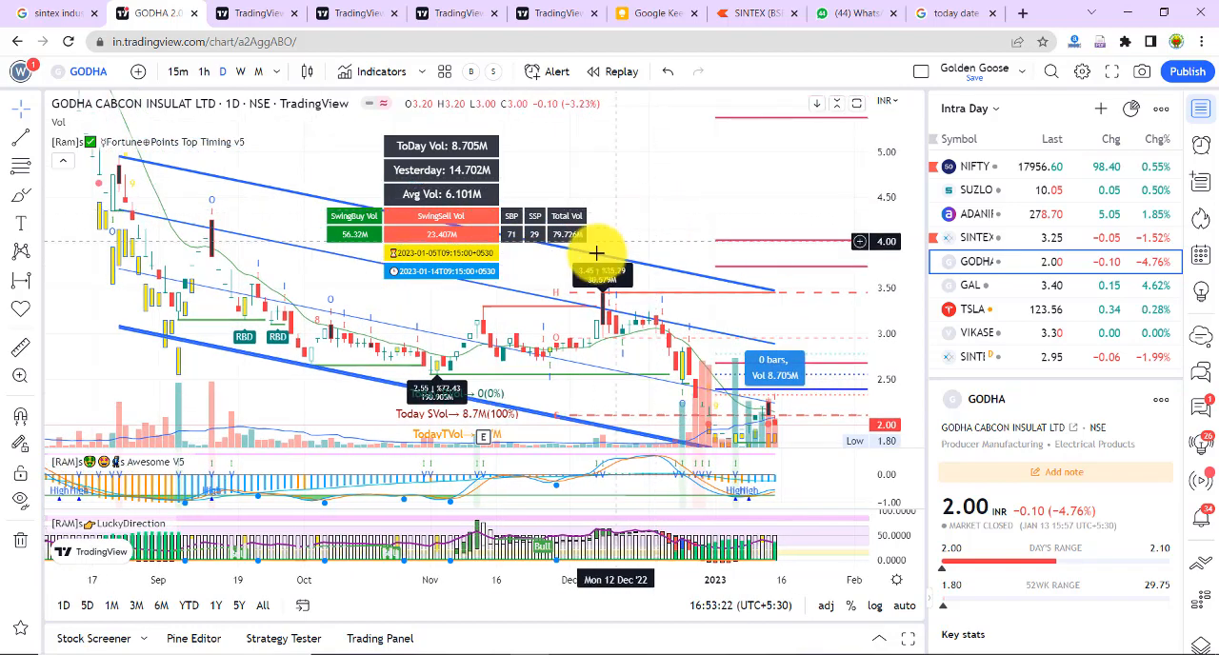
pyautogui.moveTo(663, 219)
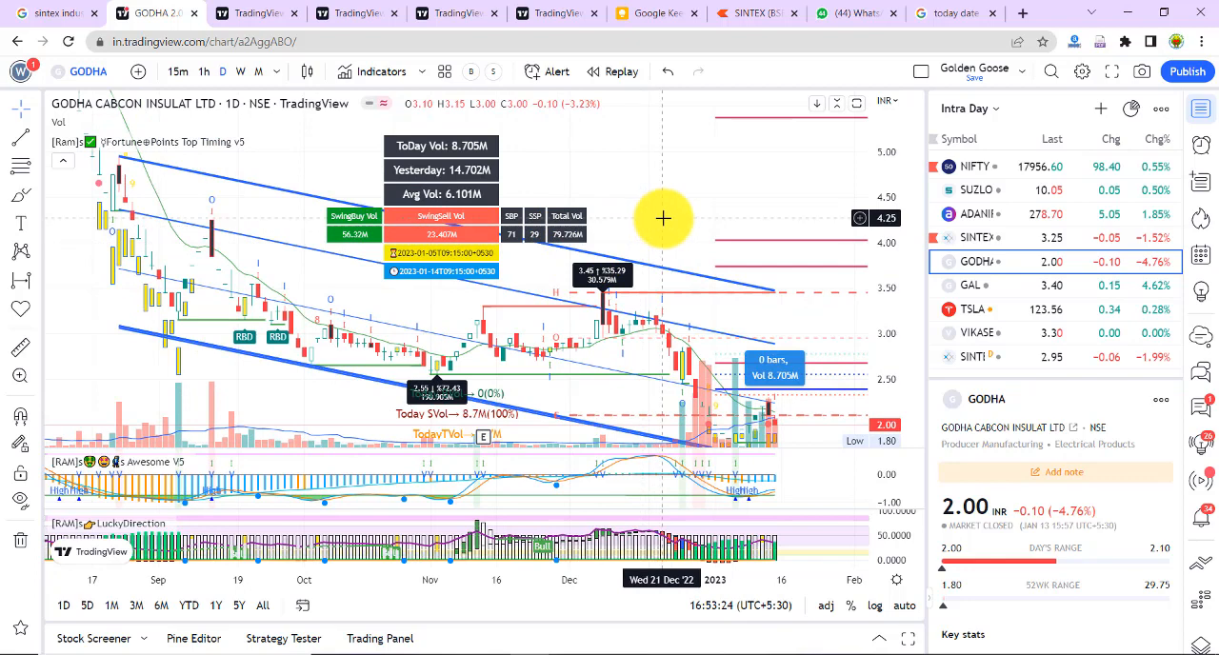